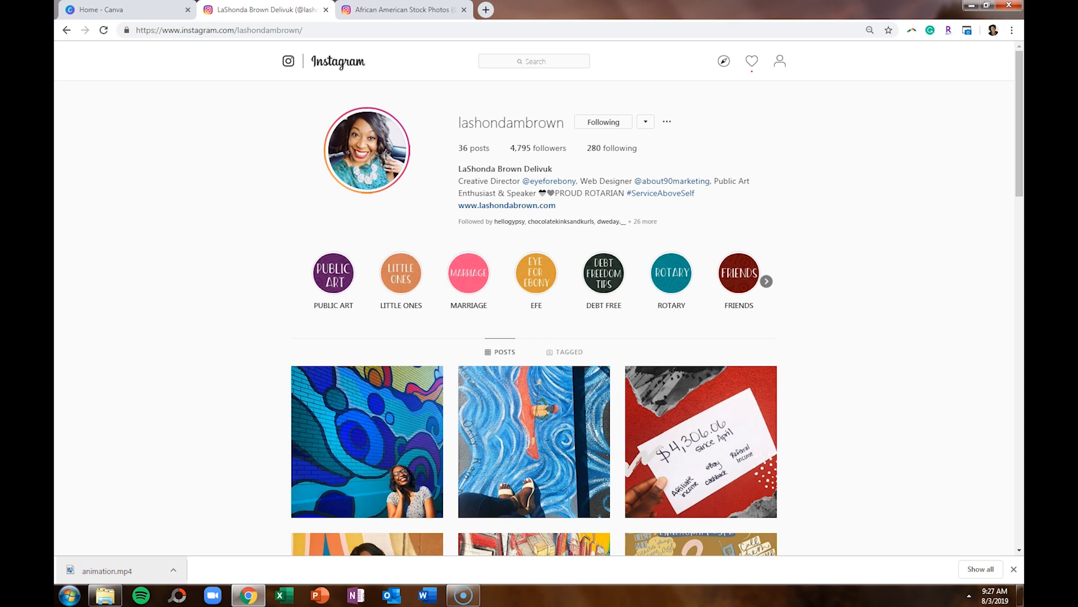
Expand the design's publishing menu to show all options, including Animation
left_click(548, 181)
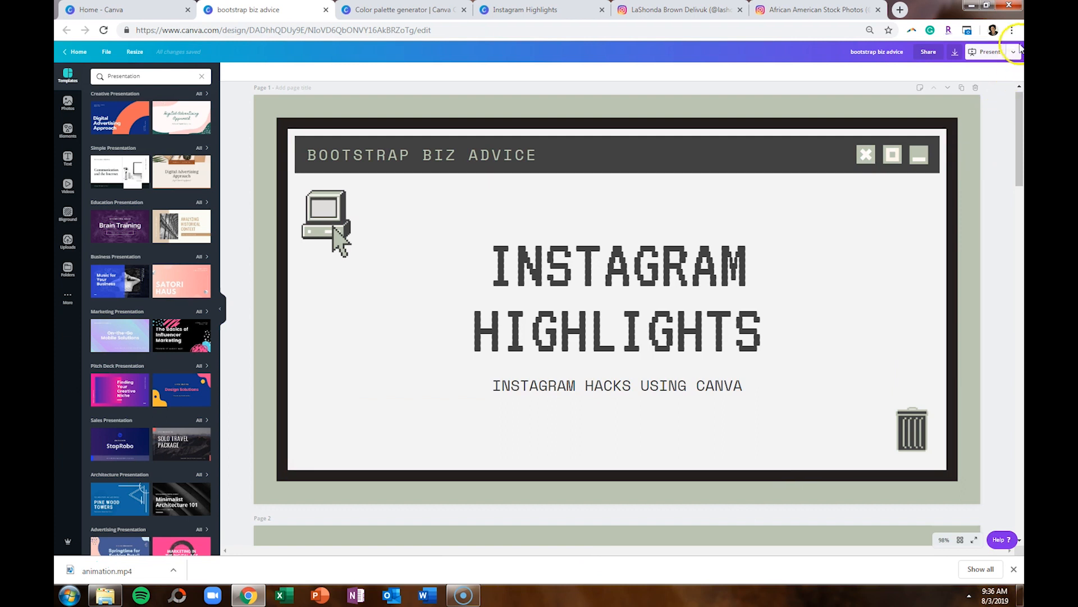
left_click(1012, 52)
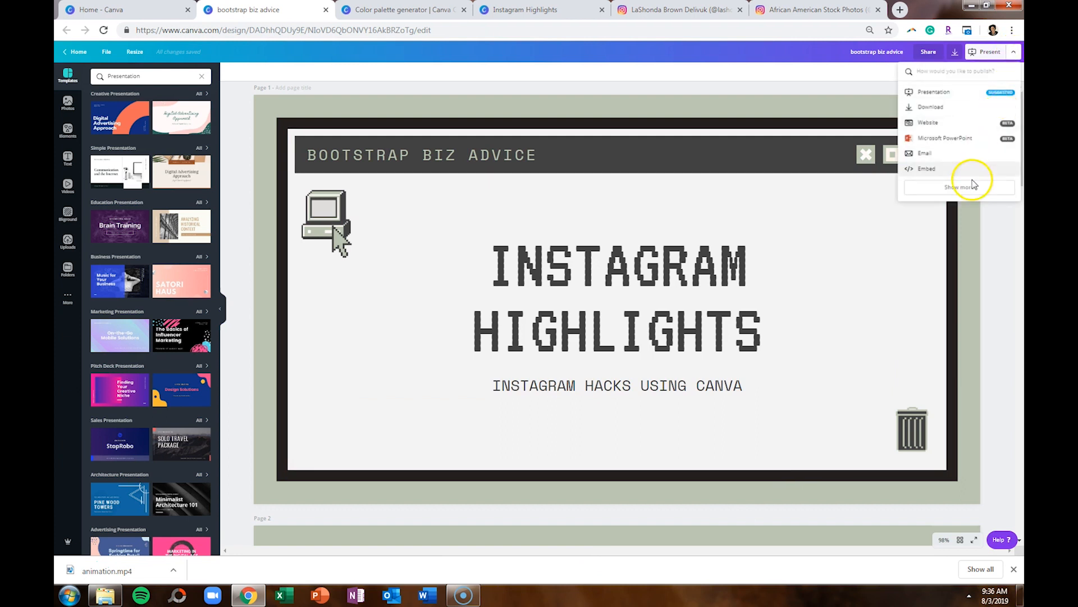
left_click(956, 187)
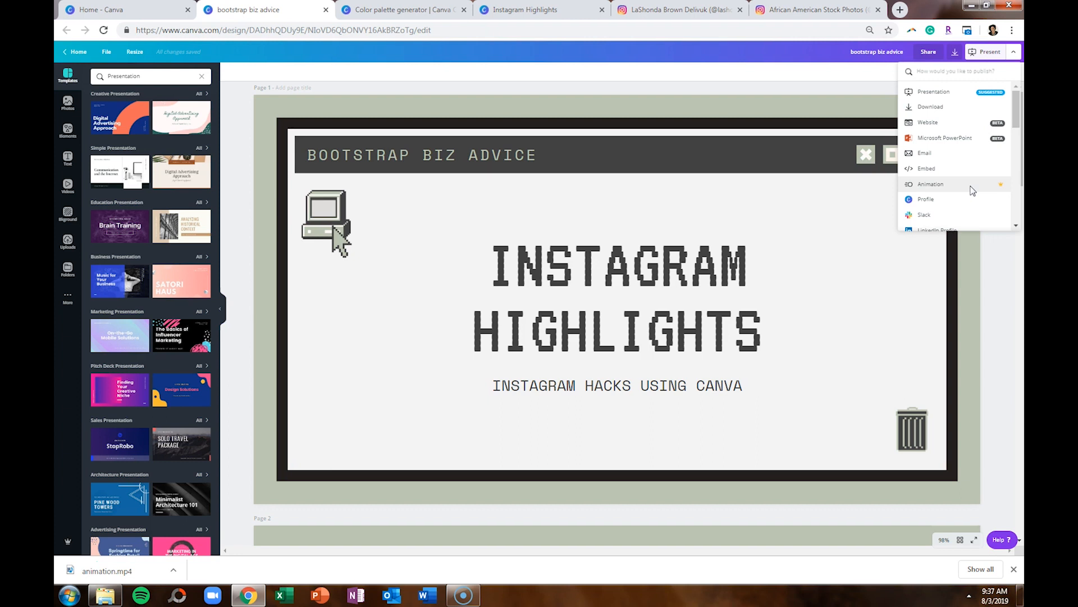
mouse_move(237, 171)
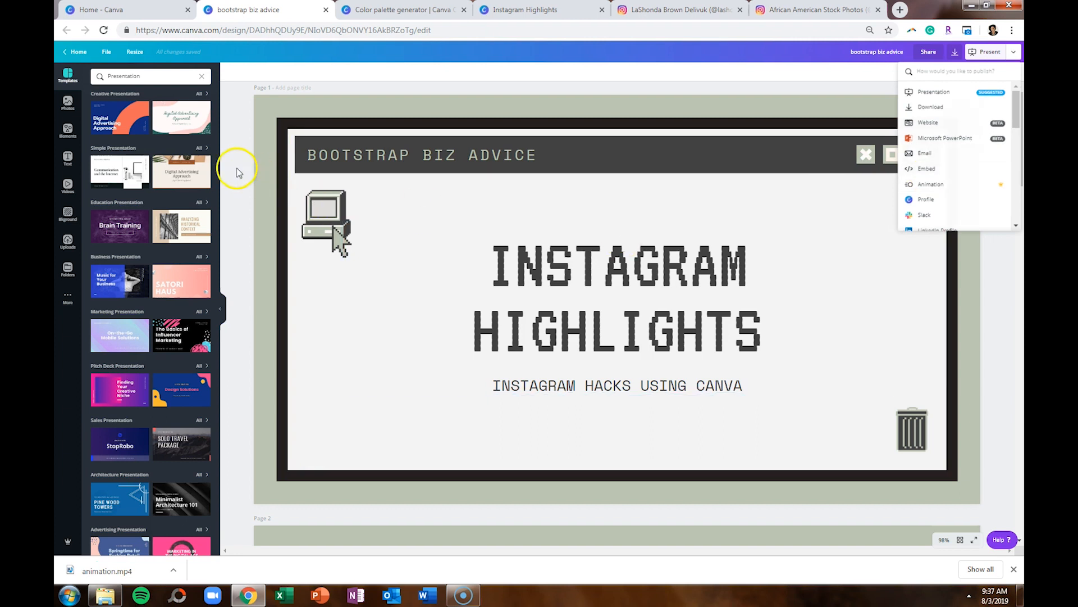
Switch to the Instagram profile tab to review the story highlight covers
left_click(677, 10)
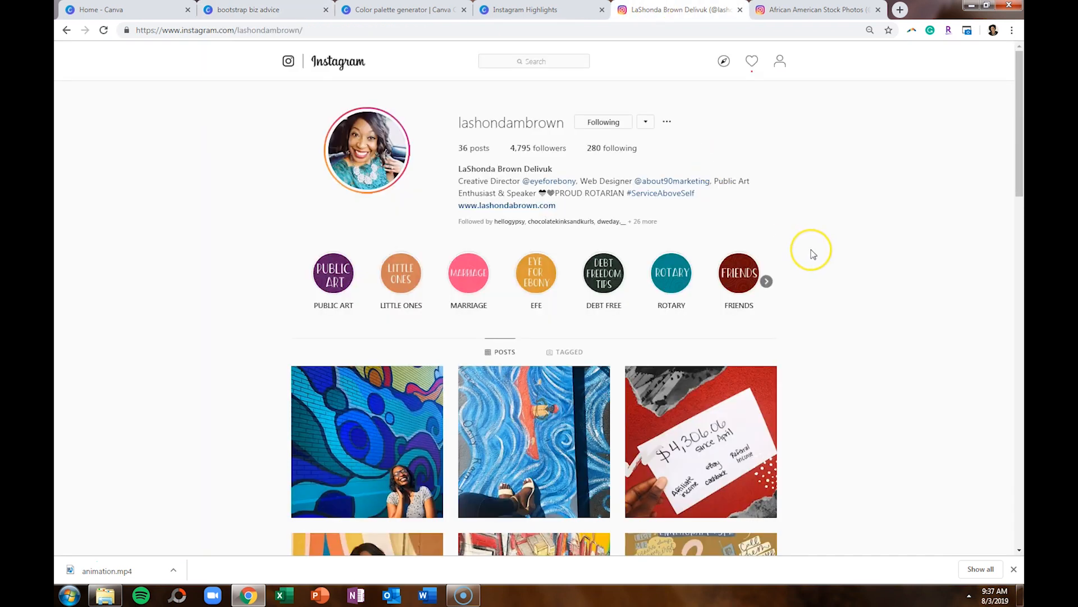
mouse_move(812, 252)
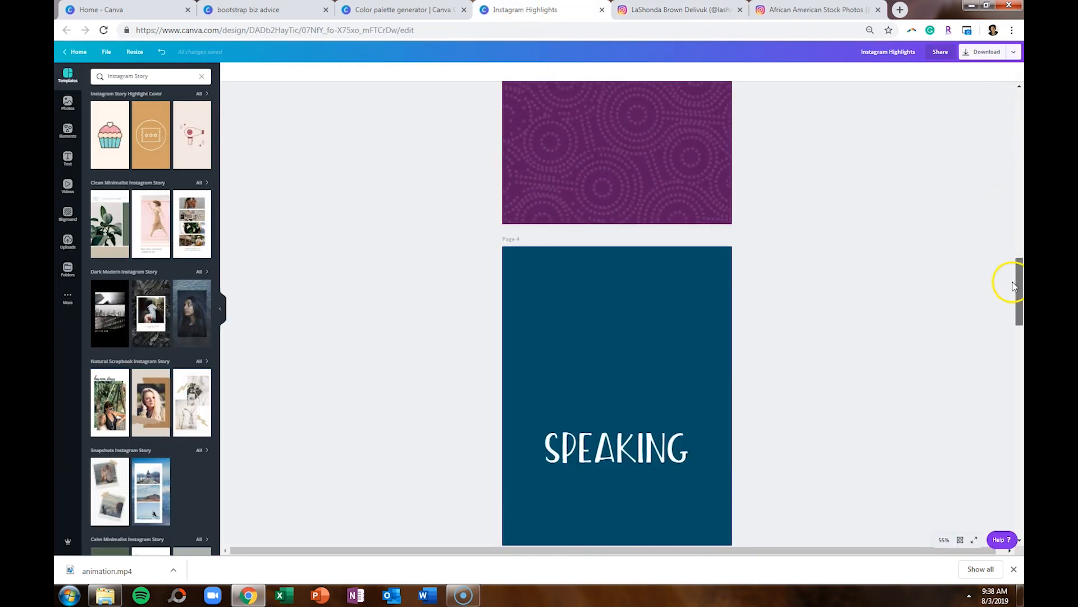
Delete the orange Eye For Ebony background and text from highlight page 1
scroll("down", 3)
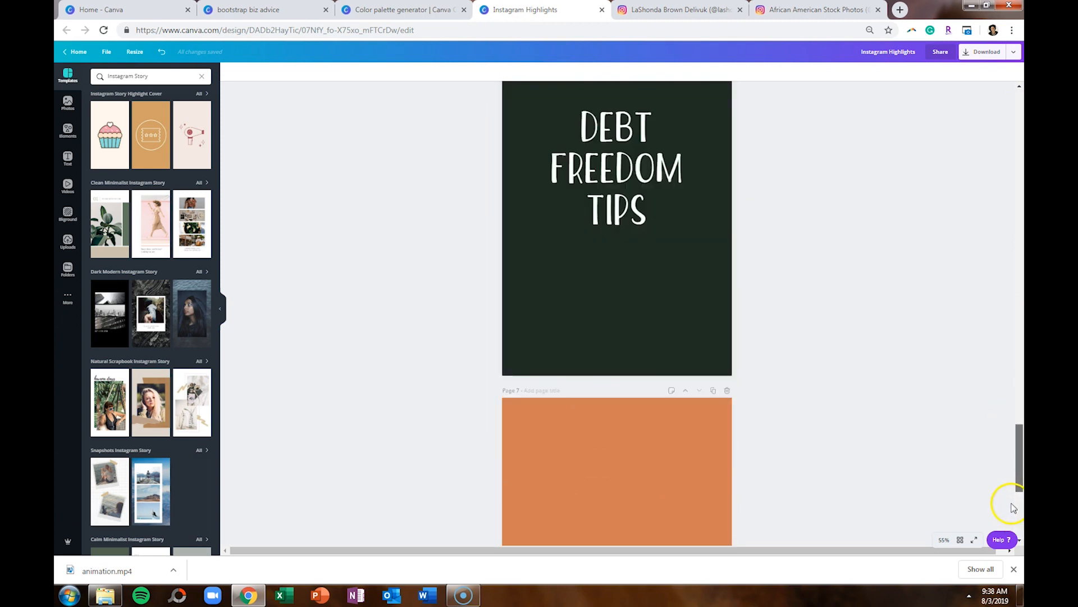
scroll("up", 3)
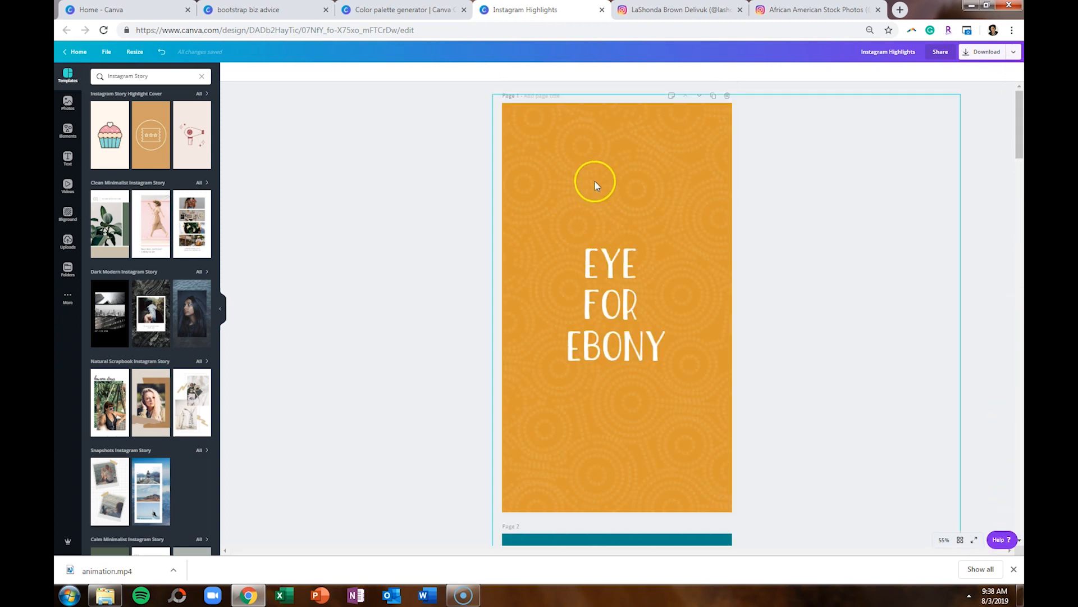
left_click(595, 186)
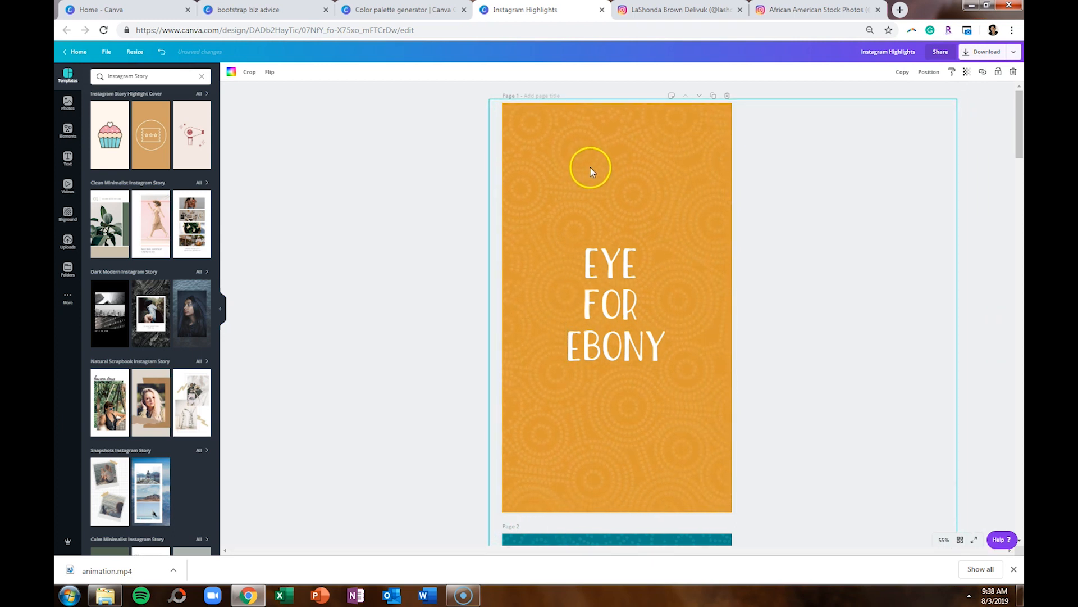
left_click(440, 241)
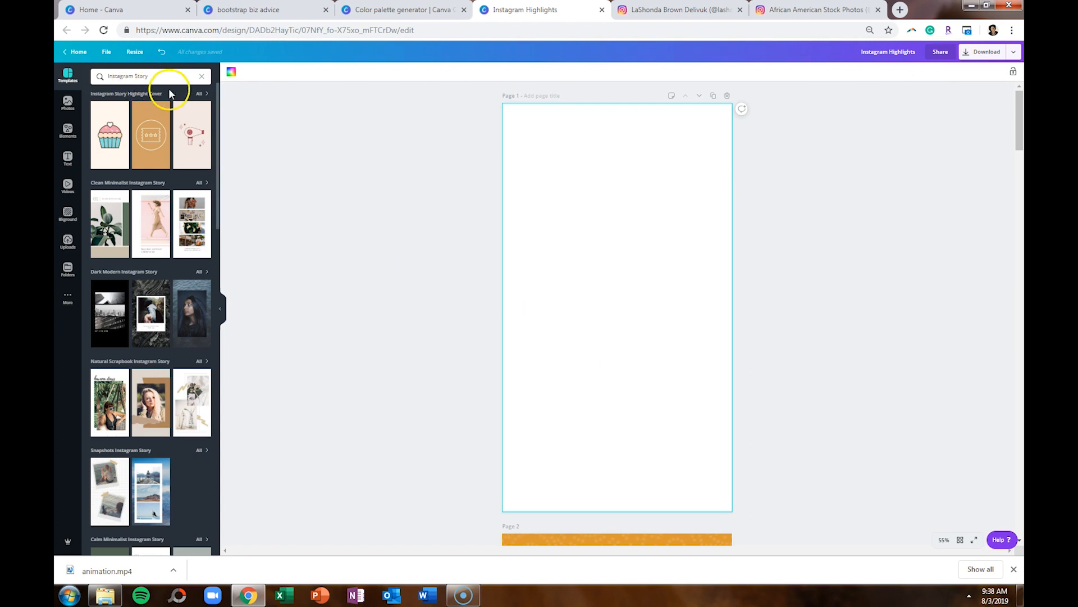
mouse_move(200, 100)
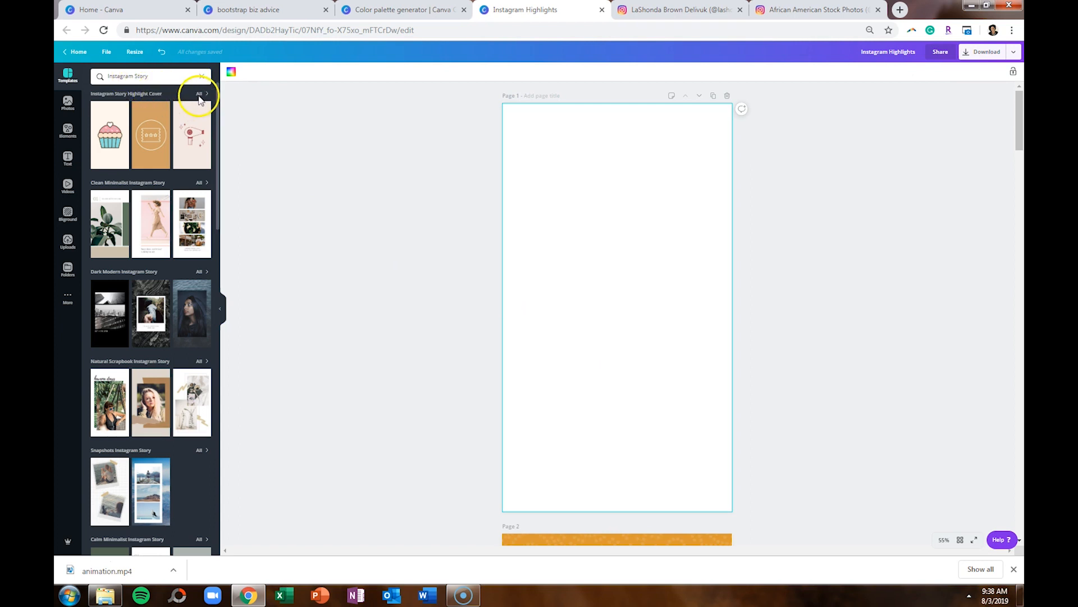
Try flora highlight cover templates on page 1, settling on the leafy line-art stem
left_click(200, 94)
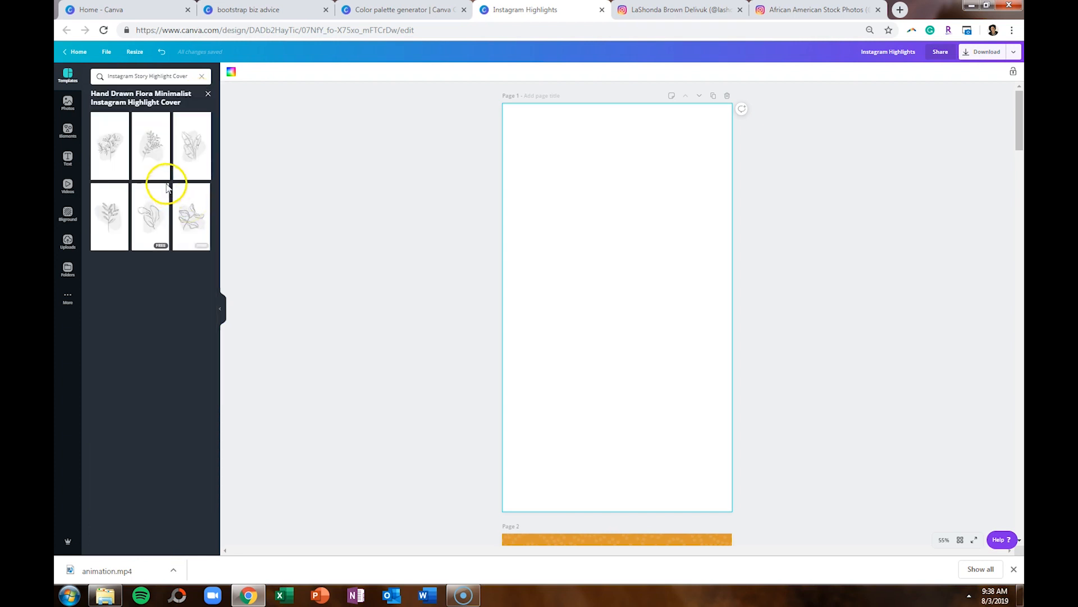
left_click(150, 141)
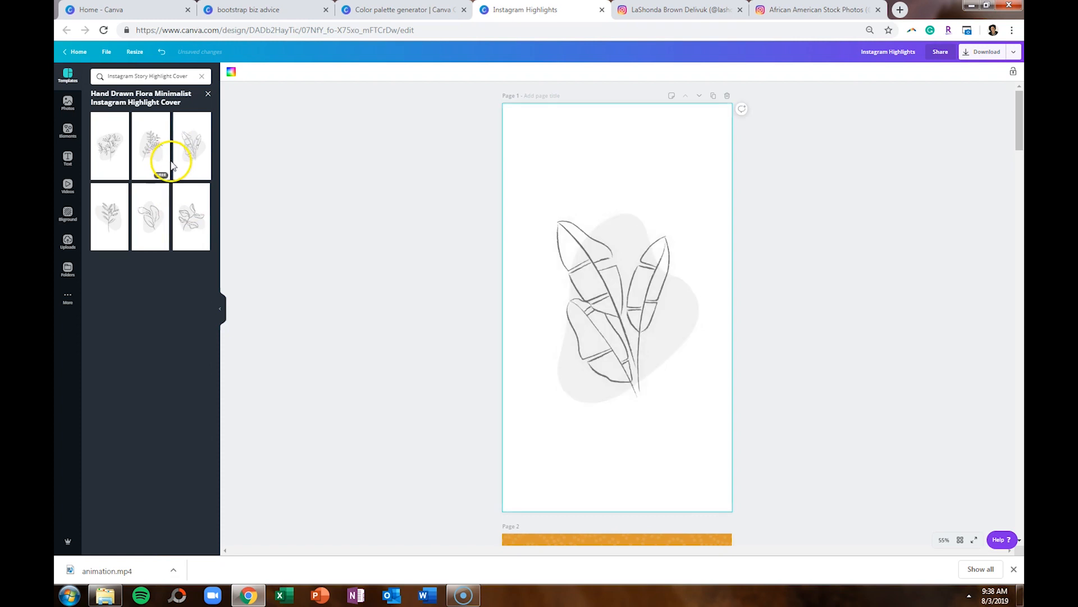
left_click(109, 147)
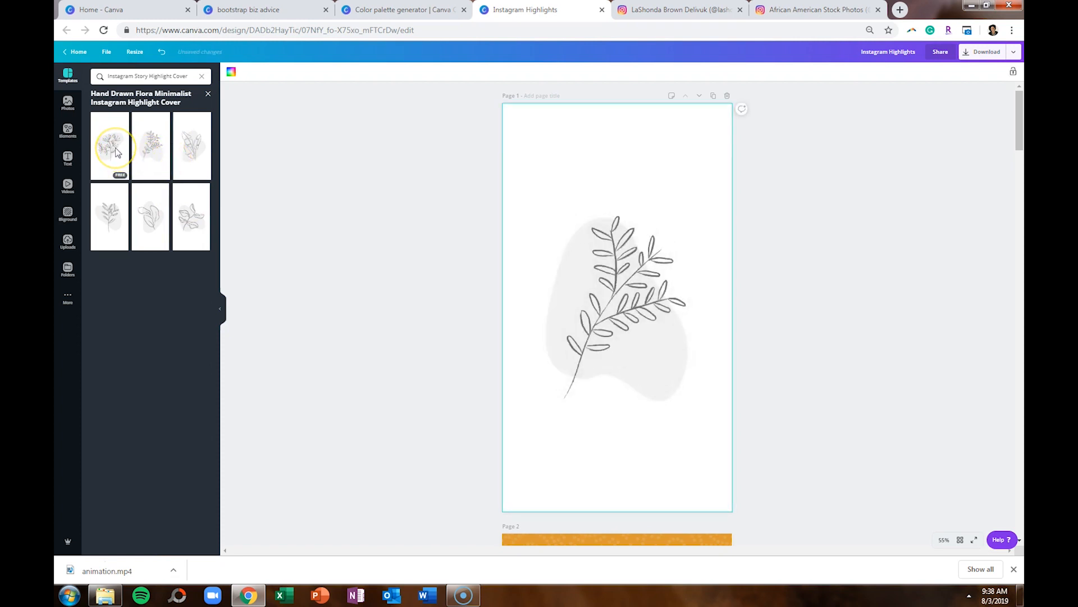
left_click(109, 216)
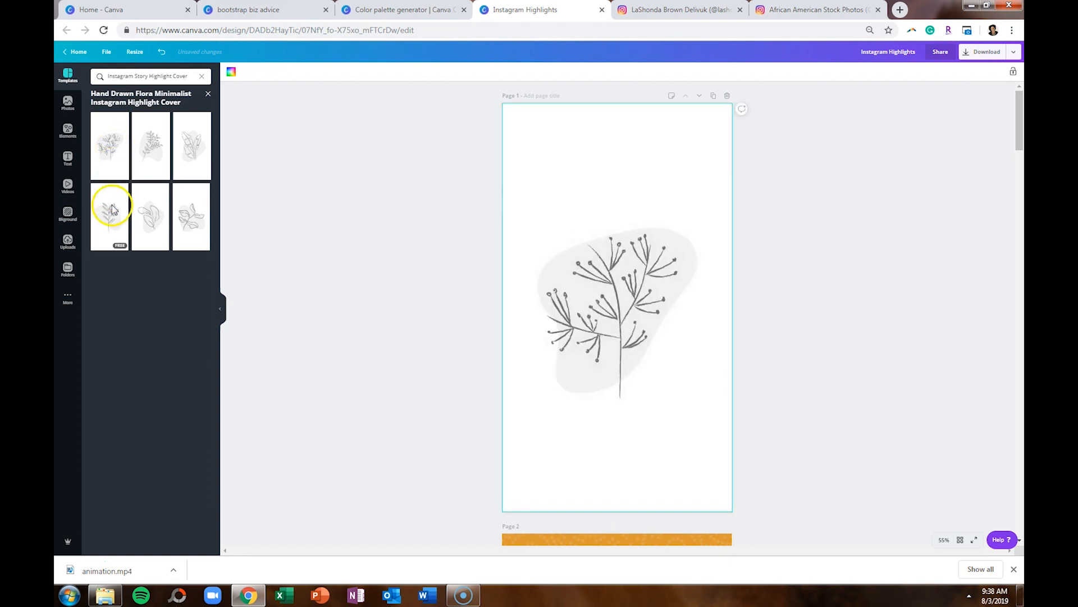
left_click(150, 217)
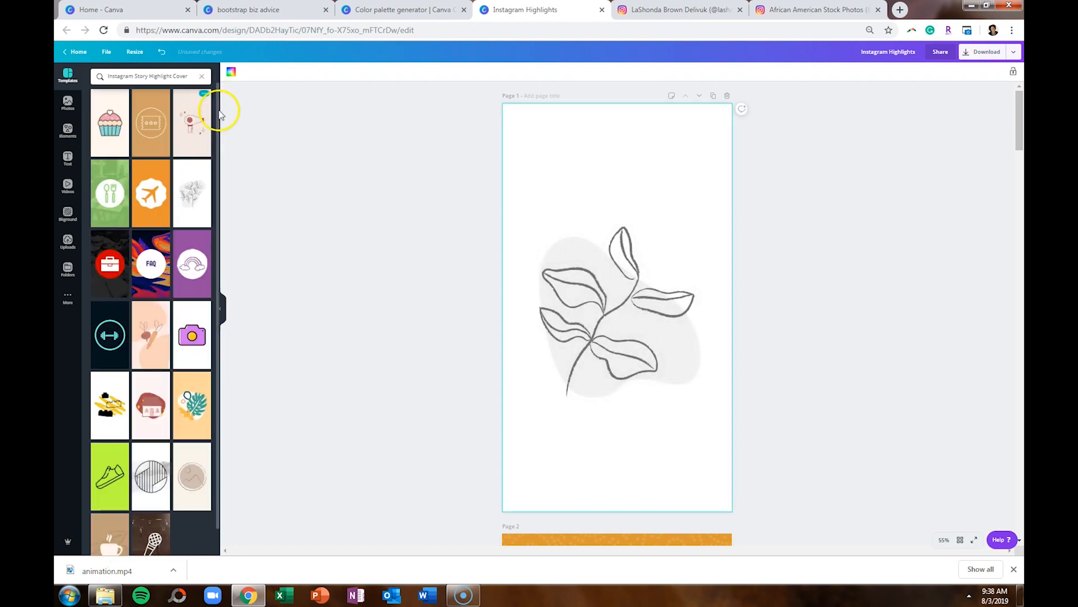
mouse_move(195, 229)
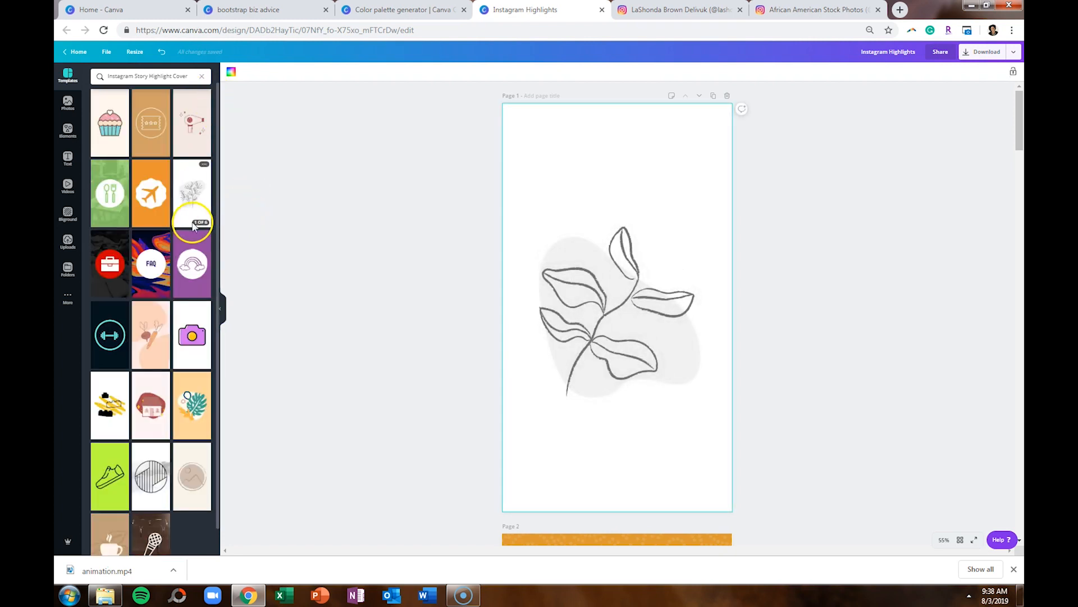
scroll("down", 3)
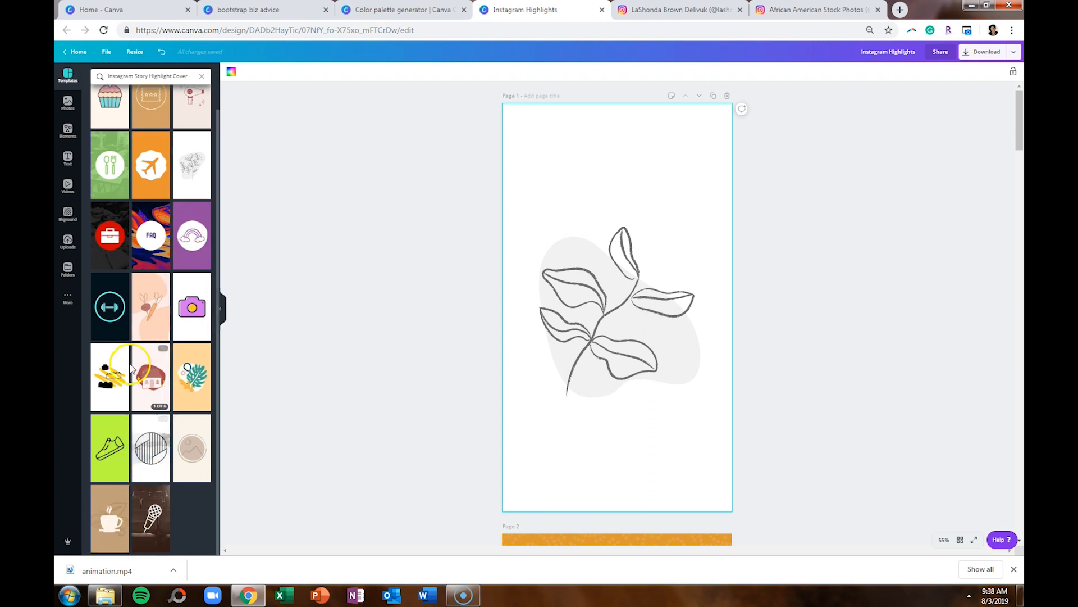
scroll("up", 3)
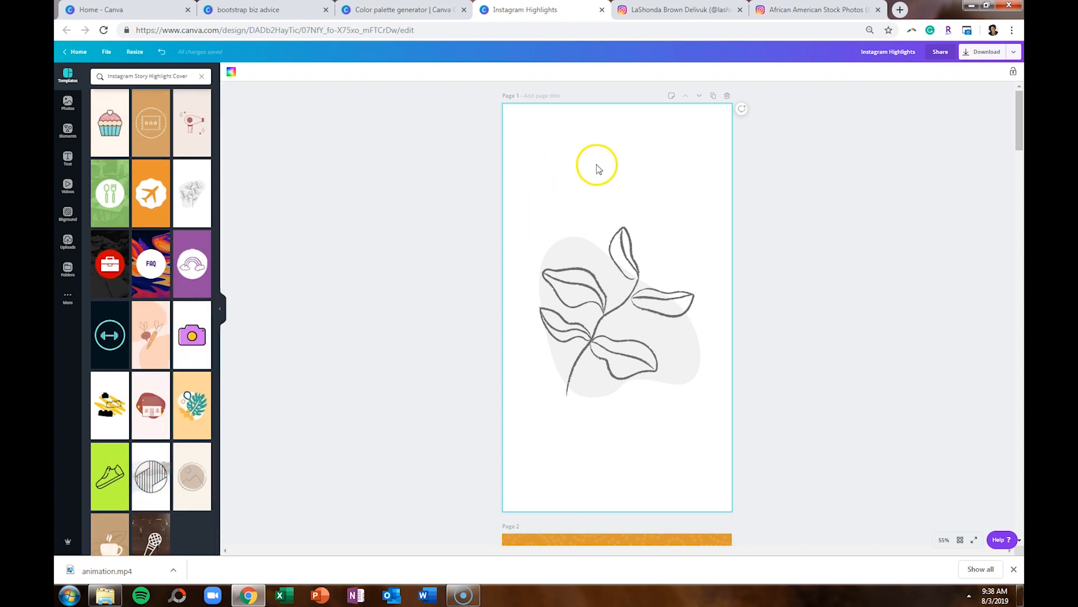
left_click(622, 269)
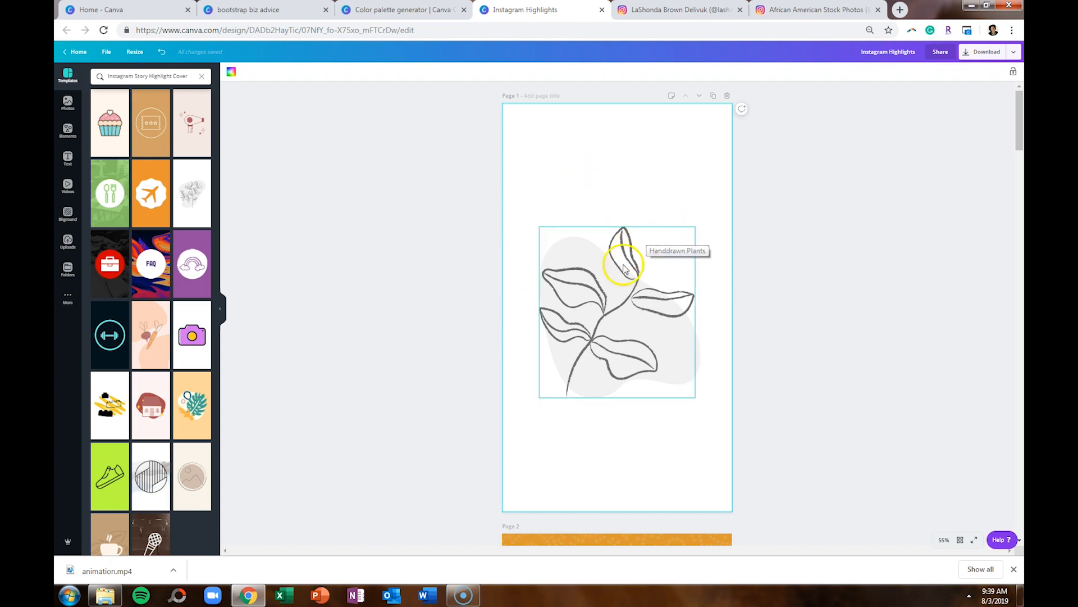
mouse_move(616, 303)
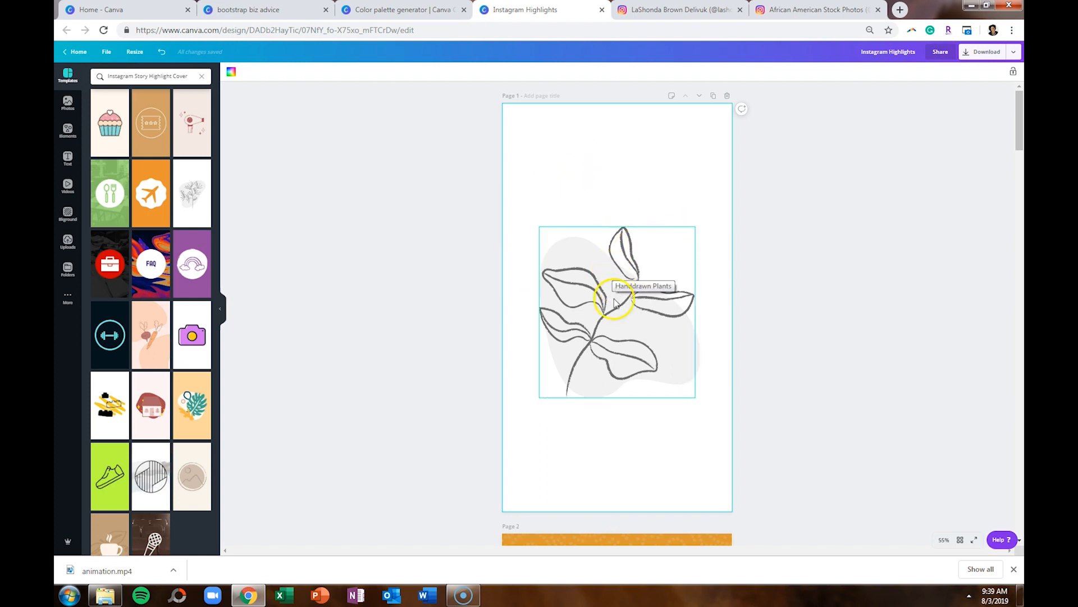
left_click(614, 309)
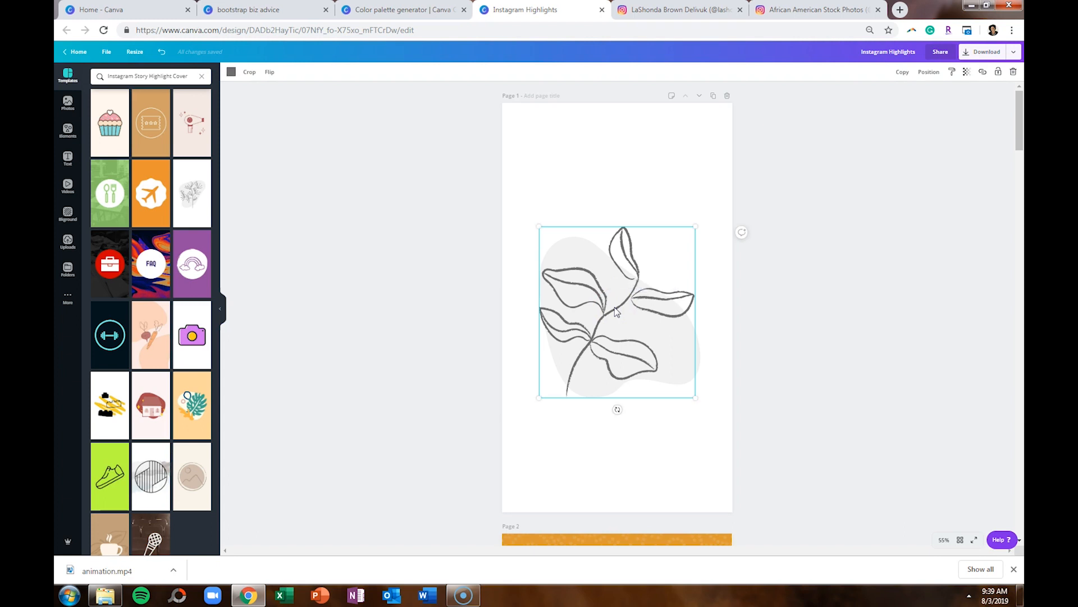
key("Delete")
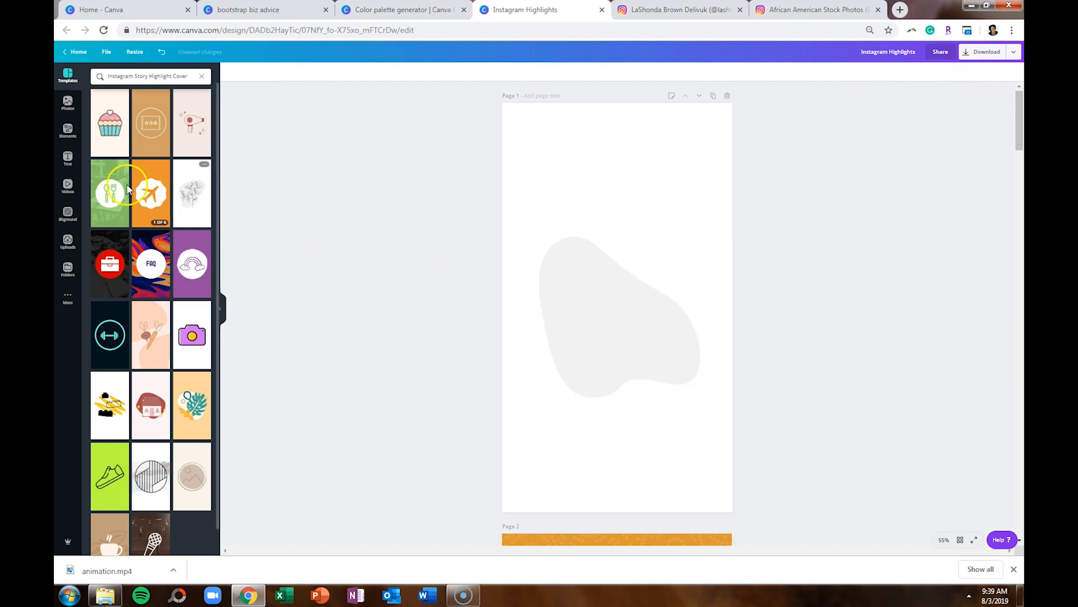
mouse_move(81, 225)
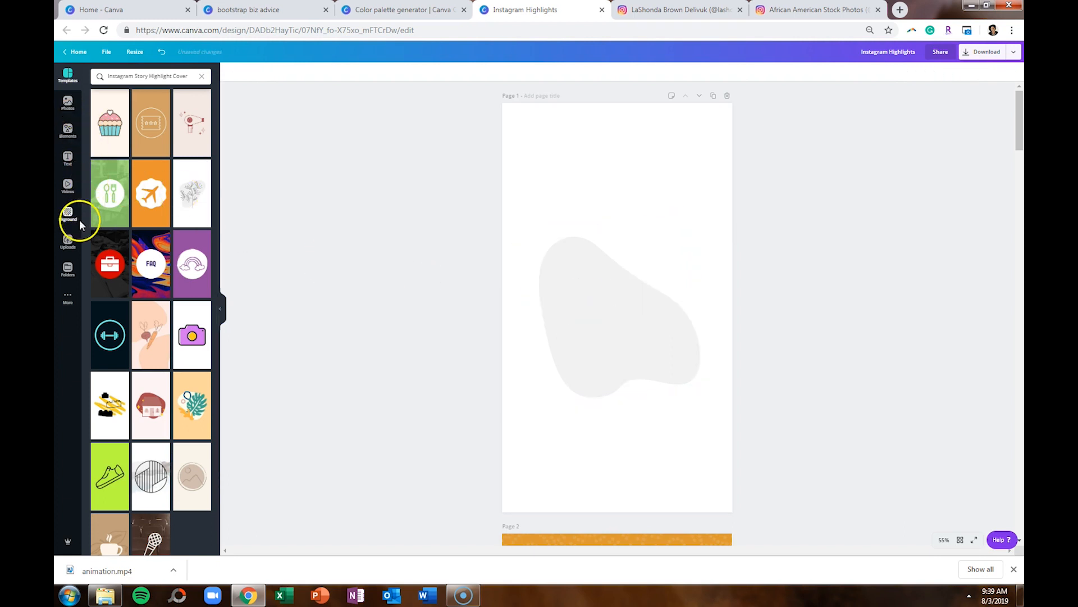
left_click(67, 131)
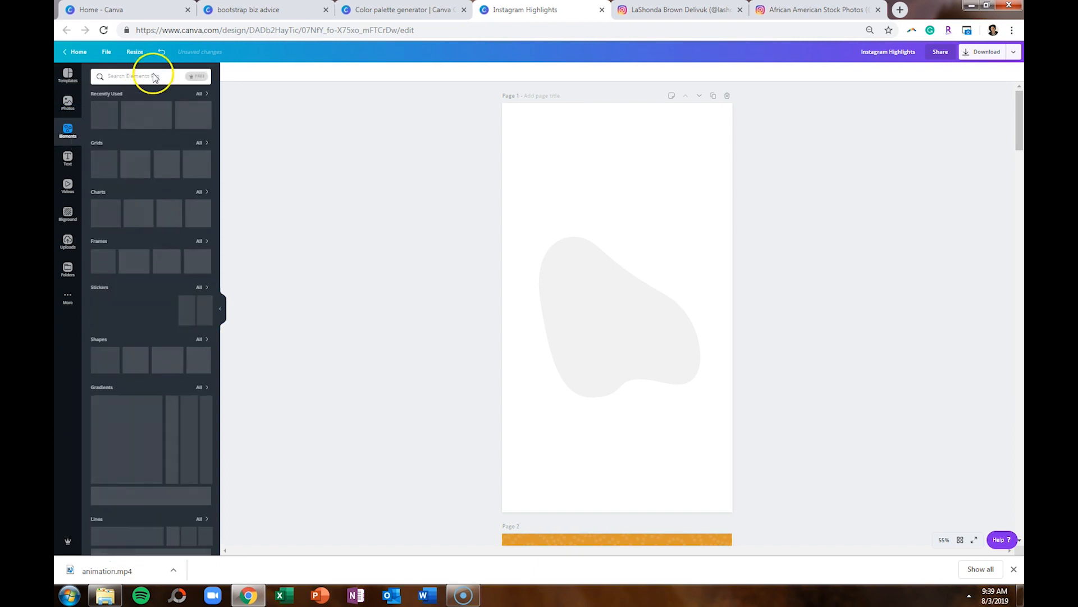
left_click(145, 76)
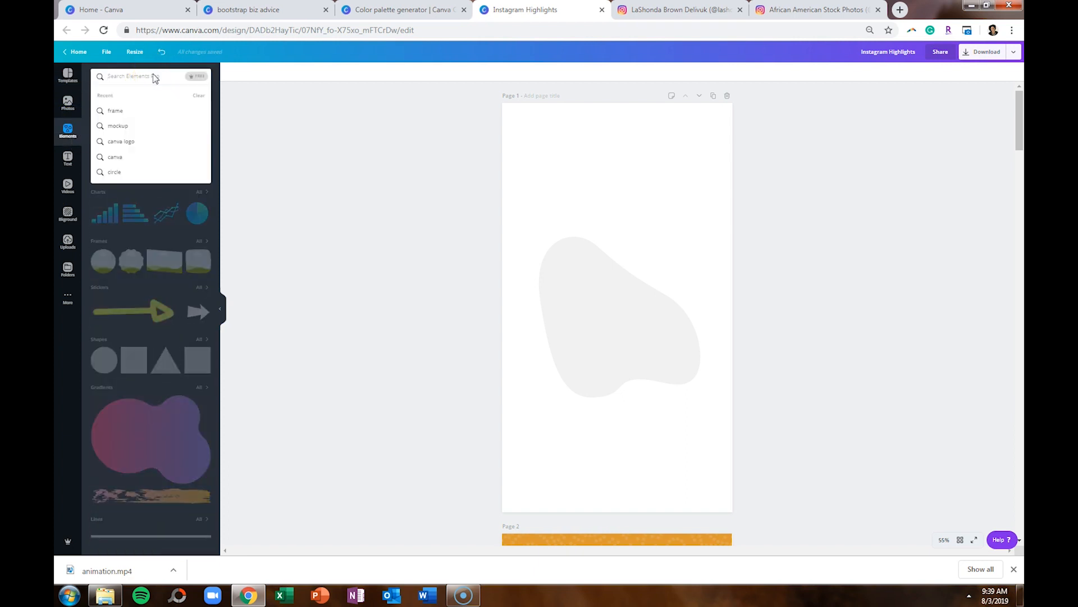
type("facebook")
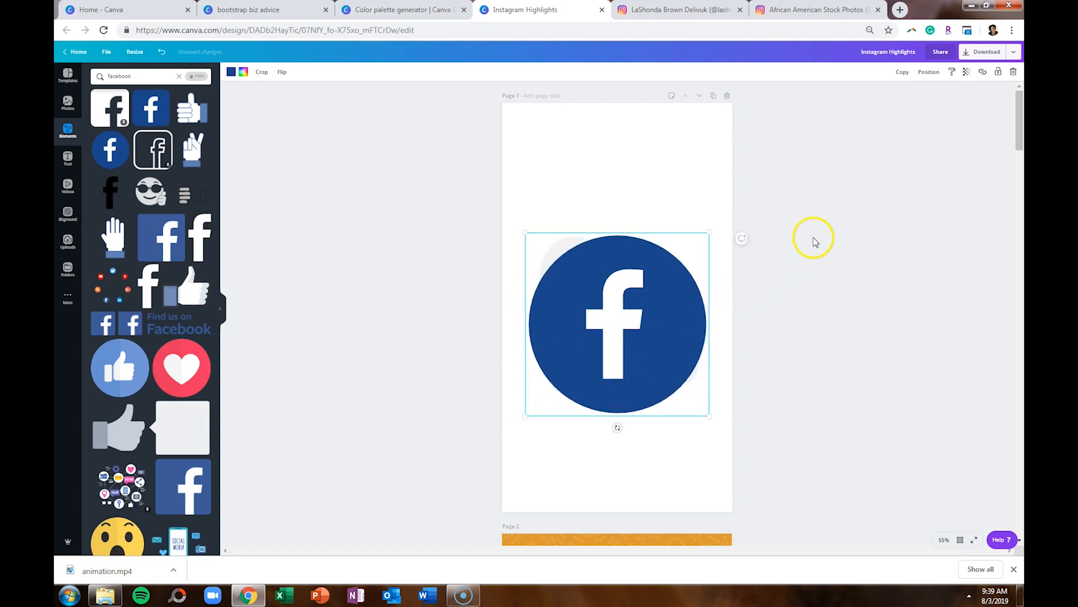
left_click(929, 71)
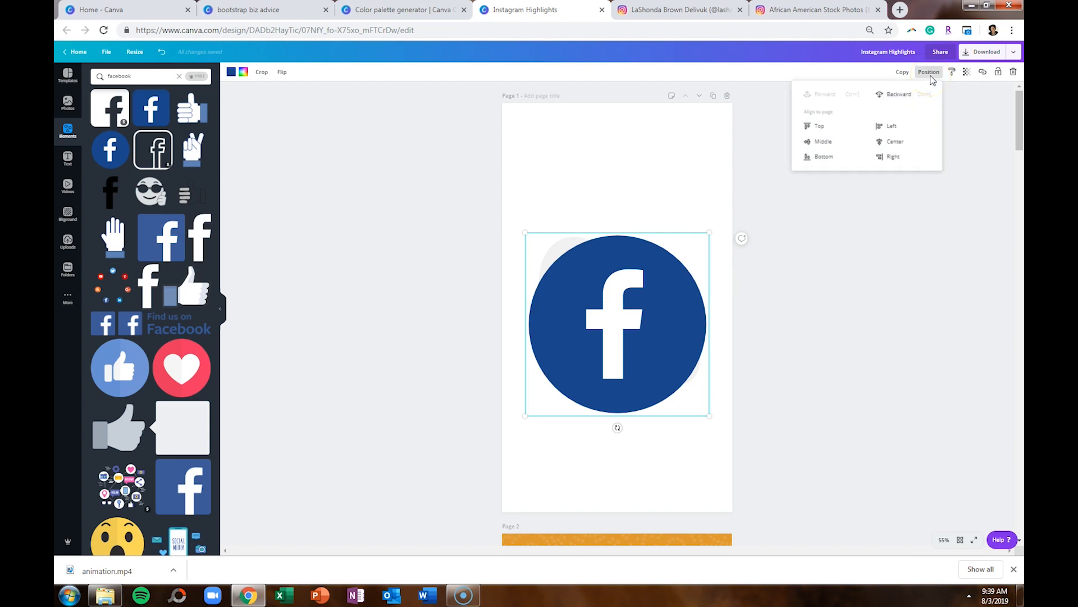
mouse_move(824, 141)
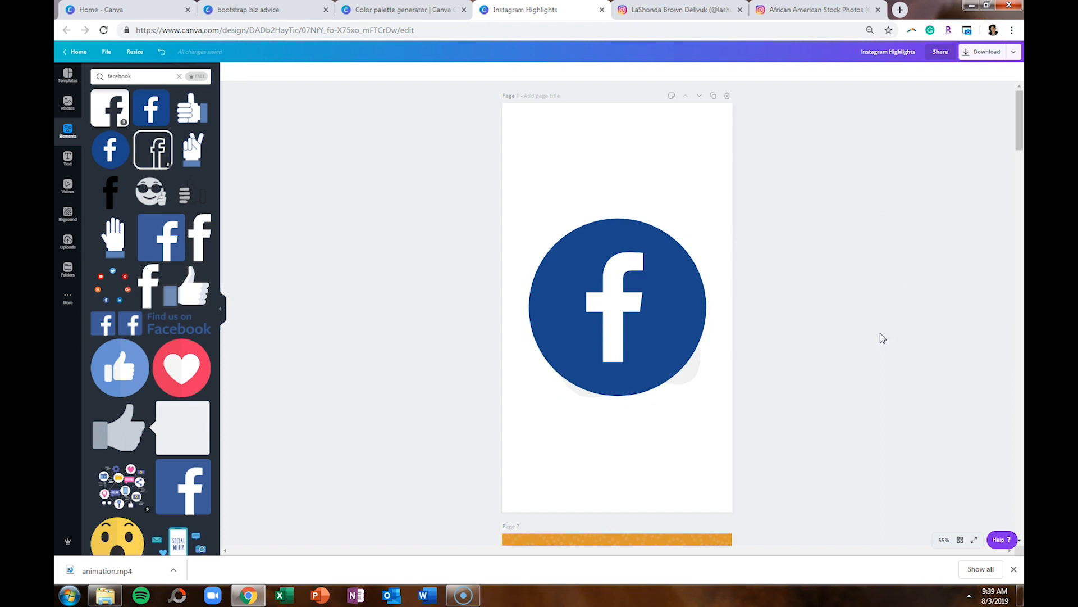
mouse_move(842, 315)
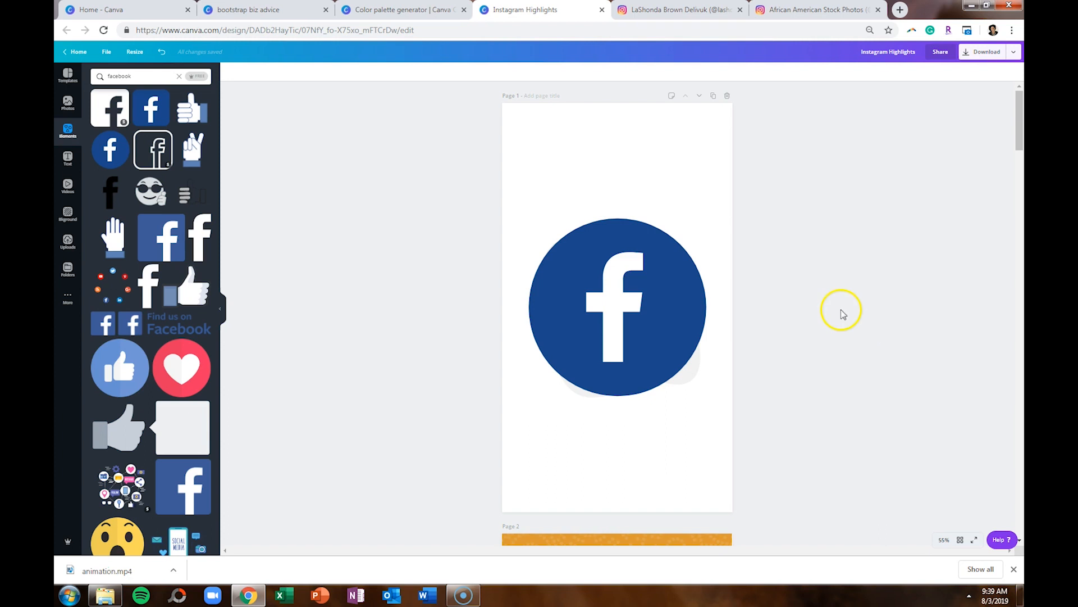
scroll("down", 3)
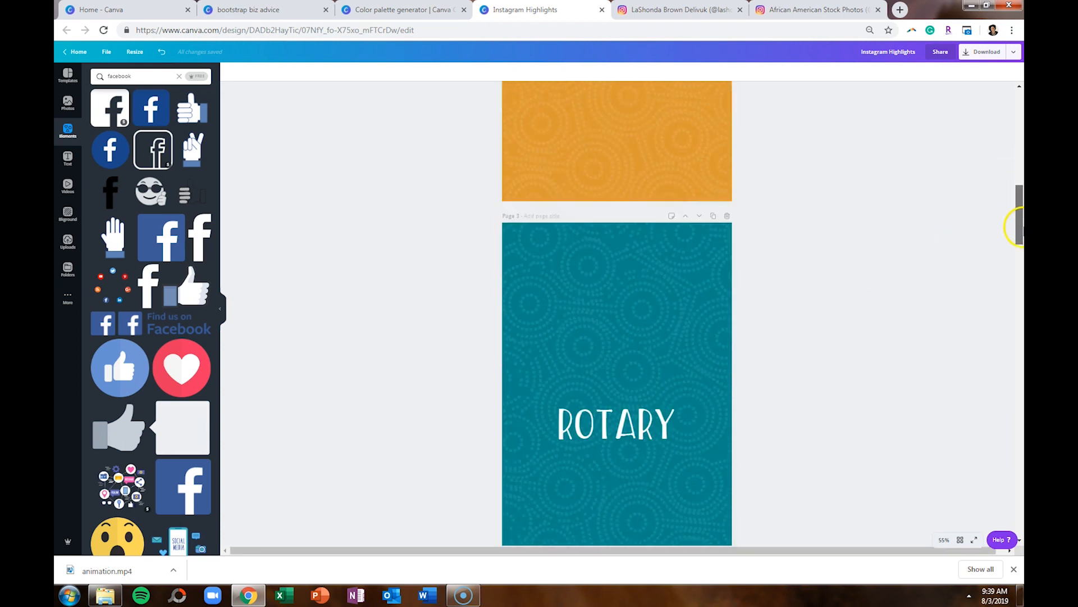
scroll("down", 3)
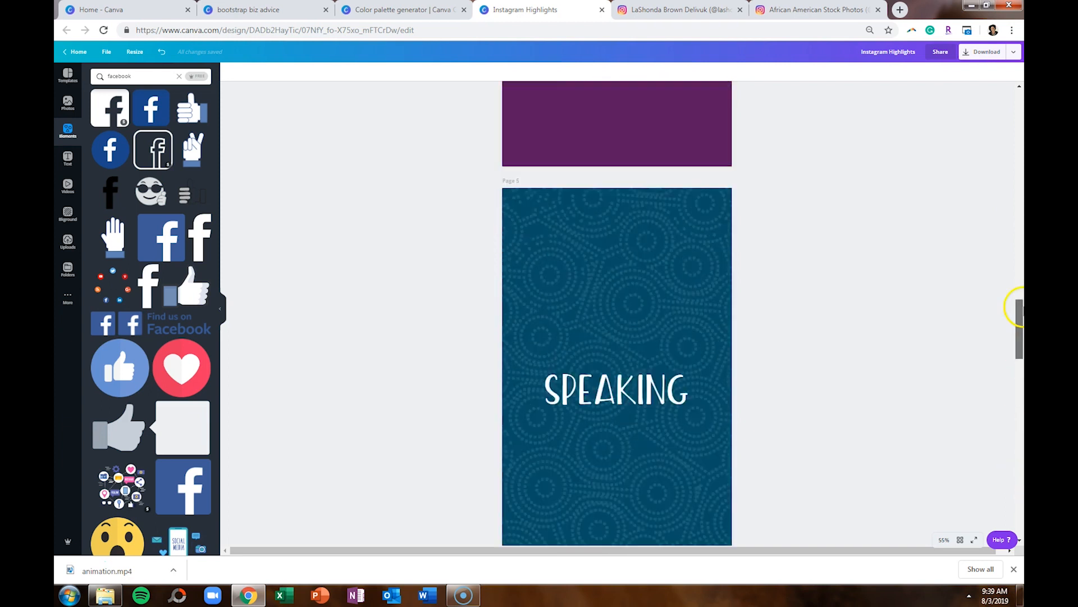
scroll("up", 3)
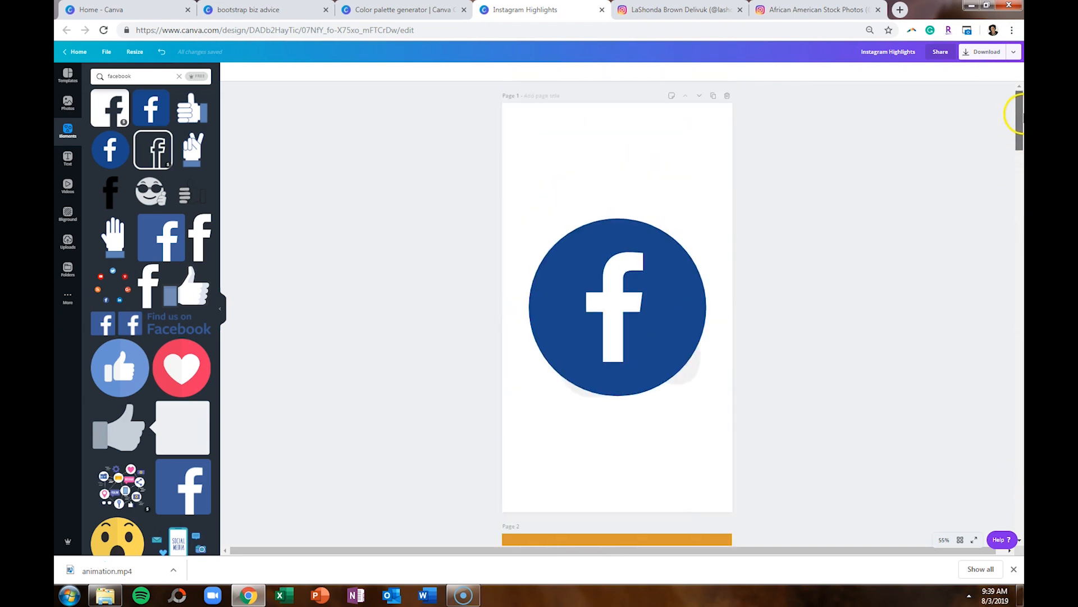
mouse_move(1001, 177)
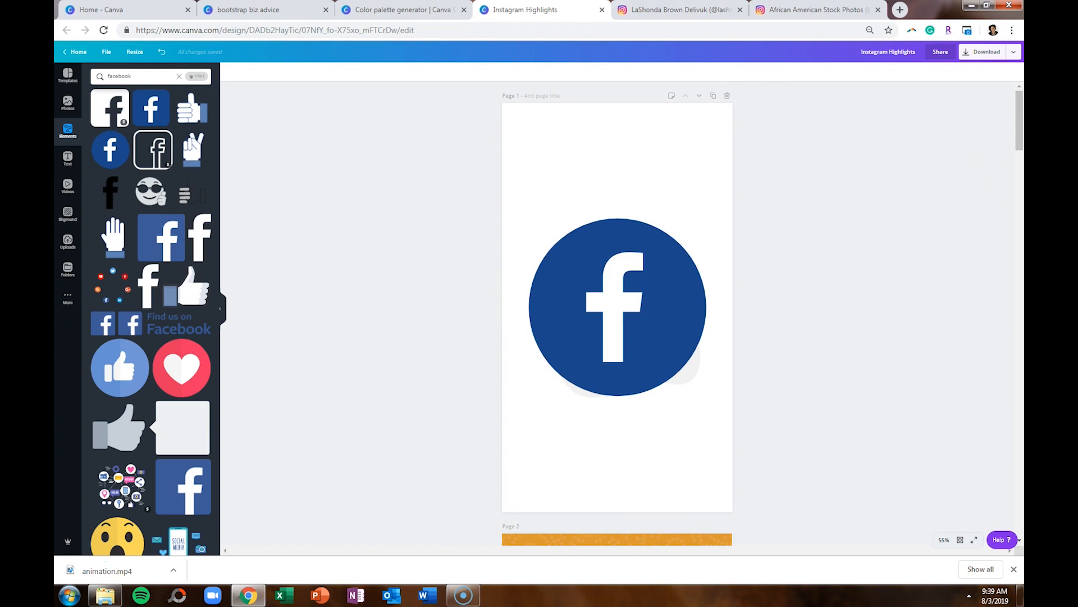
Open Explore color combinations from the Color Palette Generator page
left_click(402, 9)
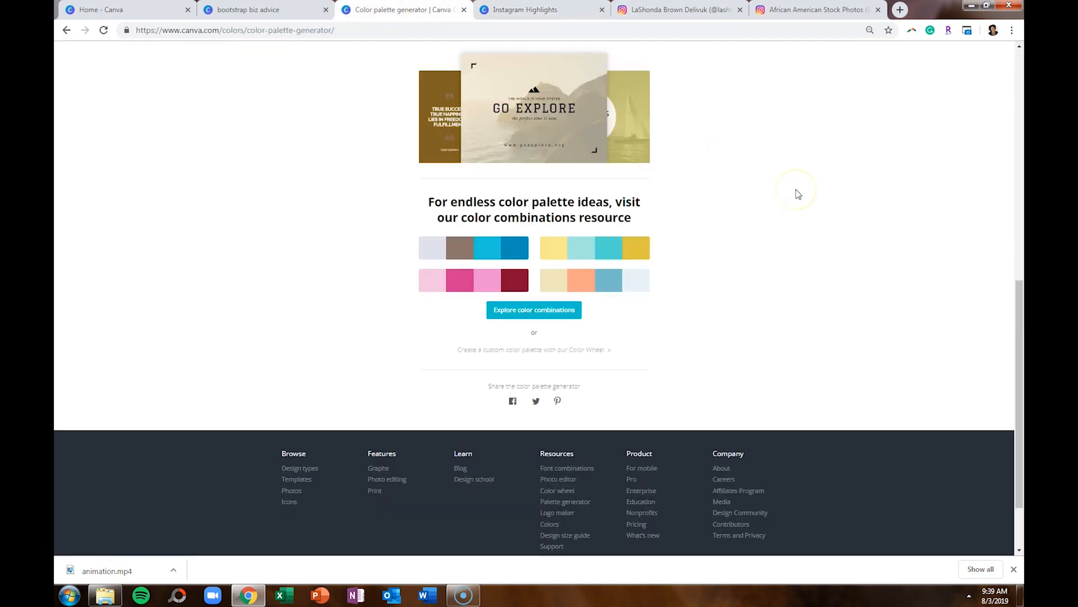
mouse_move(797, 194)
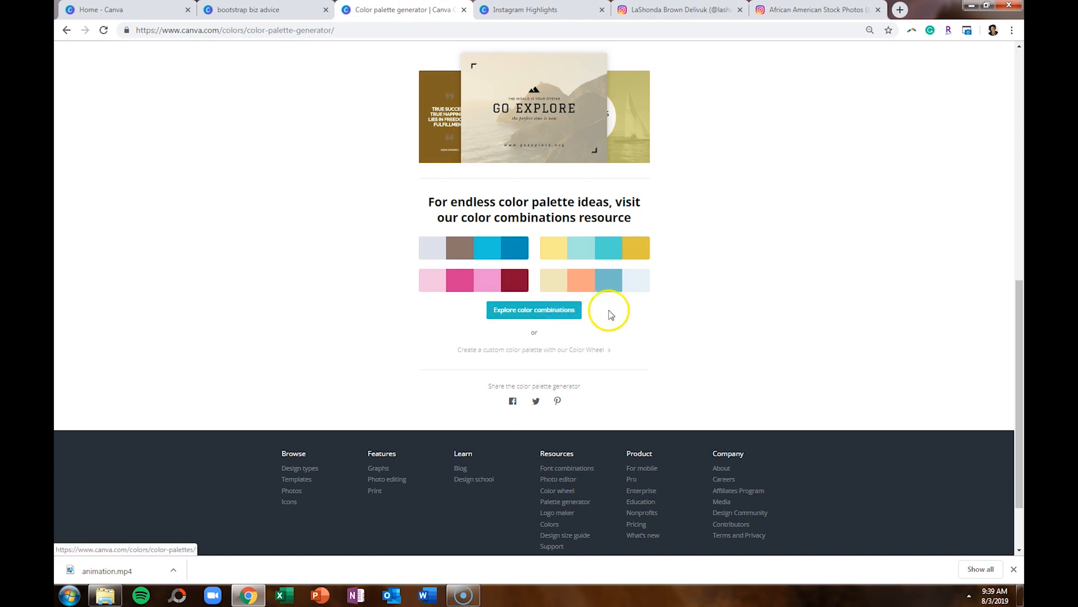
left_click(534, 309)
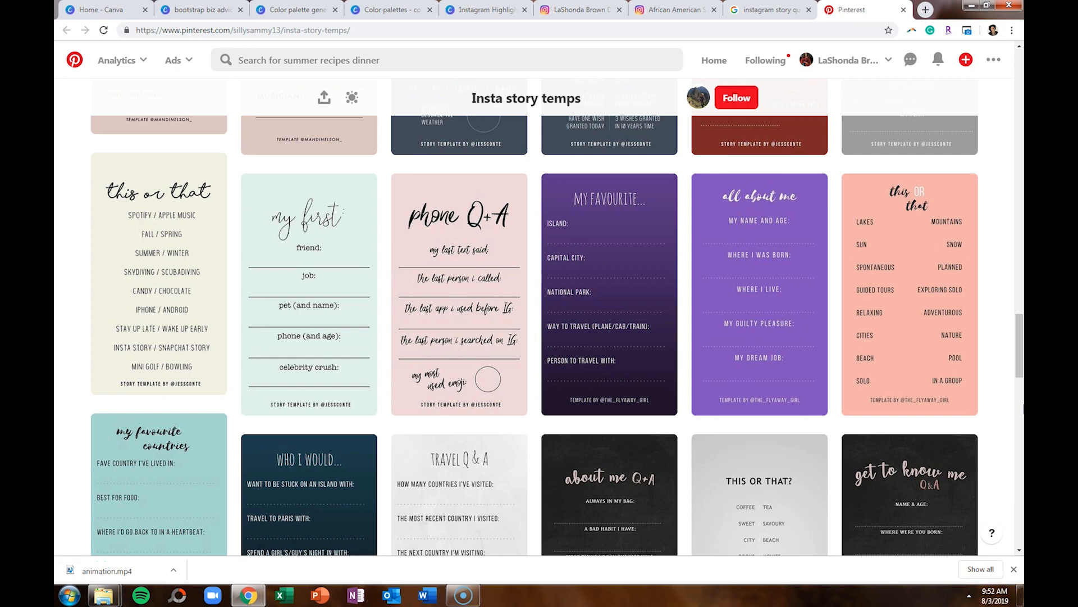
Scroll the Pinterest 'Insta story temps' board past Netflix challenge, Music Q+A and bucket-list templates
scroll("down", 3)
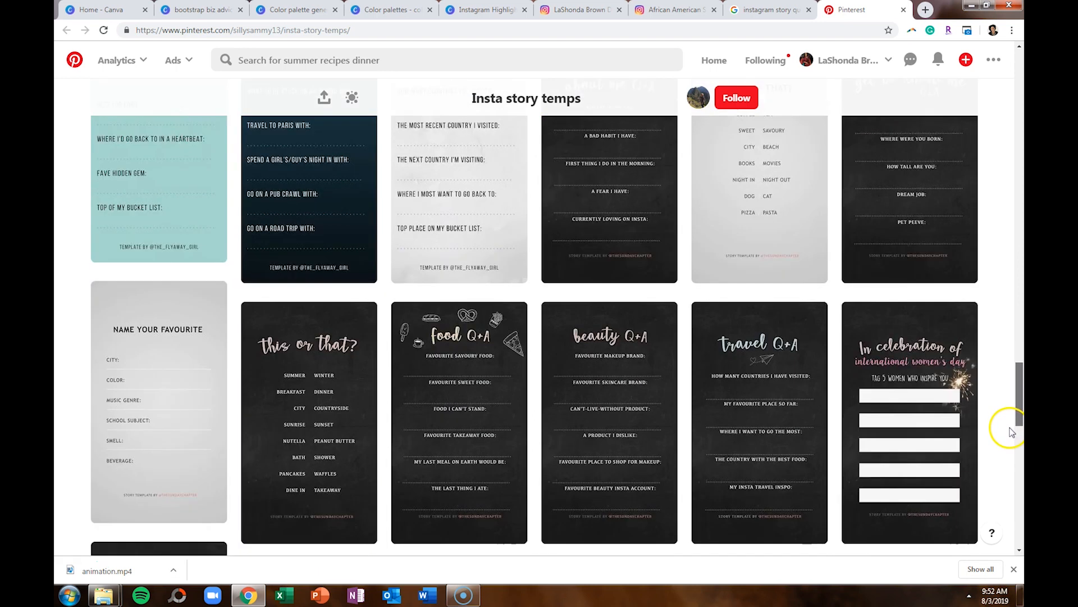
scroll("down", 3)
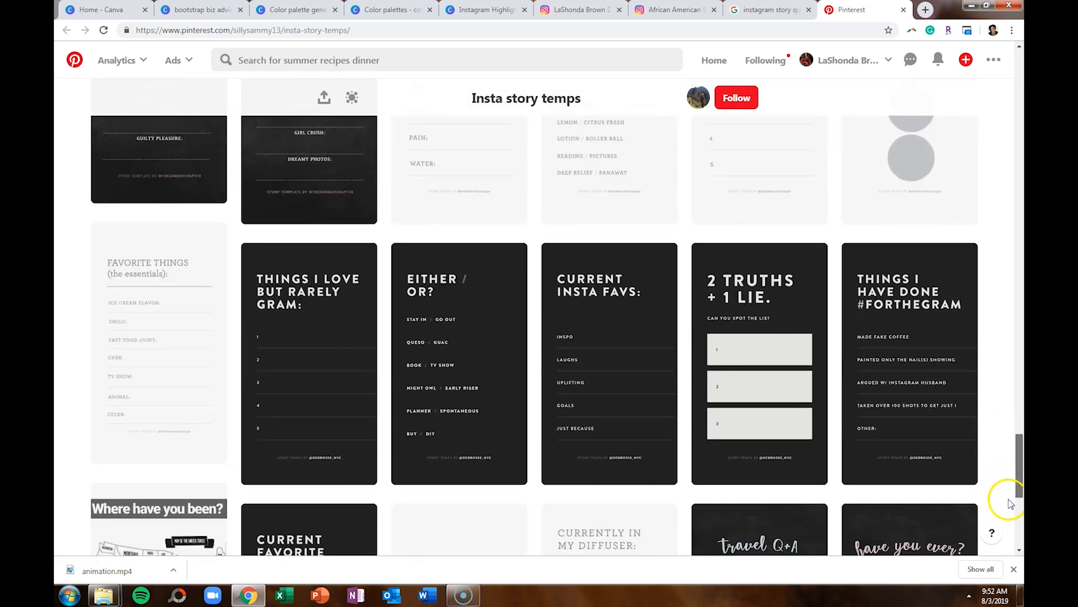
scroll("down", 3)
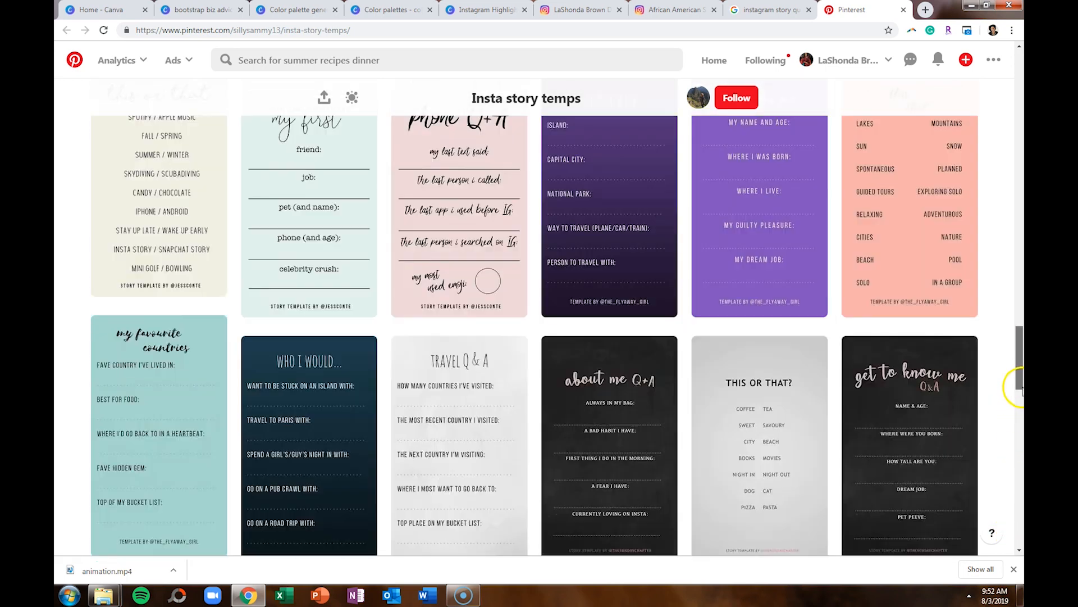
scroll("down", 3)
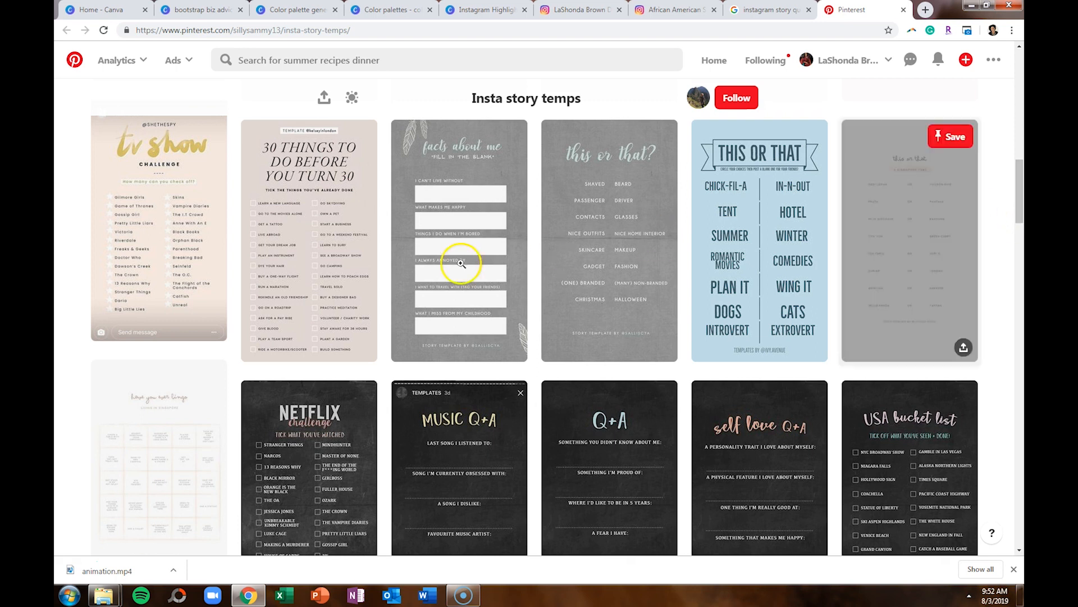
From Canva Home, create a blank Instagram Story design
left_click(100, 10)
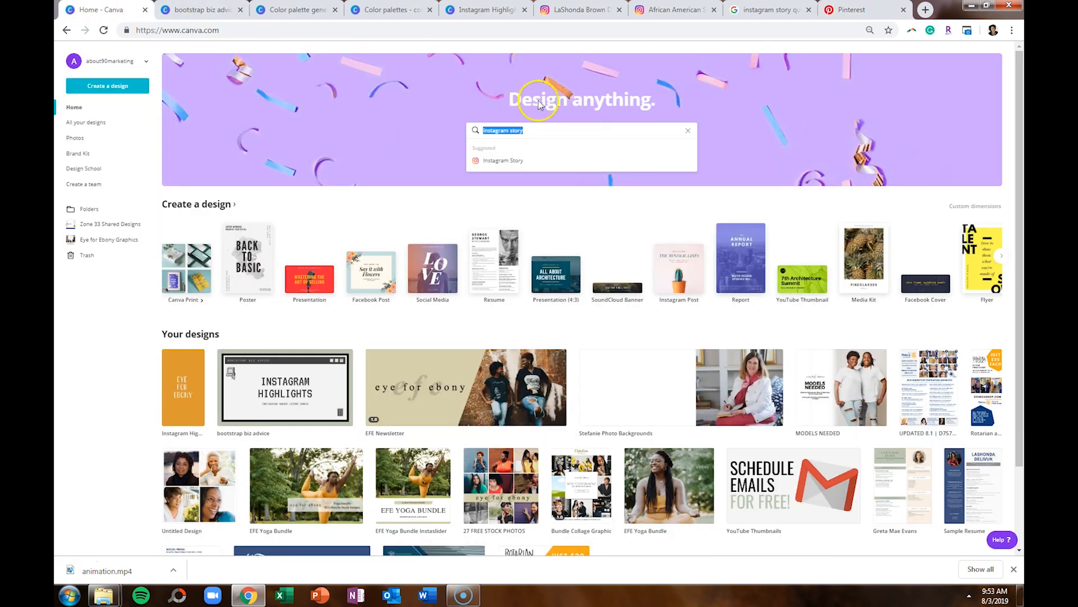
left_click(503, 160)
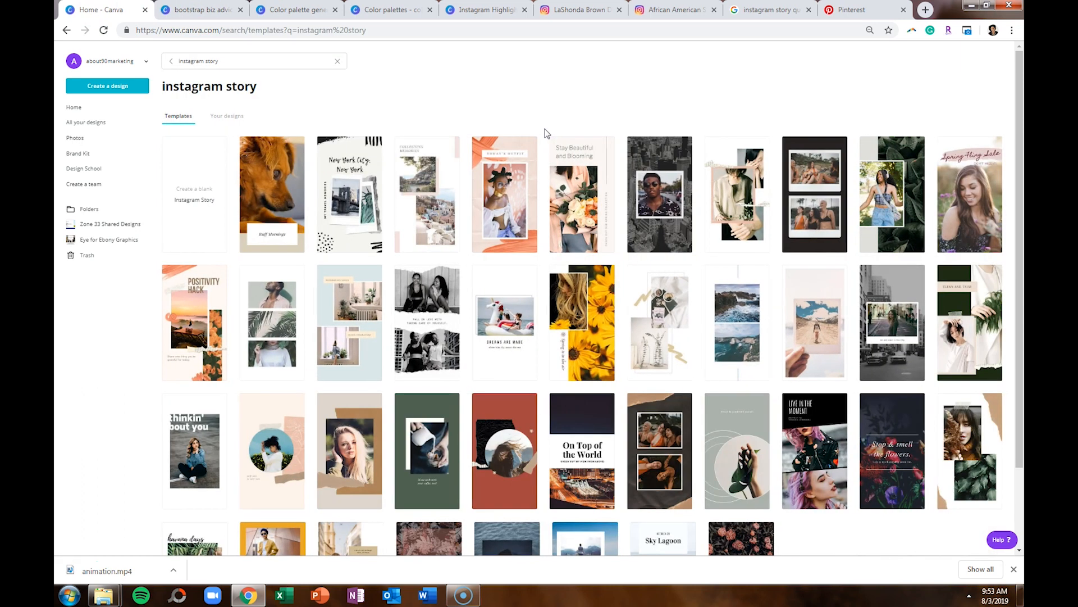
left_click(194, 193)
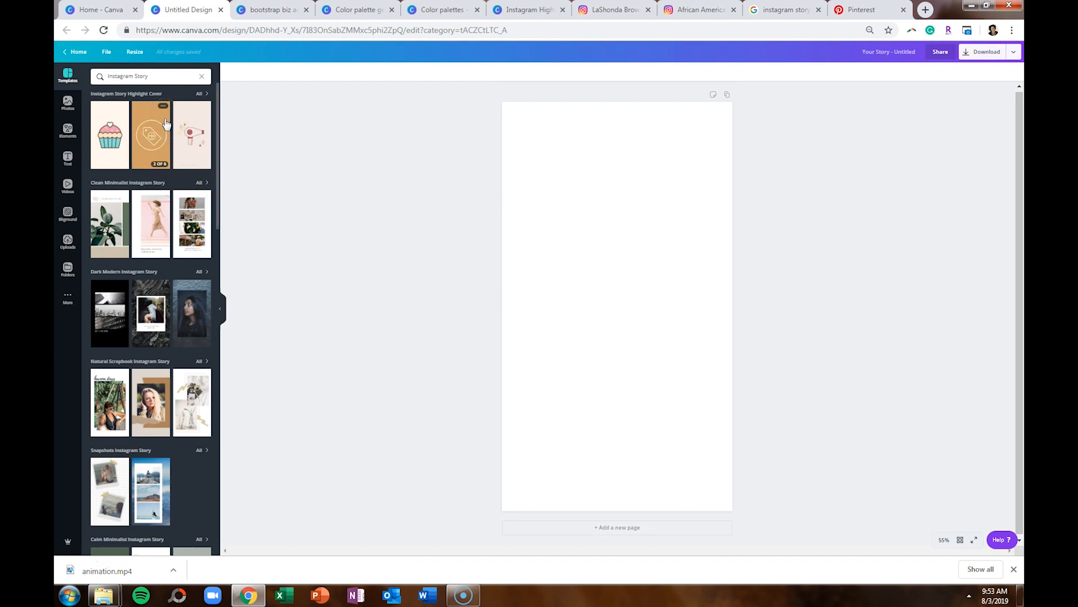
mouse_move(163, 183)
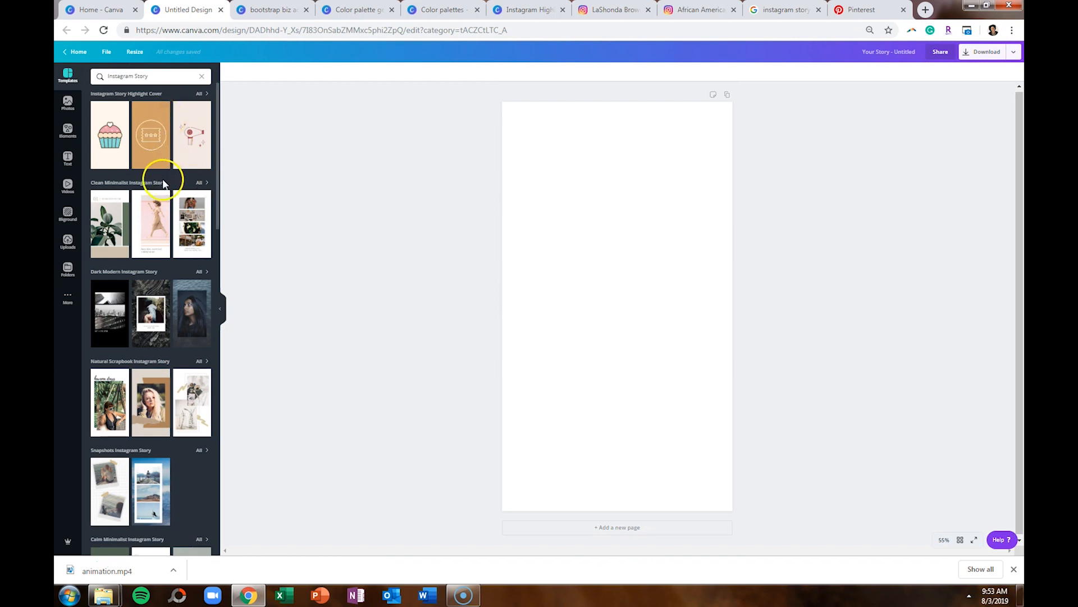
scroll("down", 3)
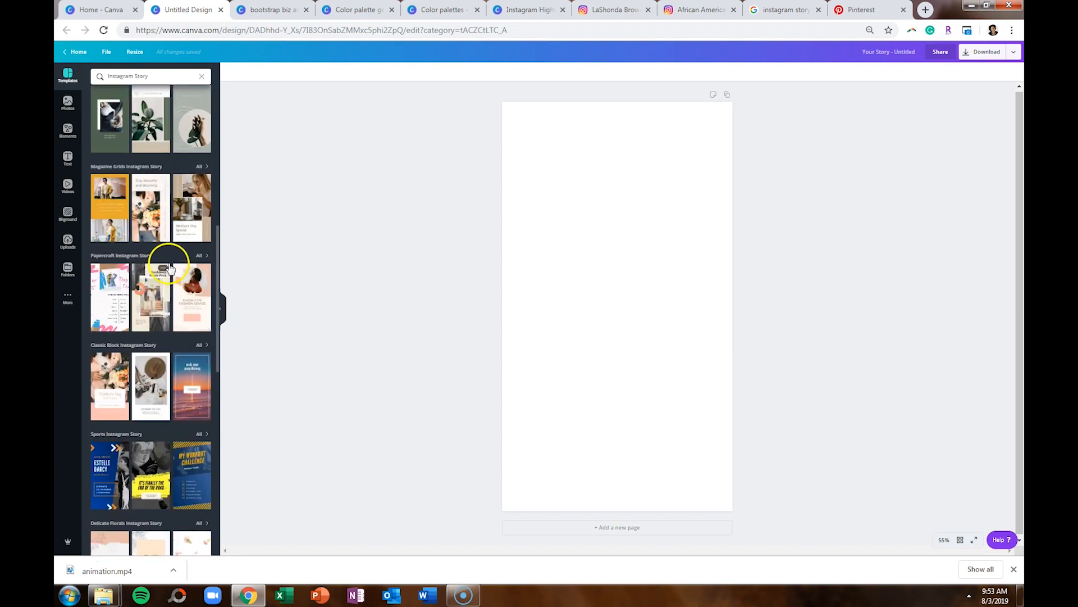
Apply both pages of the Papercraft Pink and Blue 'This or That' quiz template
left_click(199, 255)
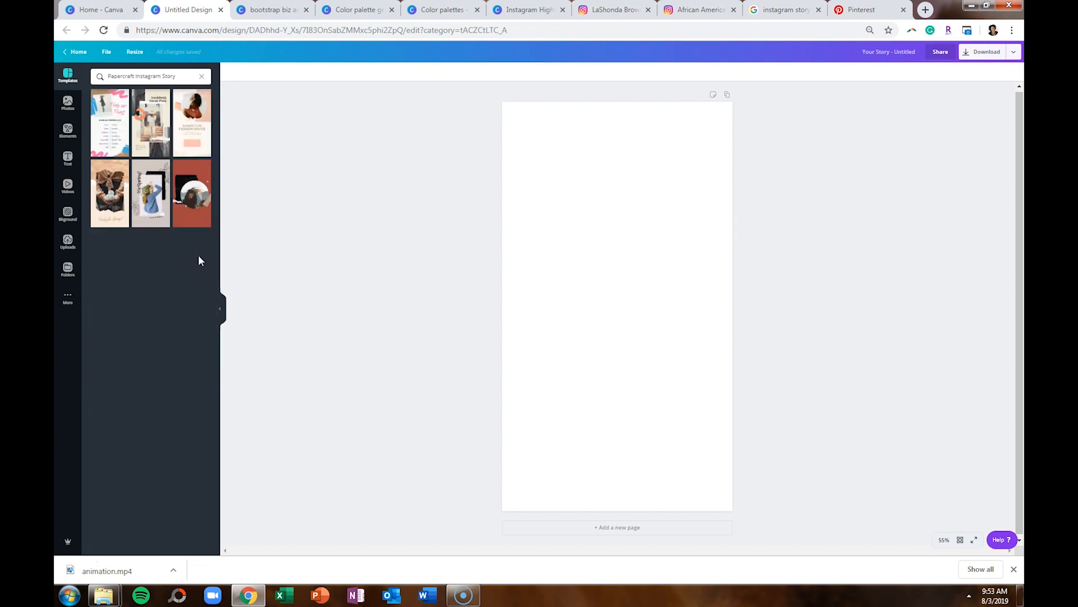
left_click(110, 122)
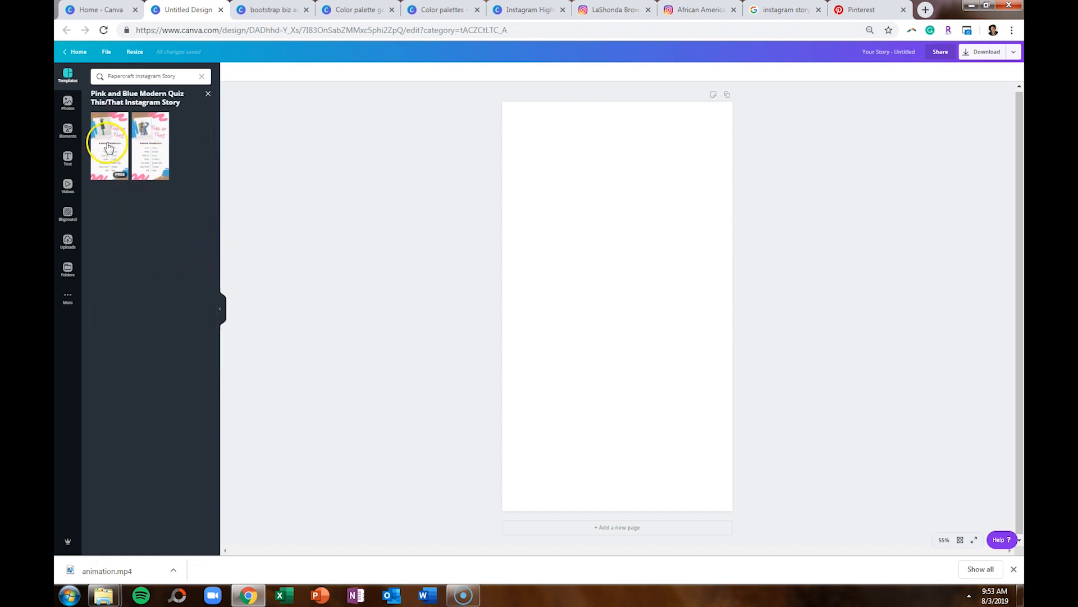
left_click(150, 144)
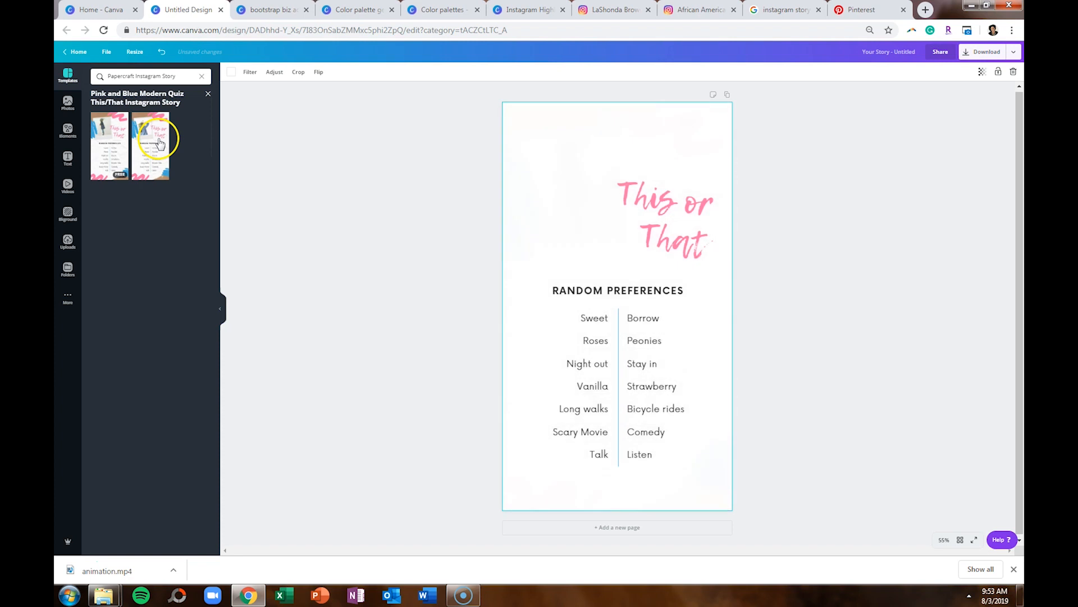
left_click(150, 144)
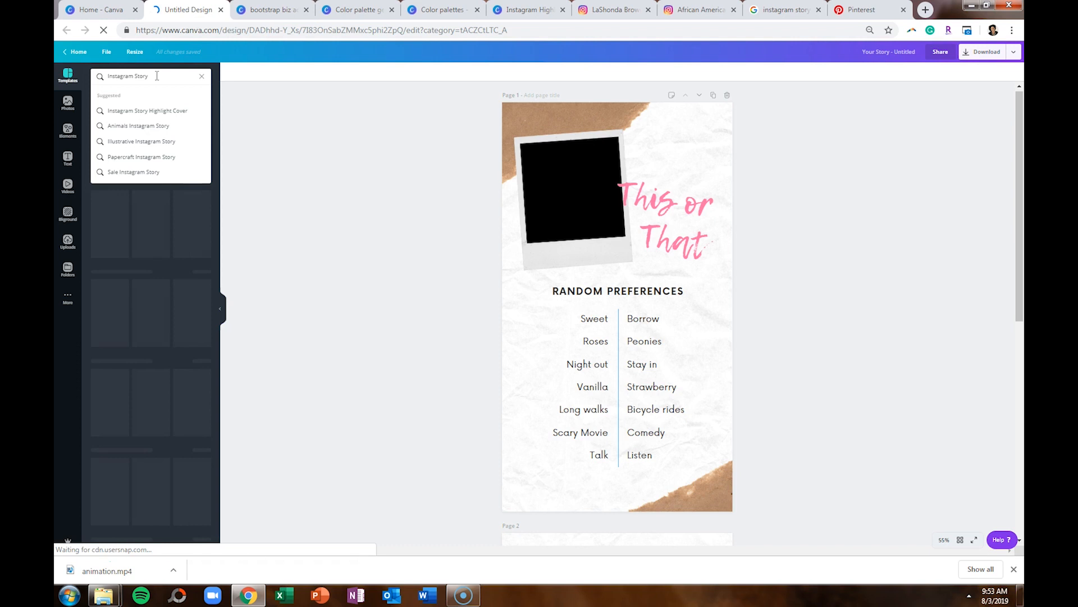
Search templates for 'Quiz' and apply the red 'Which Team Are You? Food Edition' design
type("Quiz")
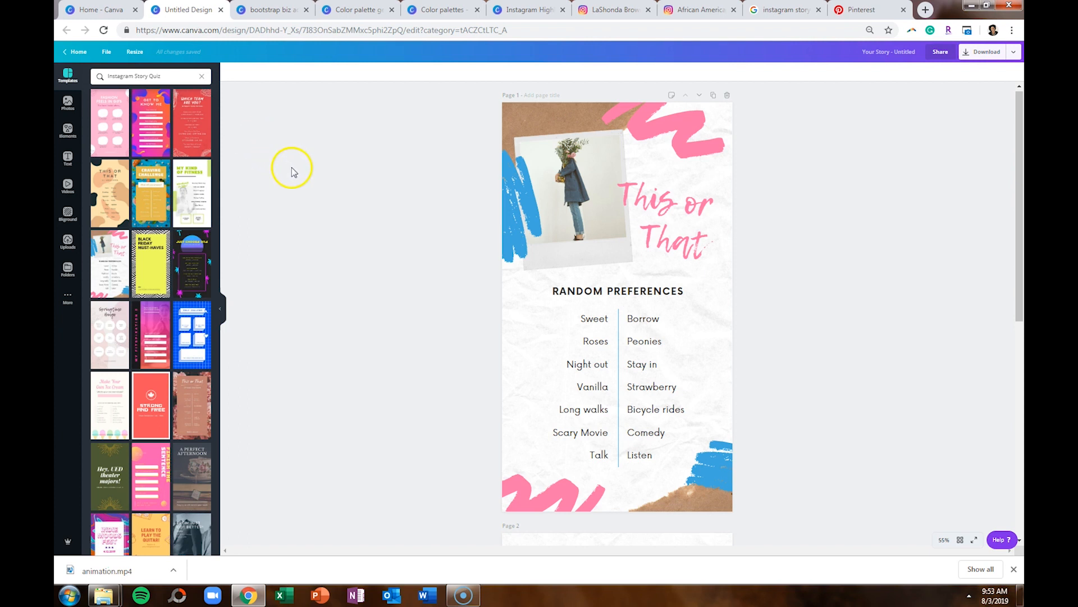
scroll("down", 3)
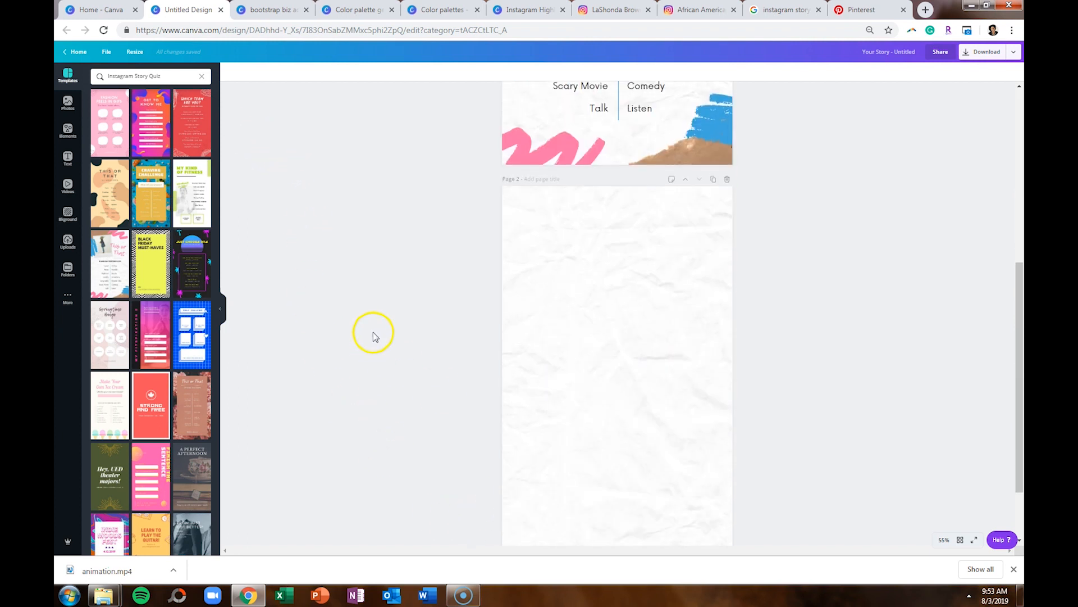
left_click(150, 123)
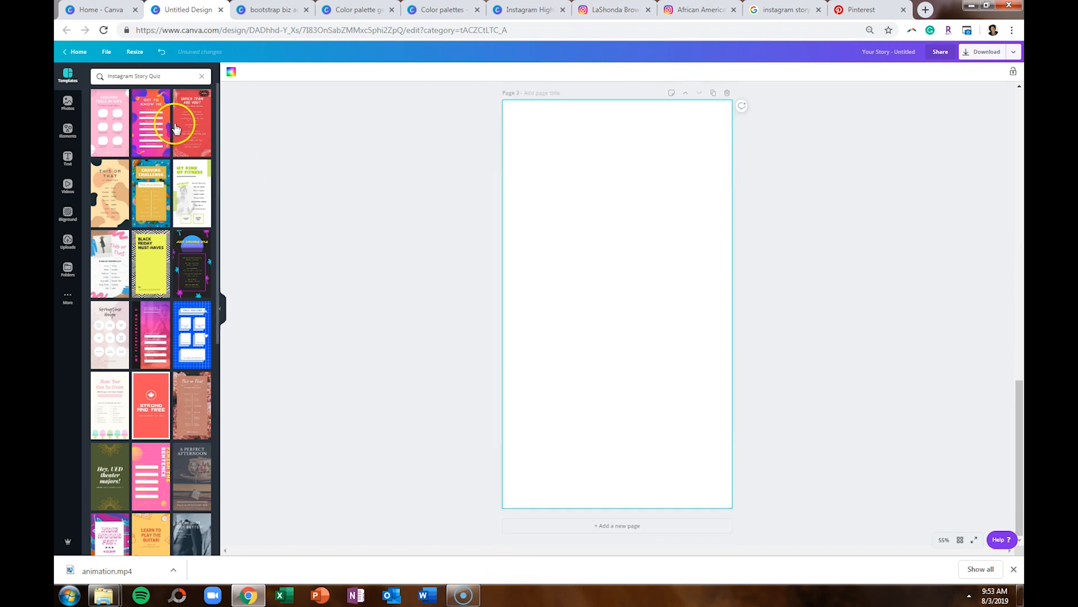
left_click(171, 124)
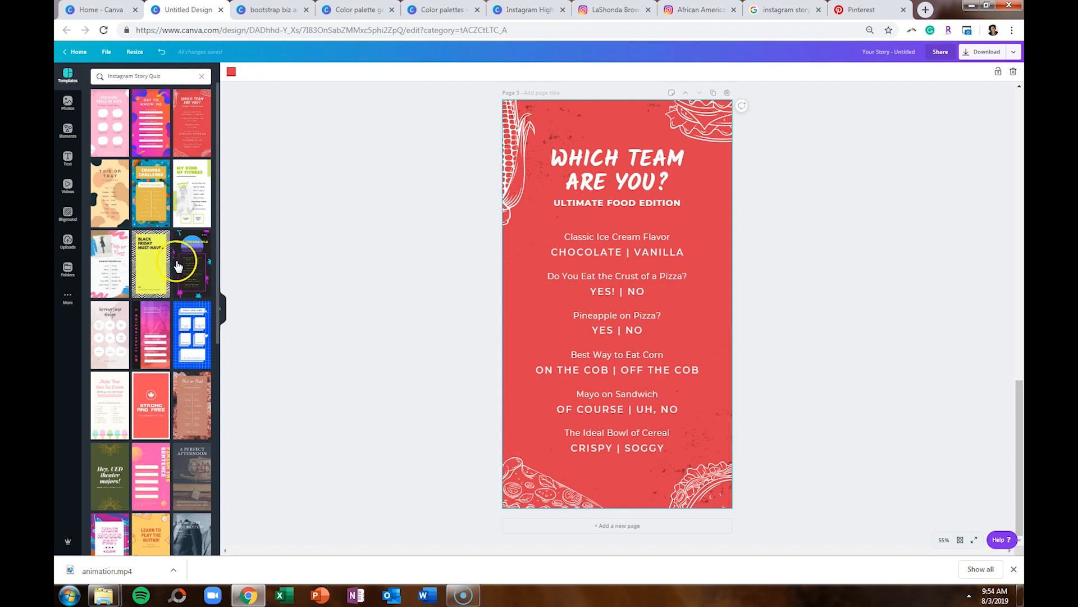
scroll("down", 3)
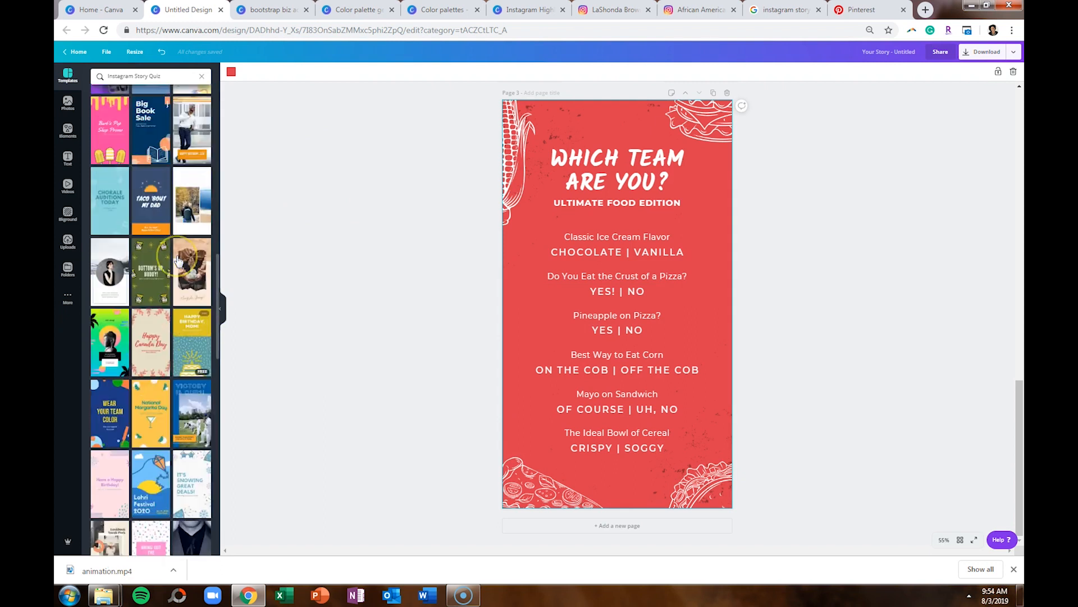
scroll("down", 3)
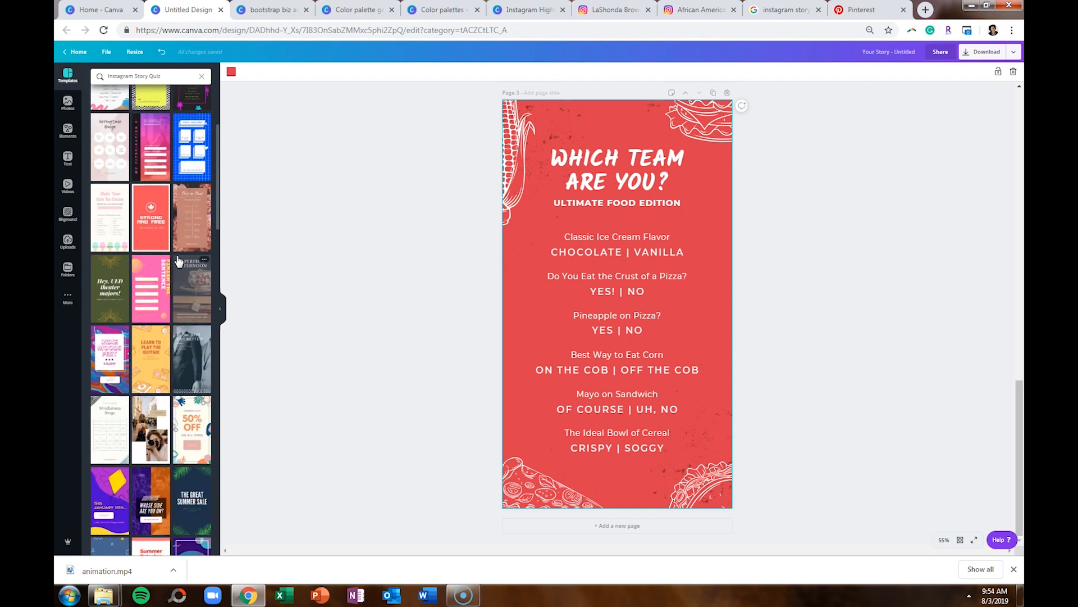
scroll("up", 3)
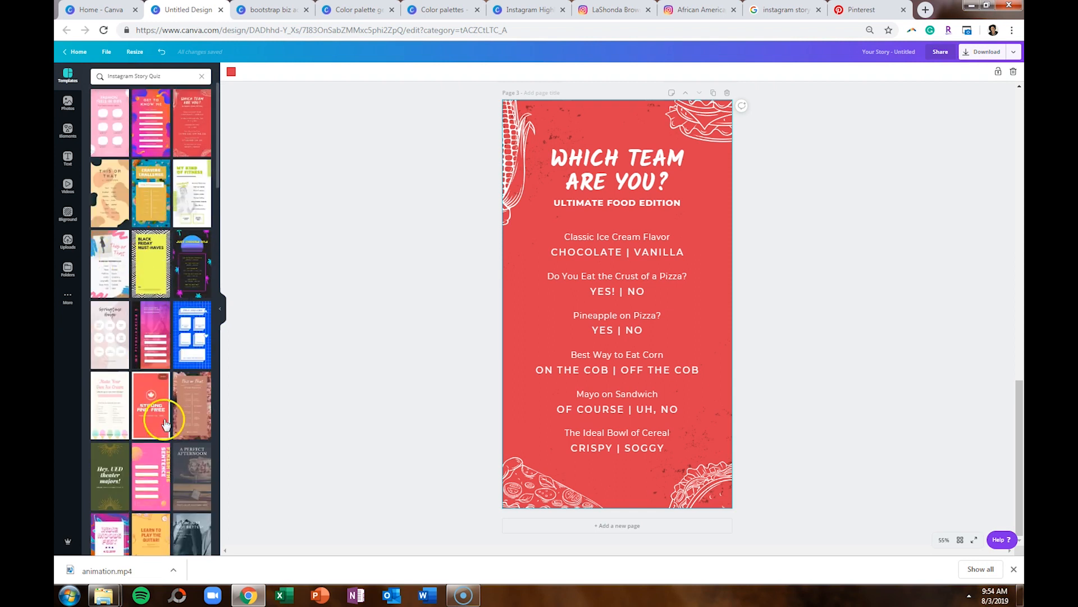
mouse_move(245, 392)
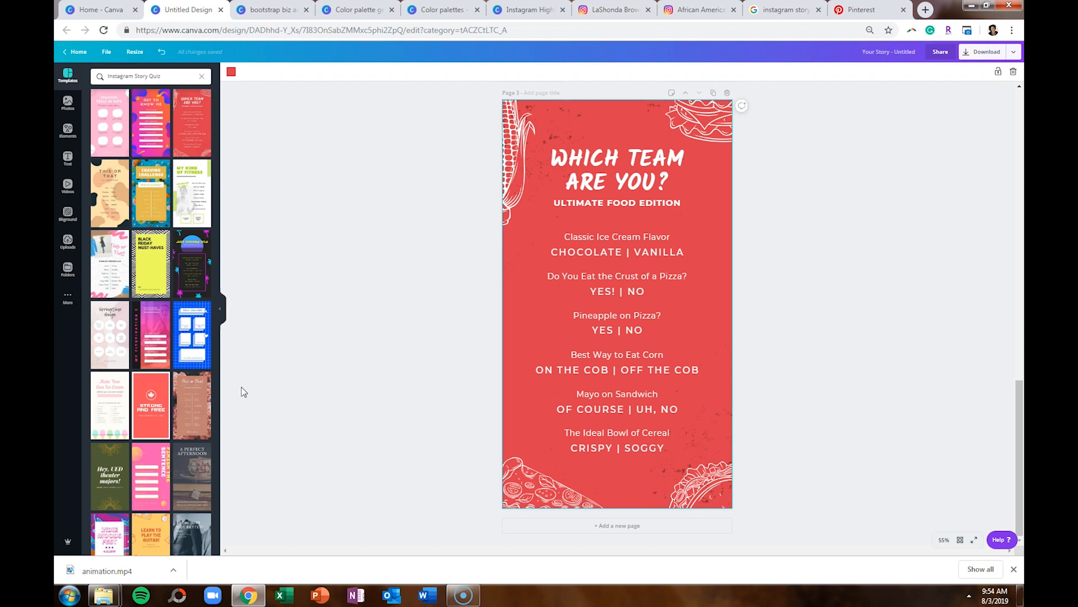
Click Home to leave the quiz story editor
left_click(138, 76)
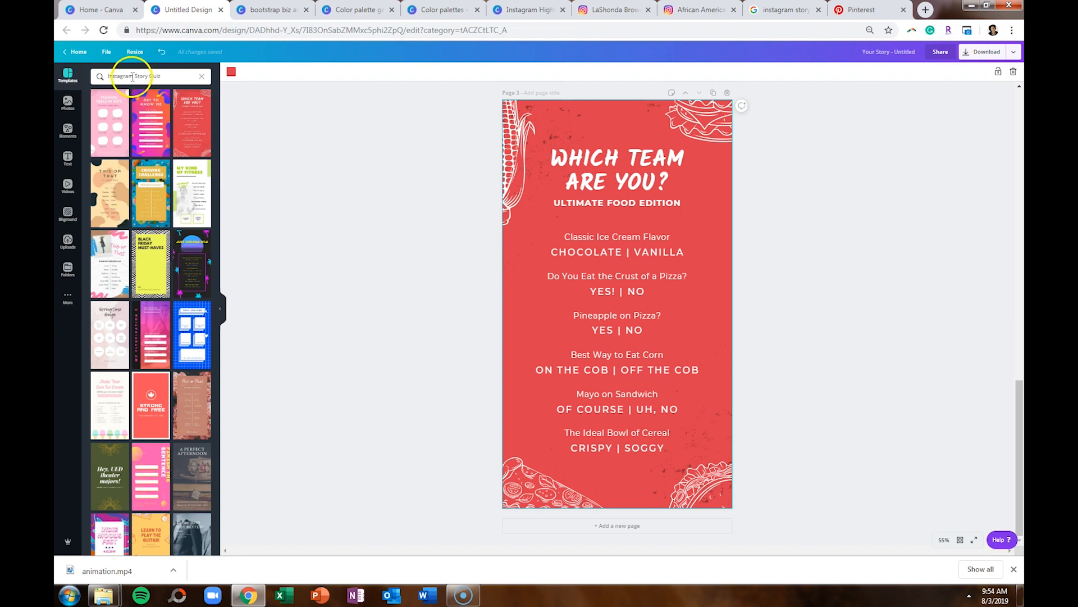
mouse_move(209, 97)
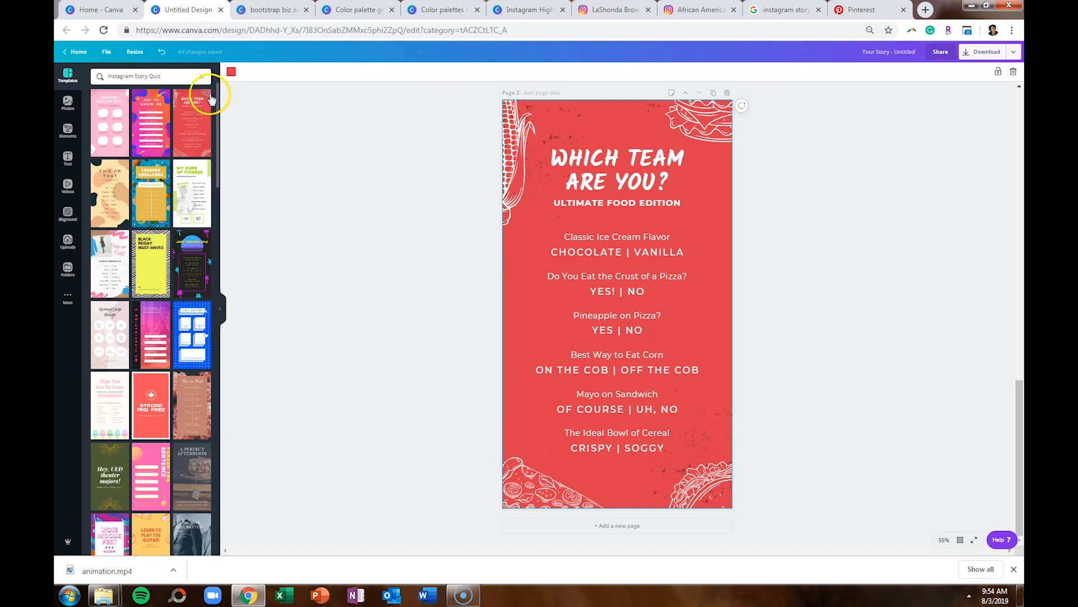
mouse_move(289, 200)
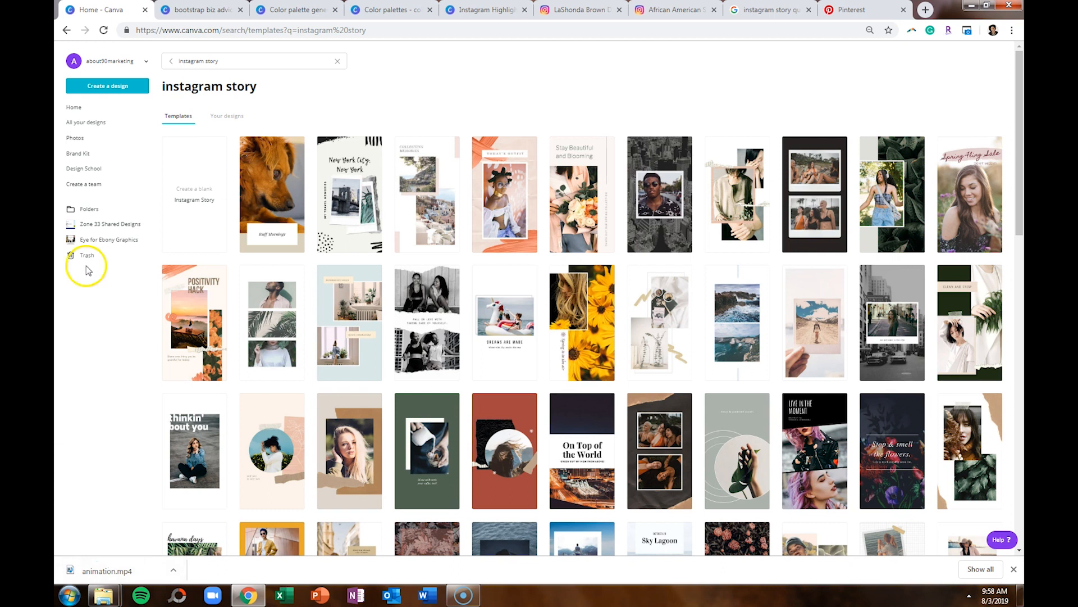
Start a blank Instagram Story and scroll through the Sale, Animals and Travel story templates
left_click(193, 194)
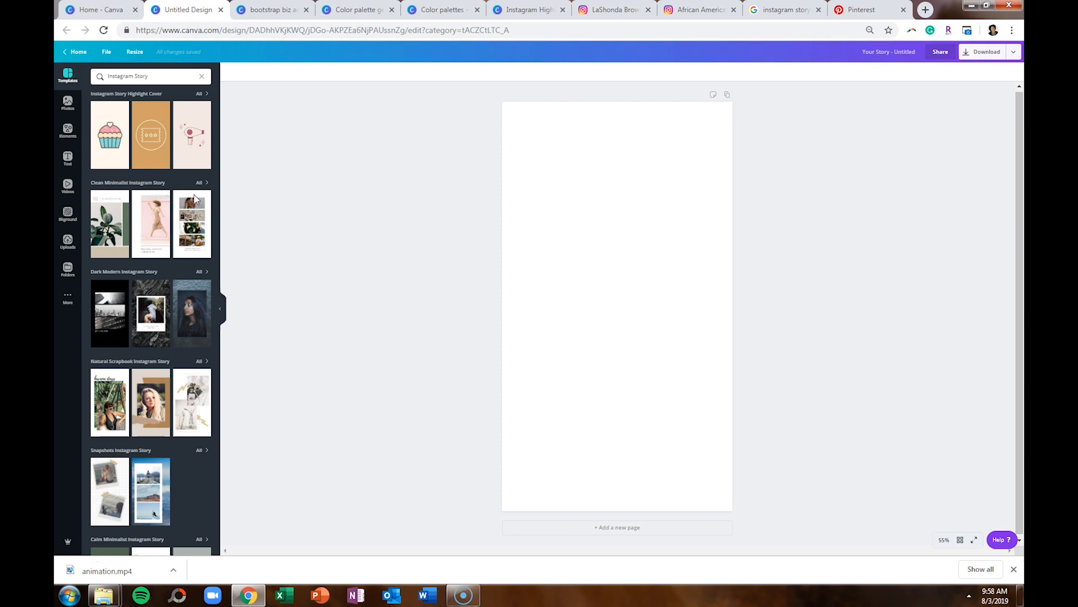
scroll("down", 3)
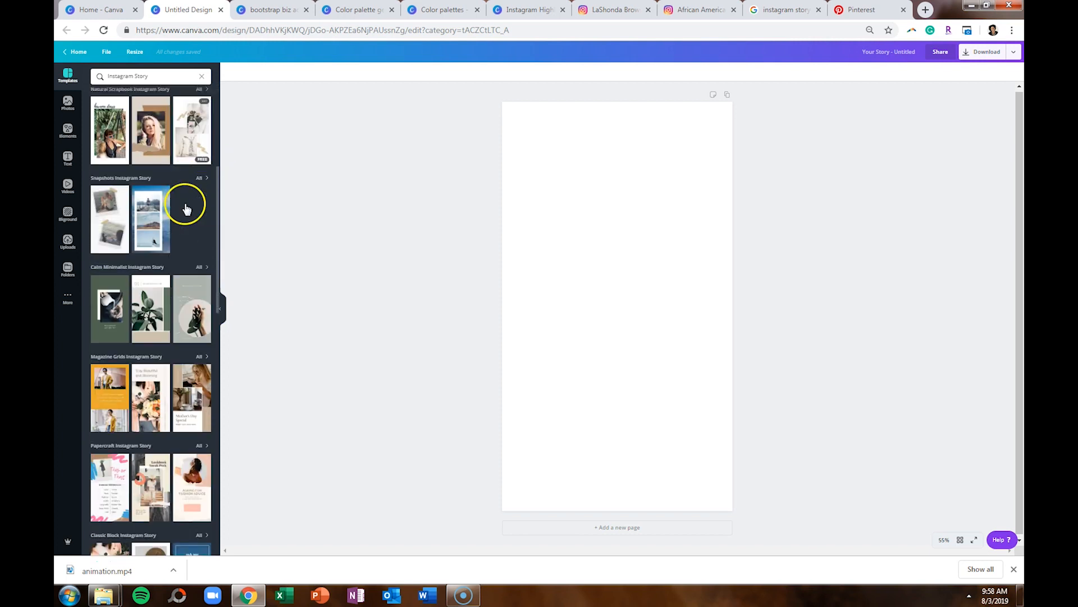
scroll("down", 3)
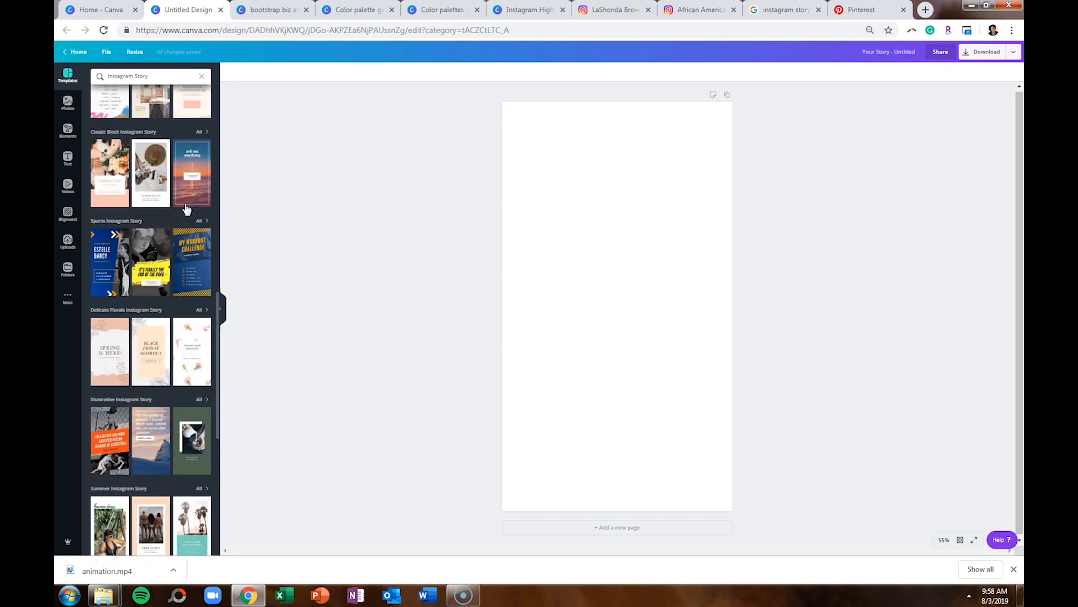
scroll("down", 3)
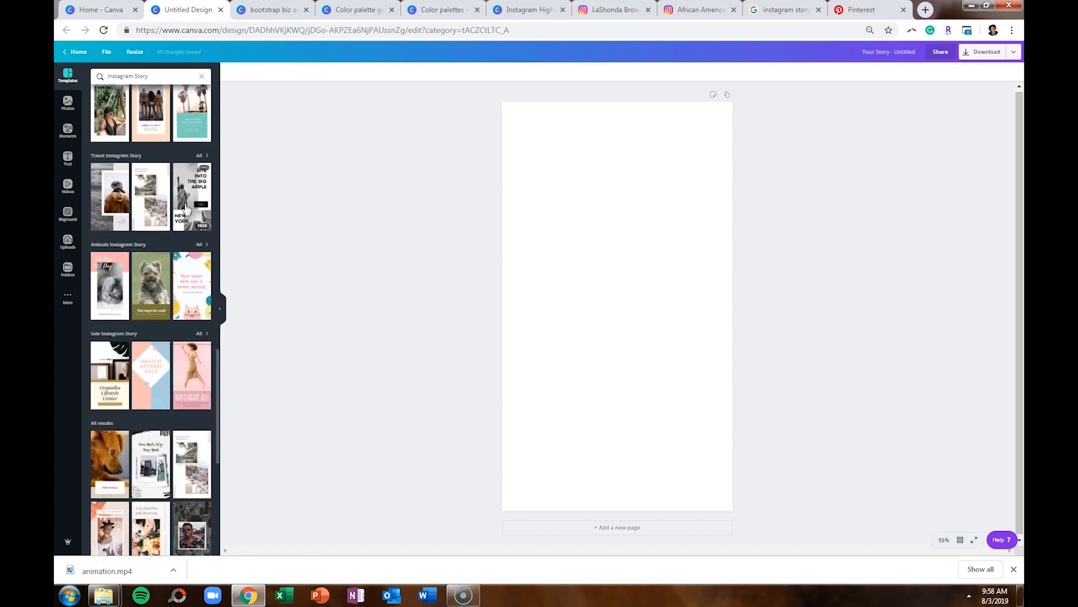
scroll("down", 3)
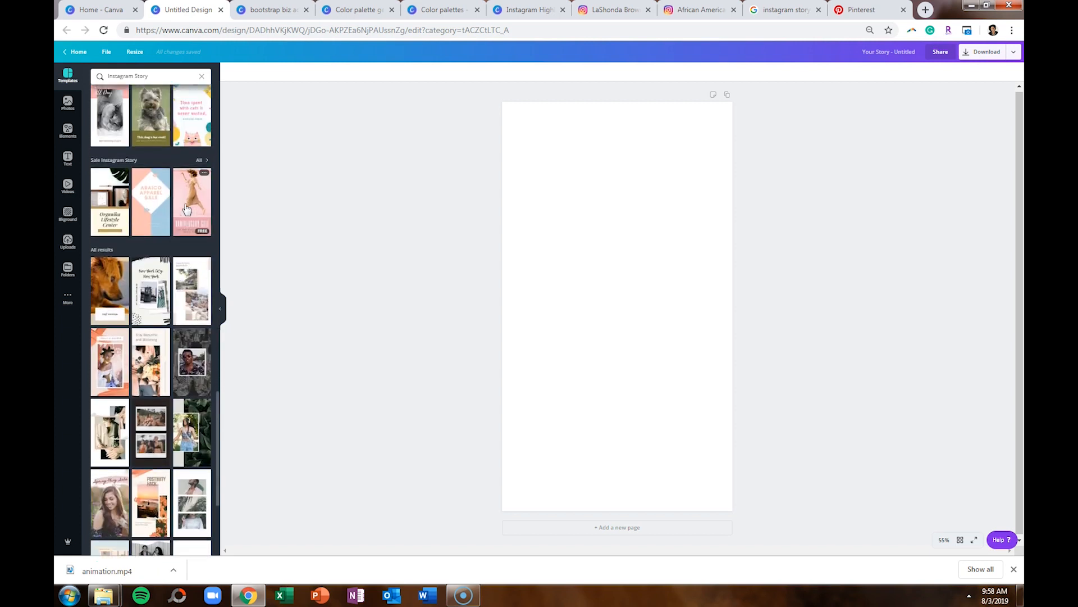
Apply the Anniversary Sale design to page 1 and the Kyori Kids Academy promo to page 2
left_click(191, 202)
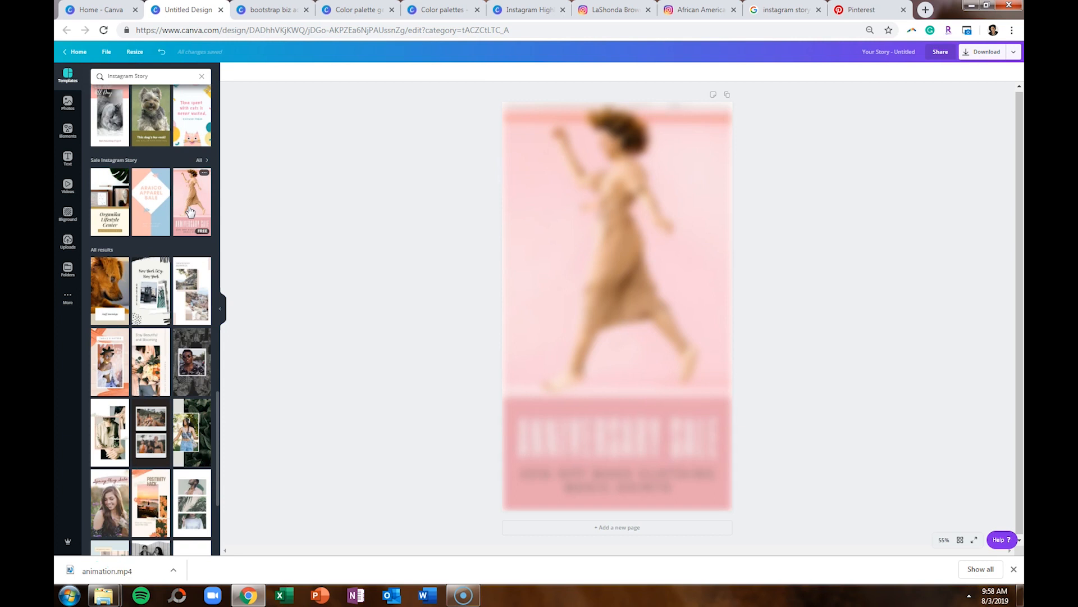
left_click(192, 201)
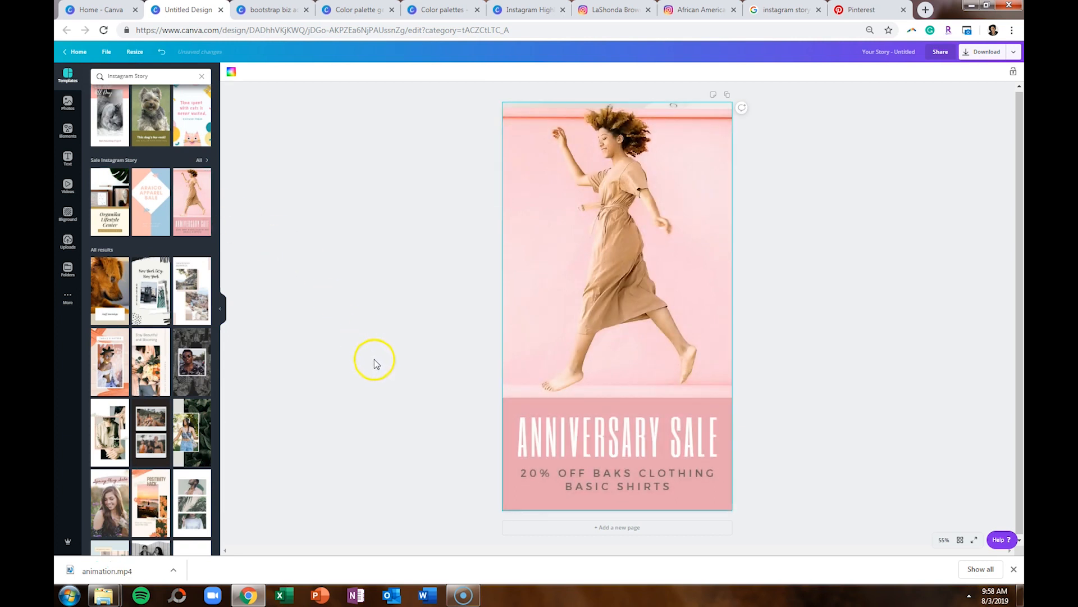
mouse_move(114, 182)
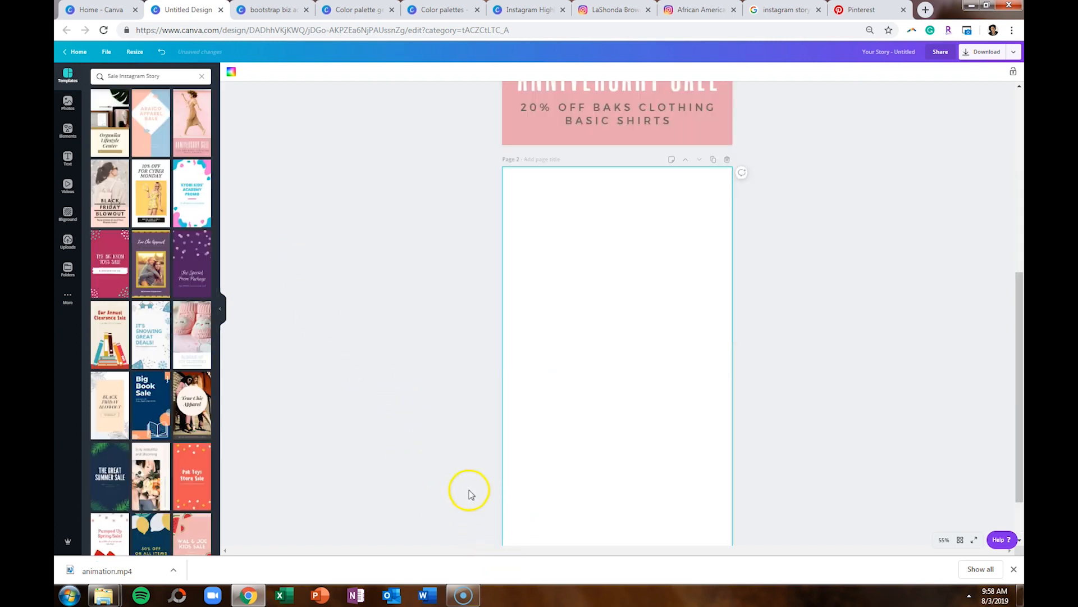
left_click(192, 193)
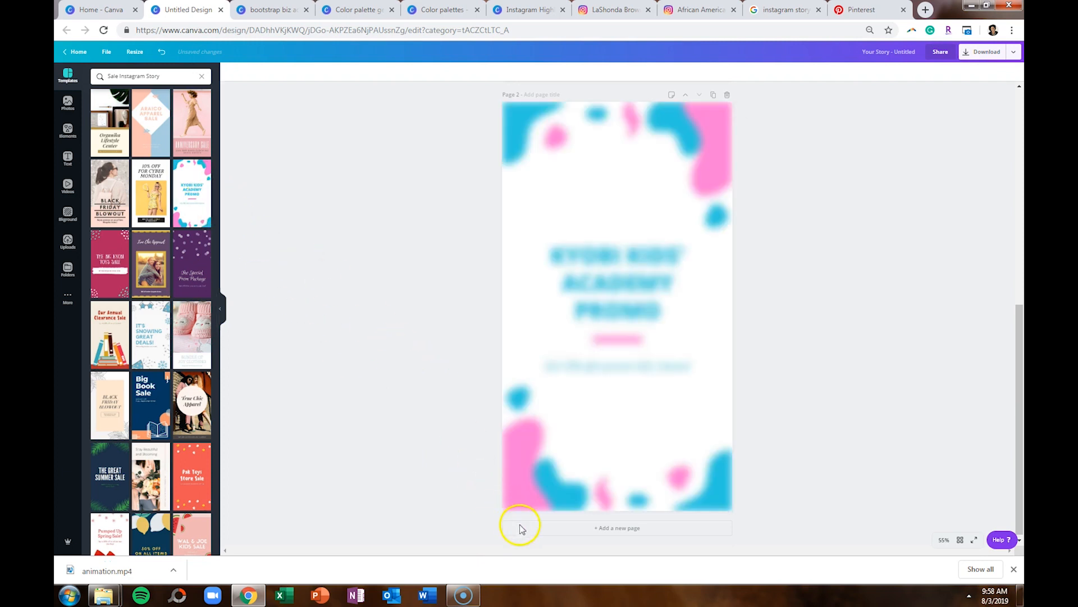
Add more pages filled with the Black Friday Blowout and Cyber Monday discount designs
left_click(617, 527)
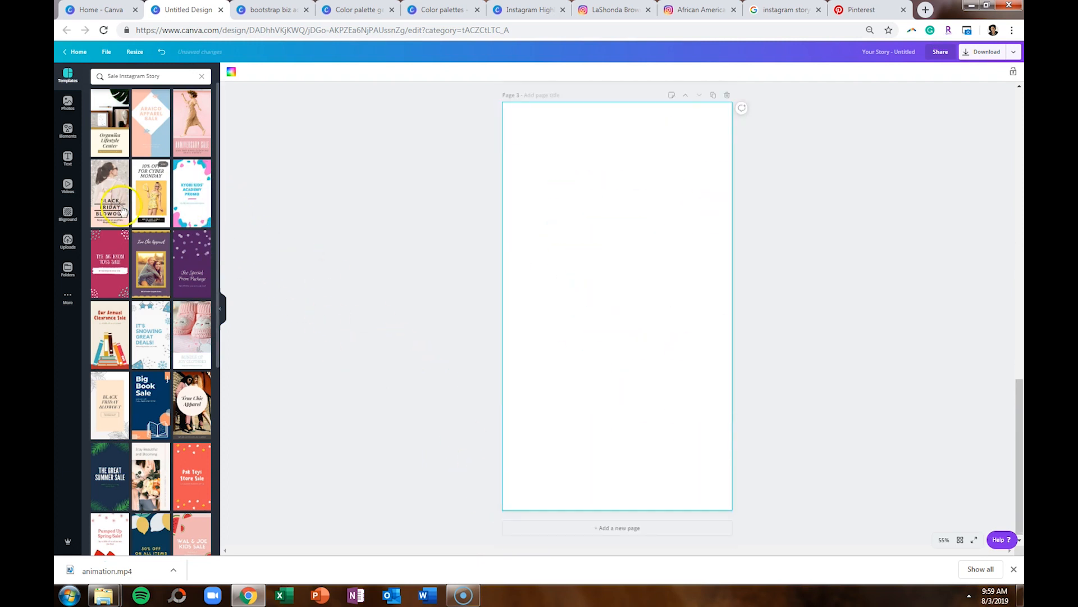
left_click(108, 193)
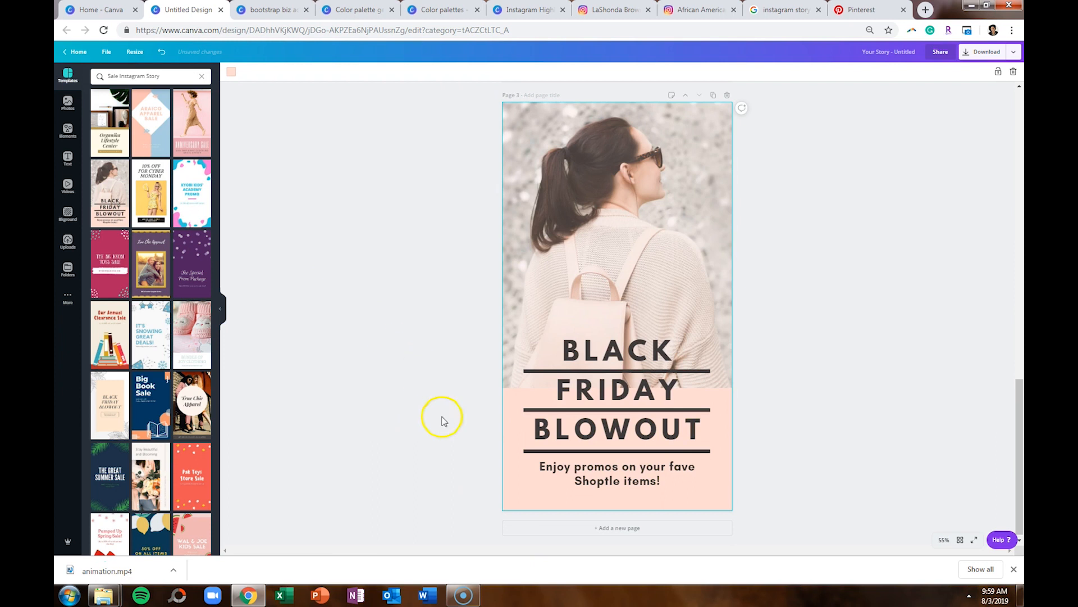
scroll("down", 3)
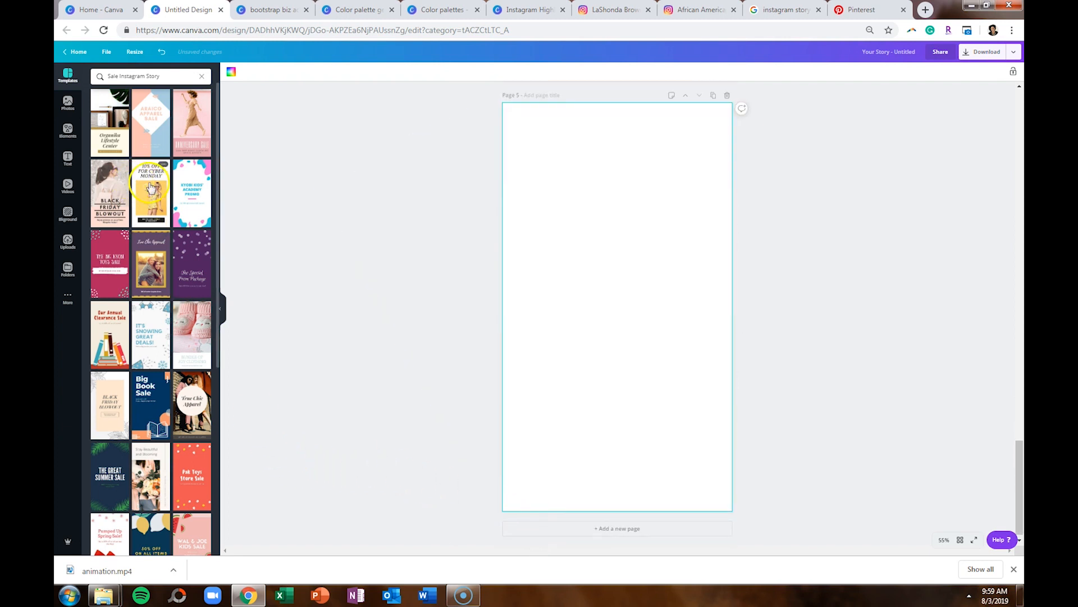
left_click(151, 191)
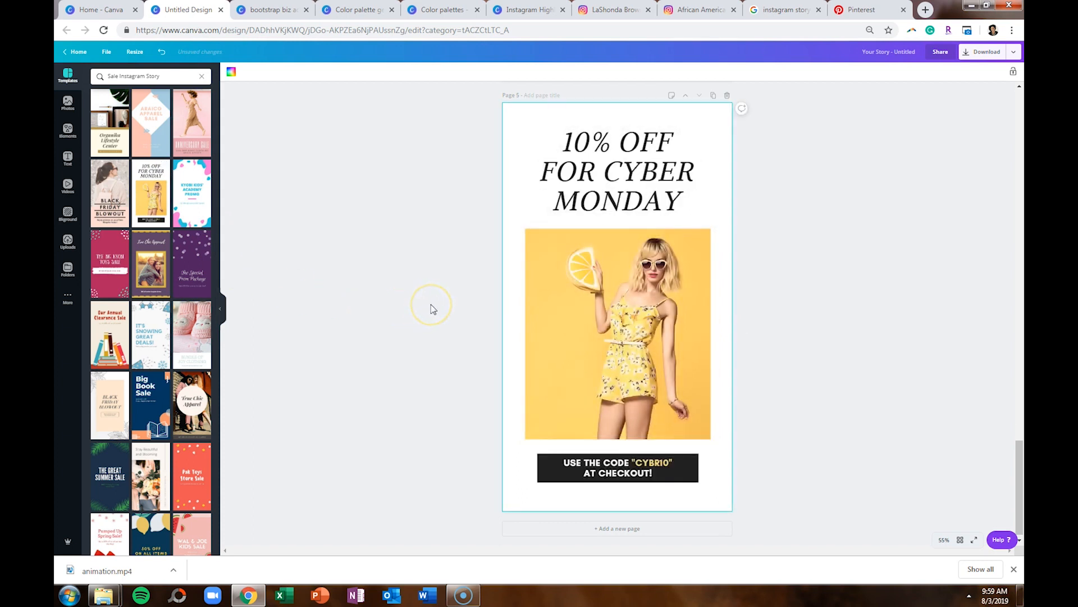
scroll("up", 3)
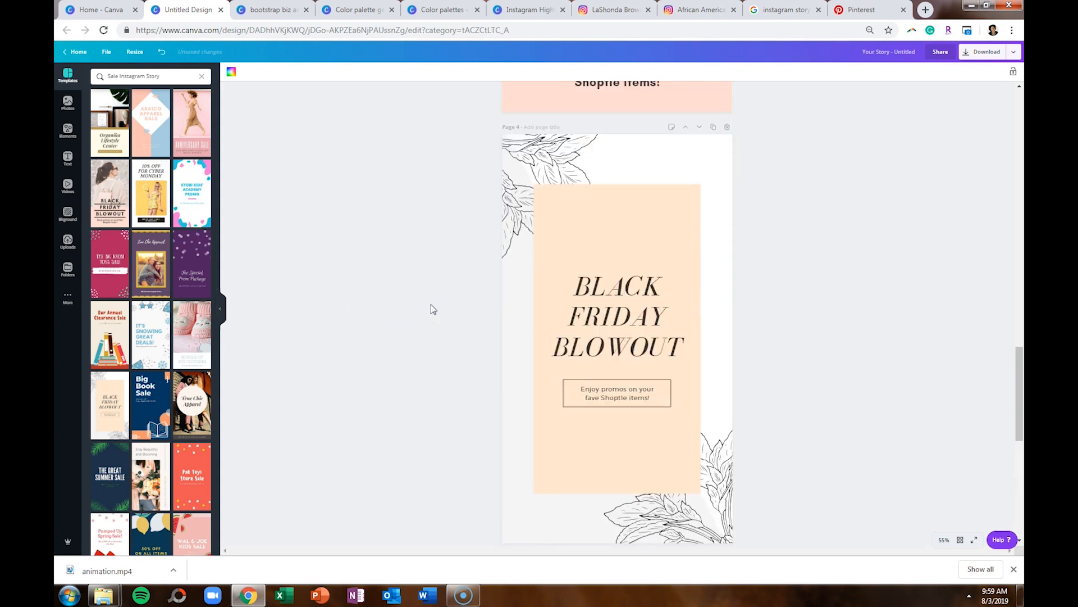
scroll("up", 3)
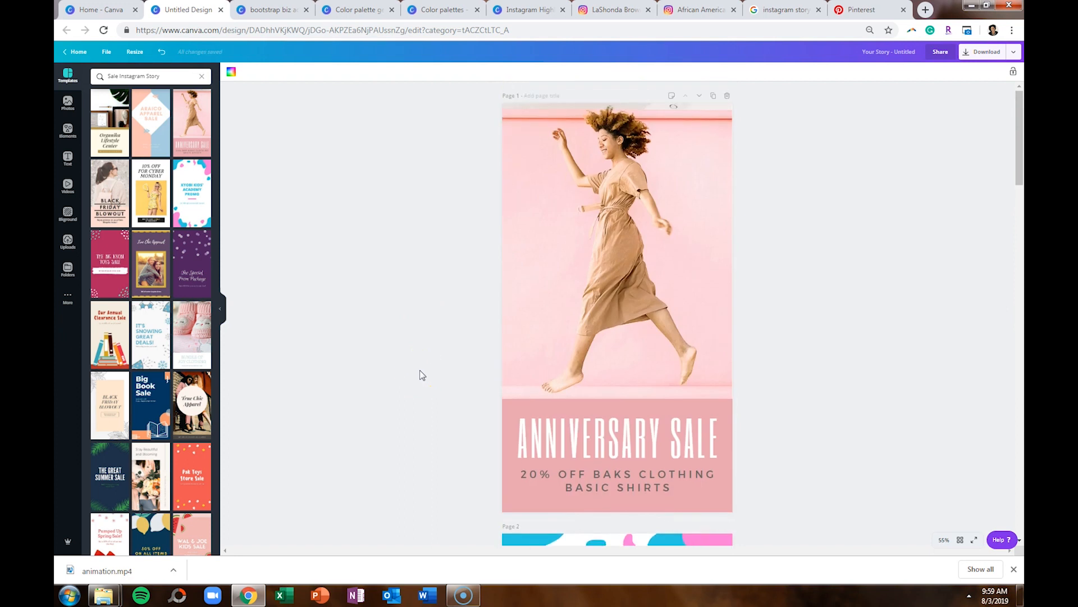
Recolour the pink Anniversary Sale banner to the sage green brand swatch
left_click(231, 73)
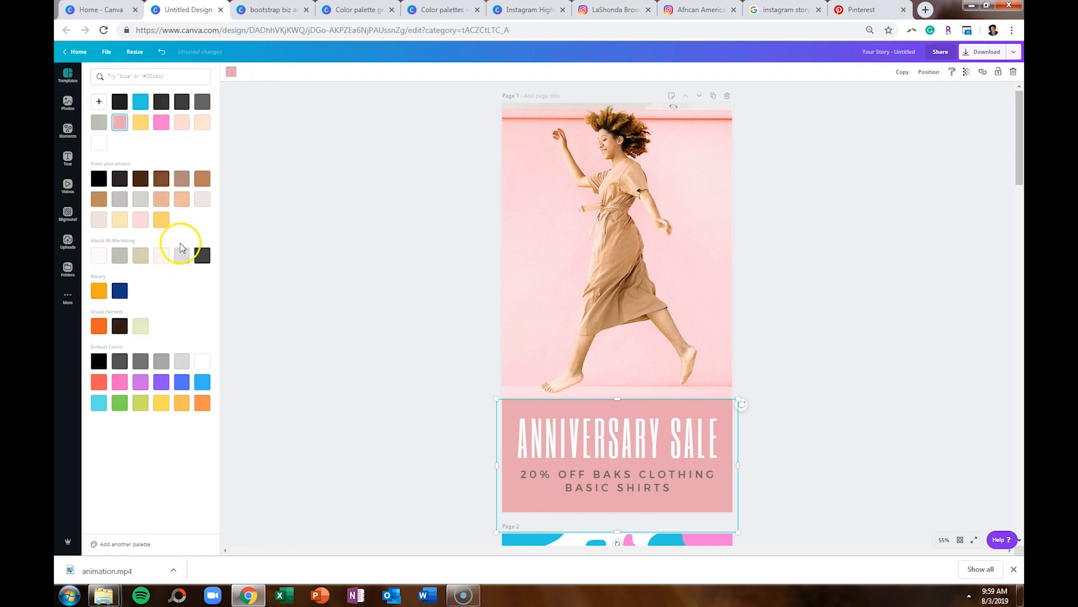
left_click(67, 75)
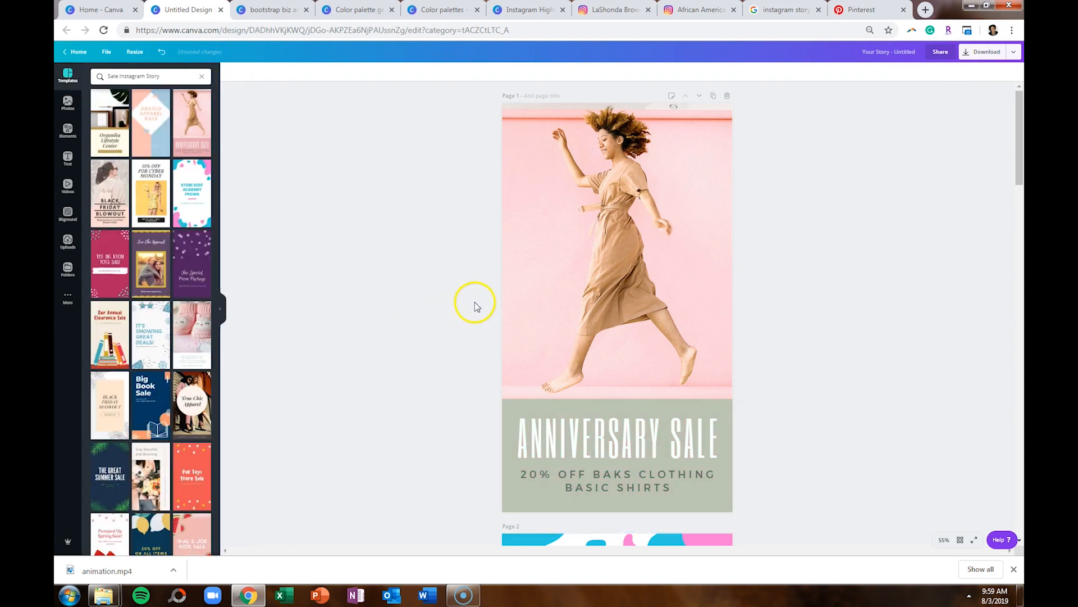
left_click(615, 255)
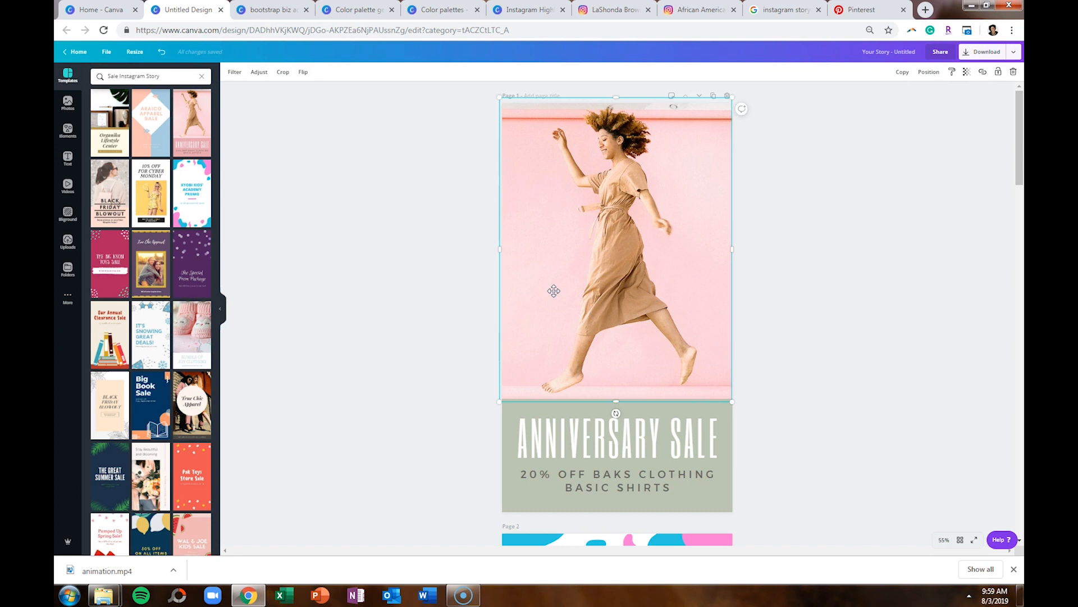
Swap the walking woman photo for a 'boutique' clothing-rack photo layered behind the sale banner
key("Delete")
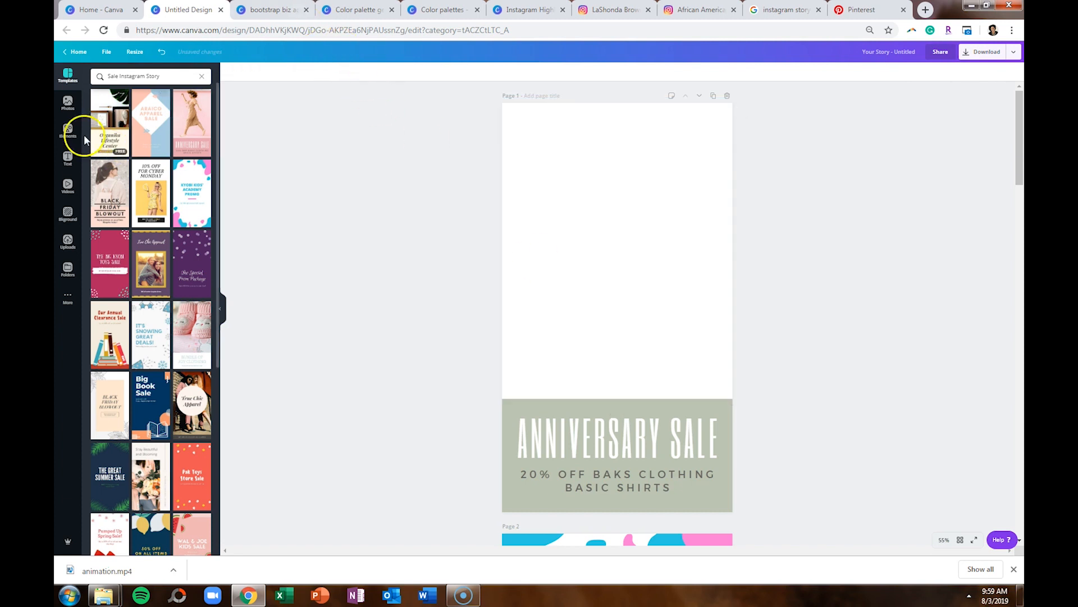
left_click(67, 103)
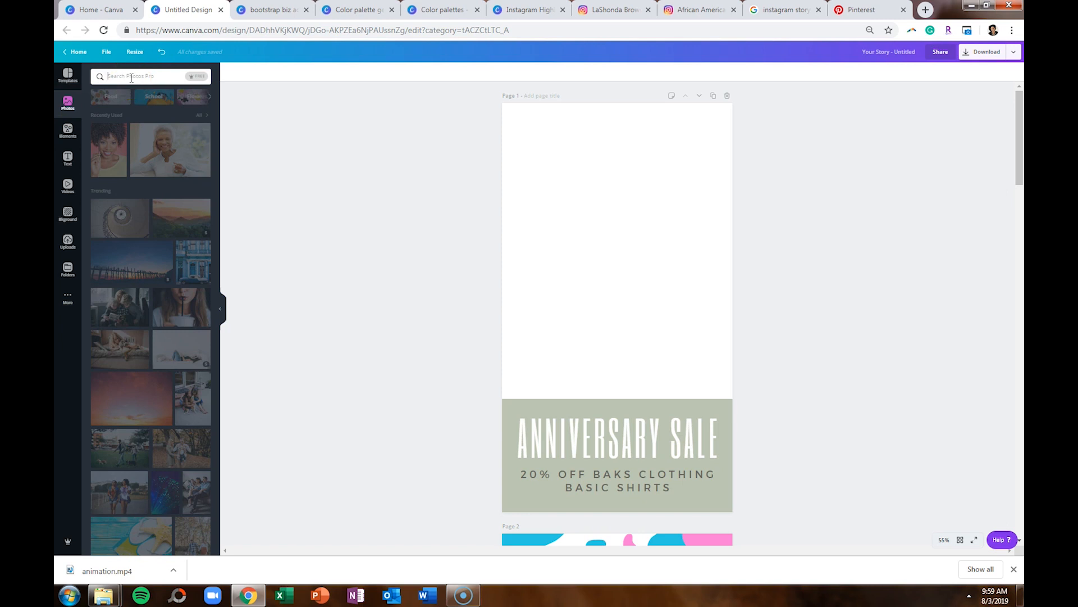
type("boutique")
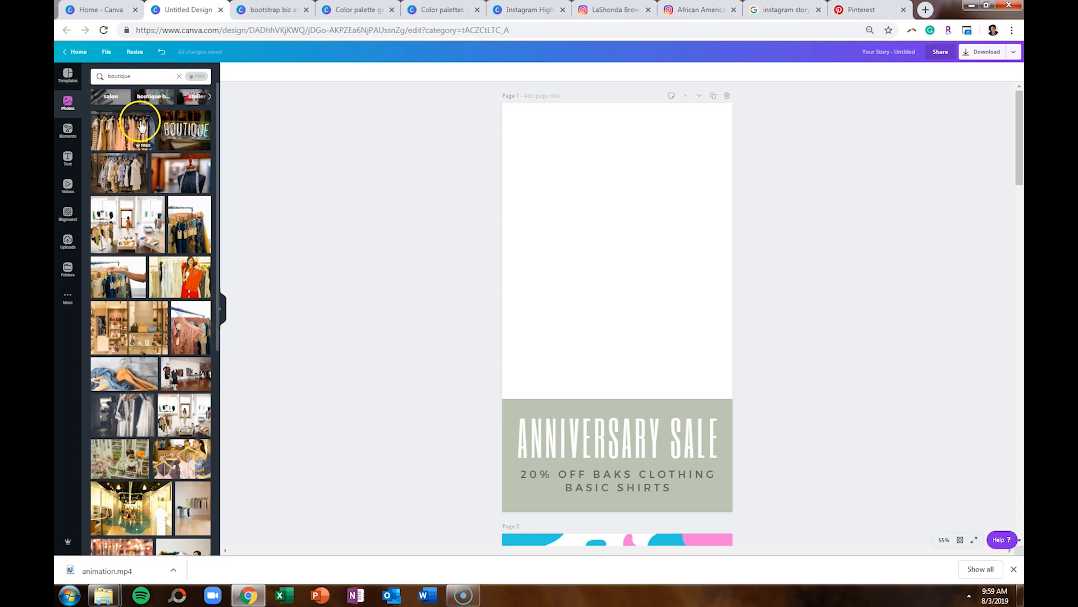
left_click(118, 130)
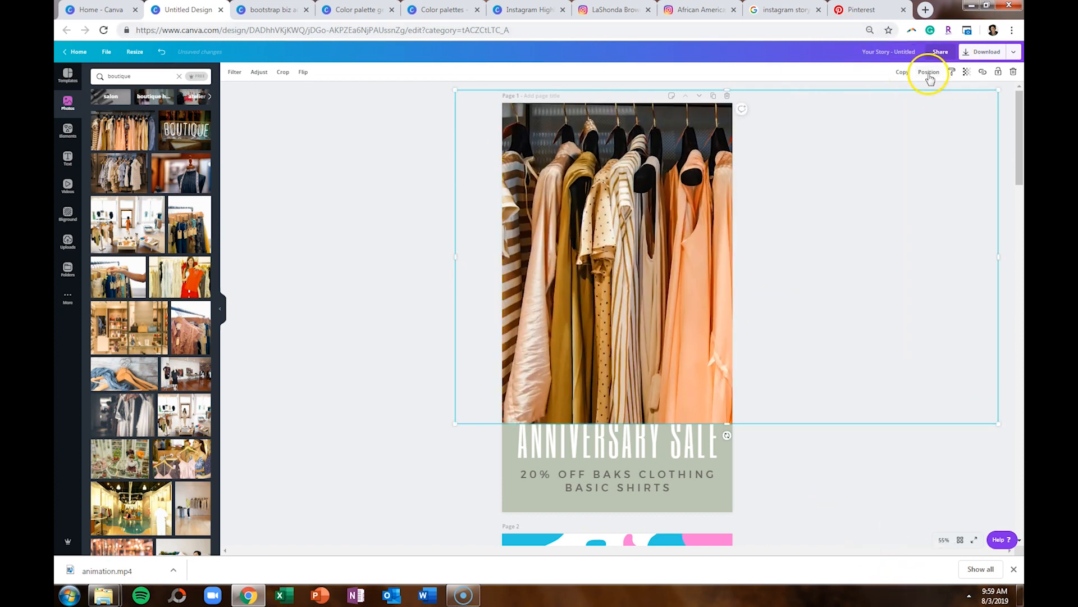
left_click(928, 71)
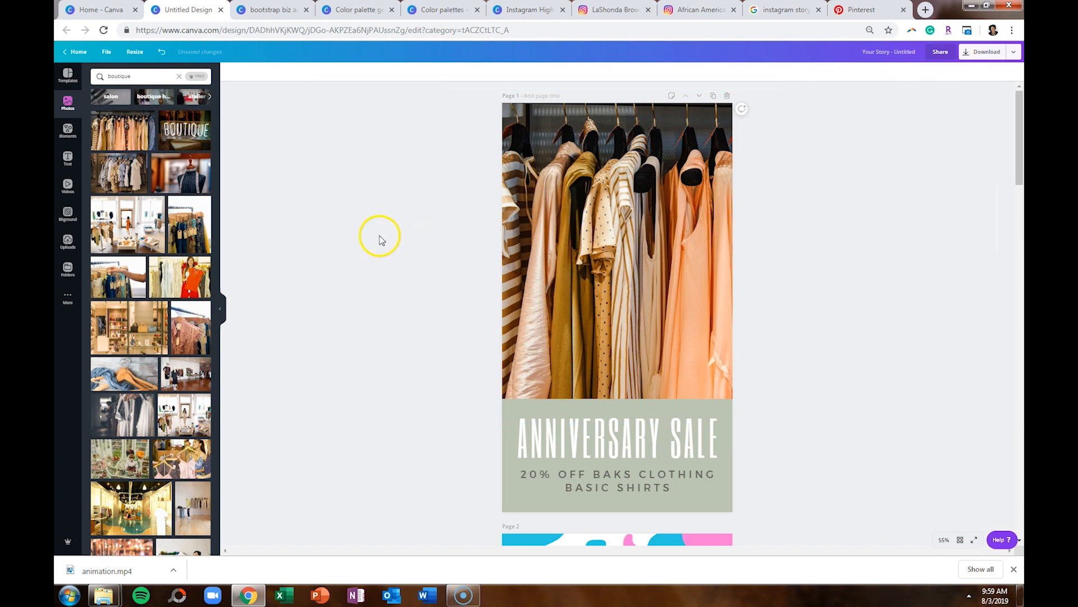
scroll("down", 3)
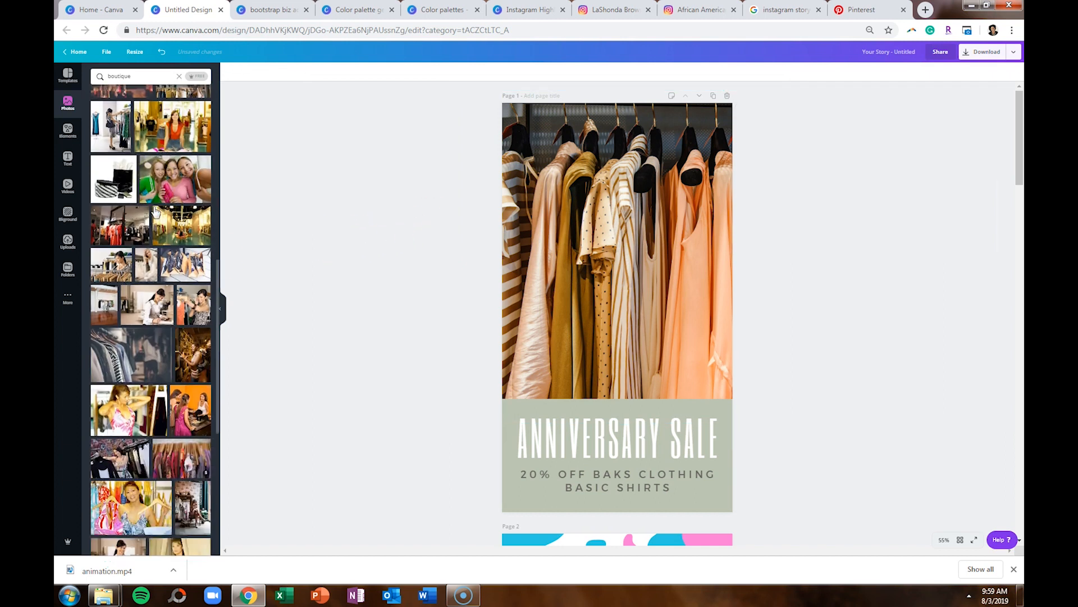
scroll("down", 3)
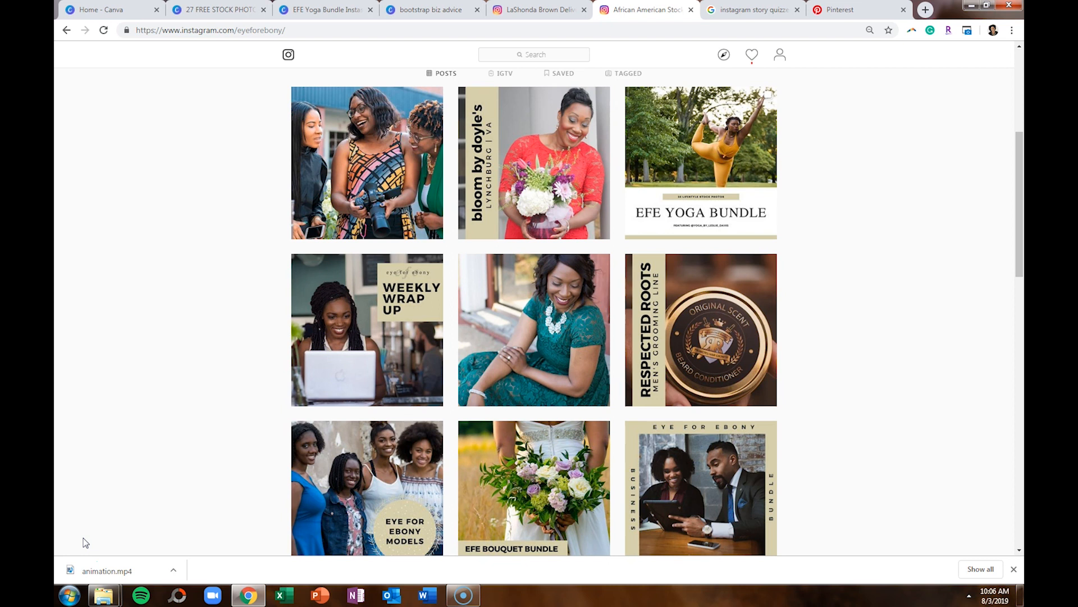
mouse_move(664, 182)
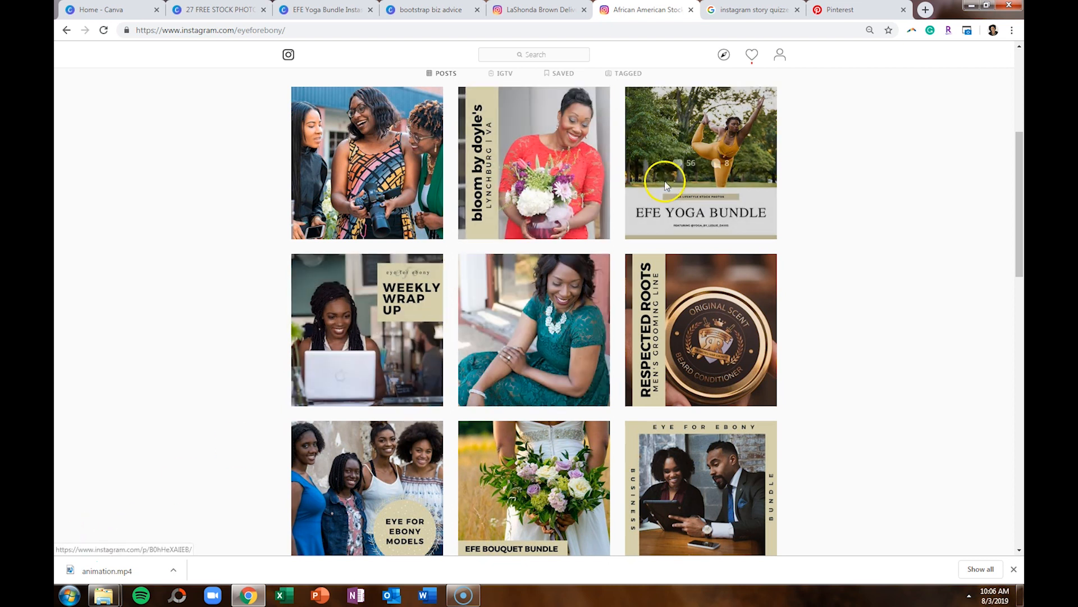
Open the EFE Yoga Bundle post, flip through its carousel slides, then close it
left_click(701, 163)
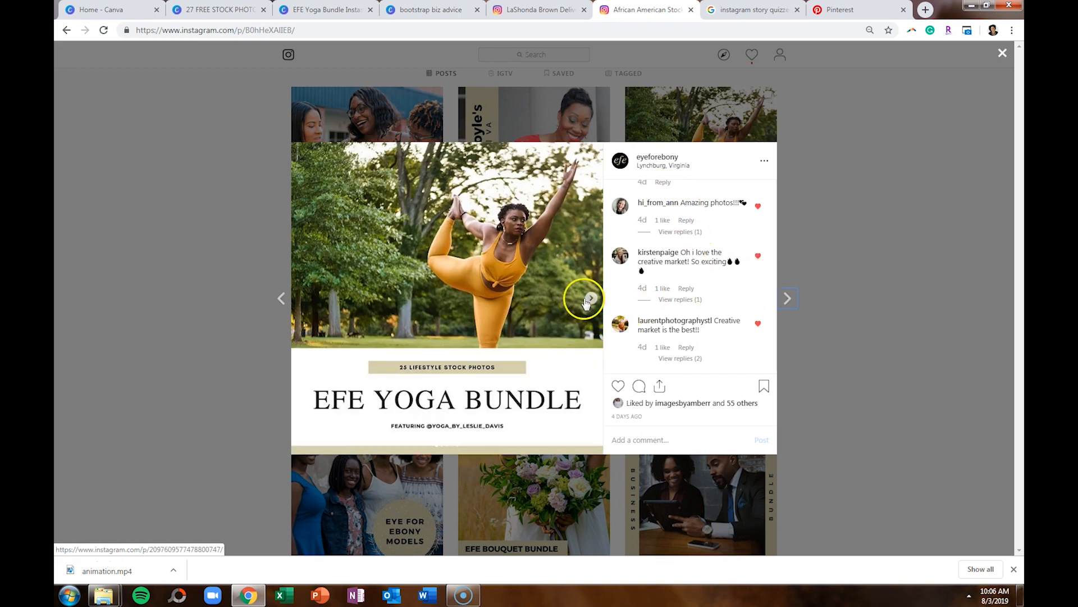
left_click(589, 297)
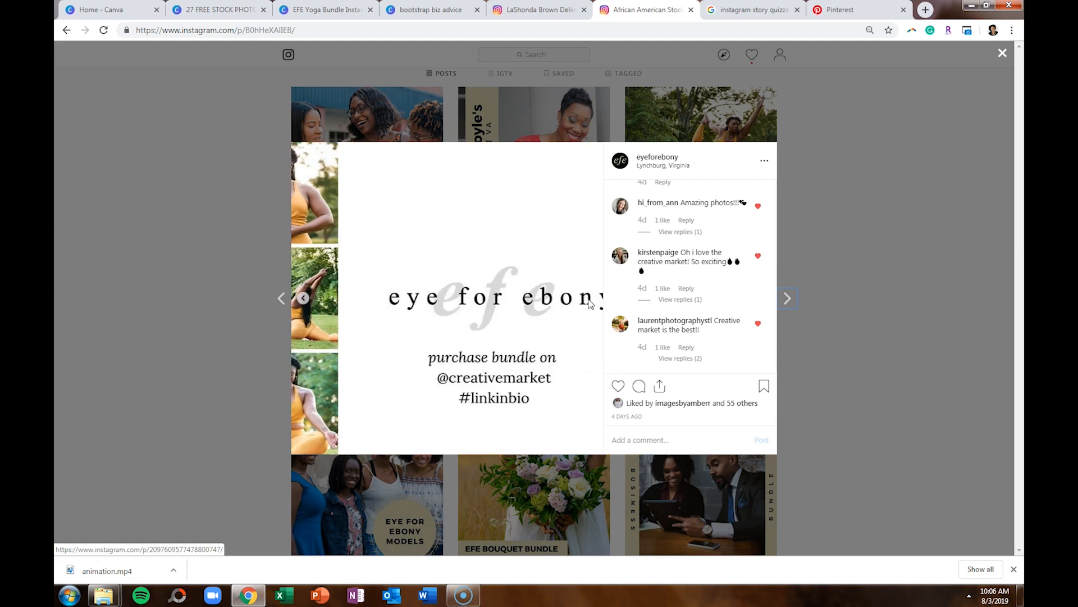
left_click(303, 298)
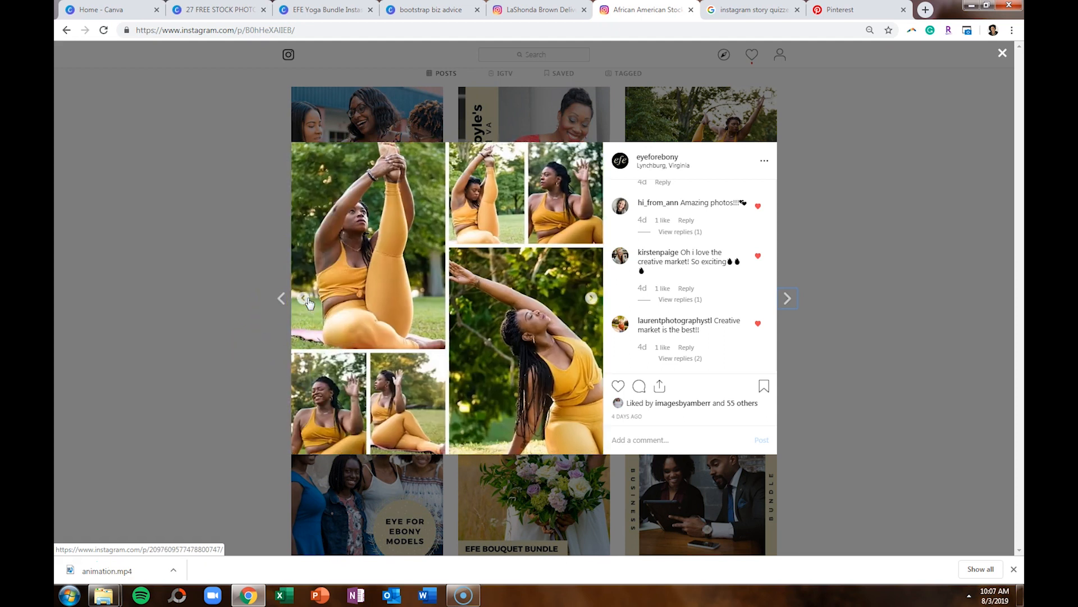
left_click(589, 298)
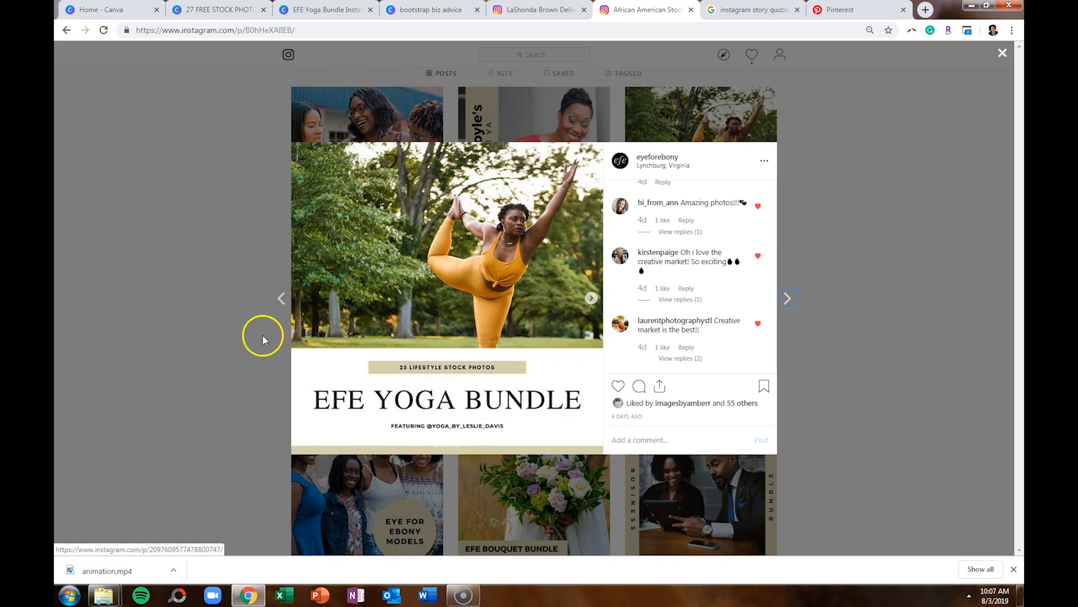
mouse_move(233, 356)
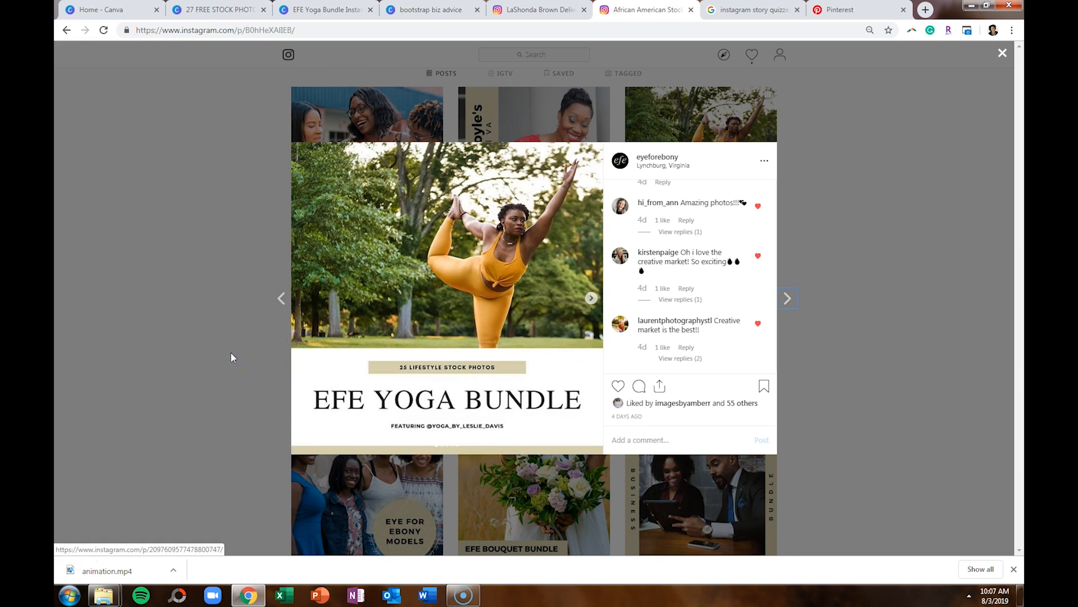
left_click(1002, 52)
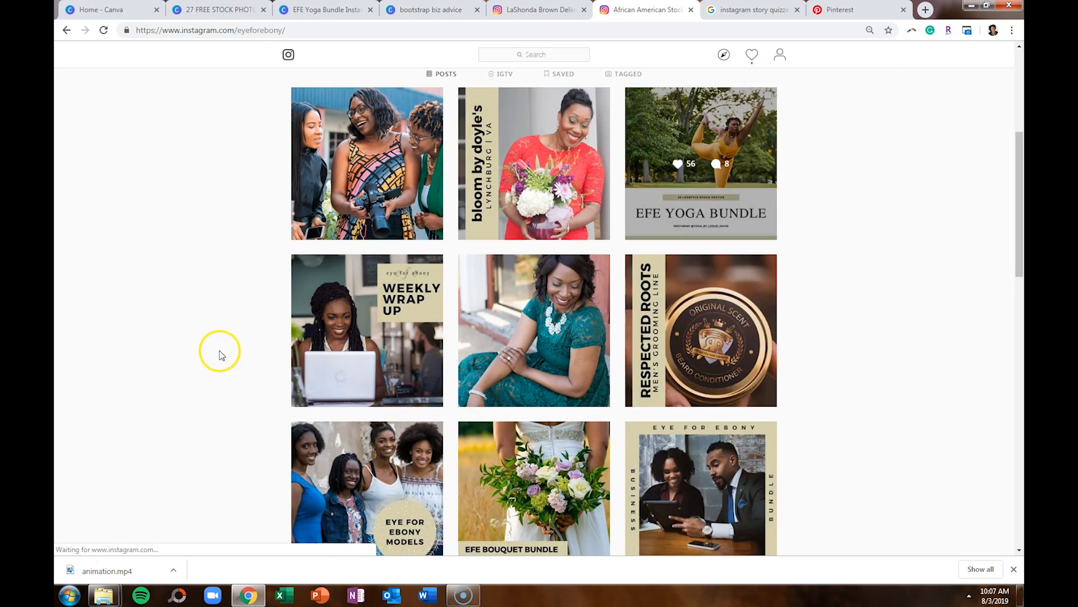
Switch to the EFE Yoga Bundle Instaslider, scroll its five pages and glance at download options
left_click(324, 10)
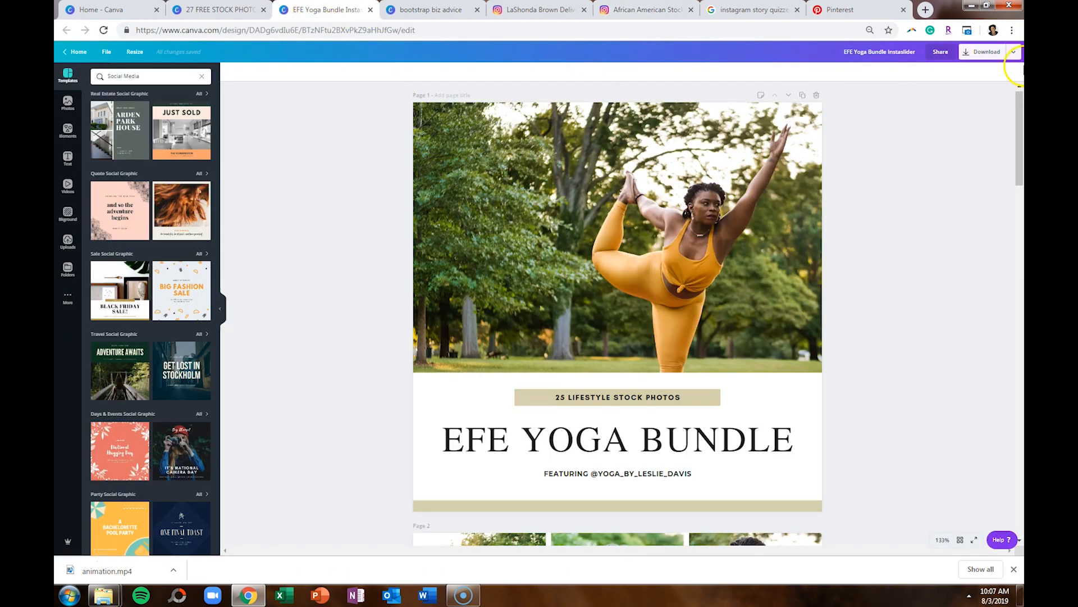
mouse_move(1004, 140)
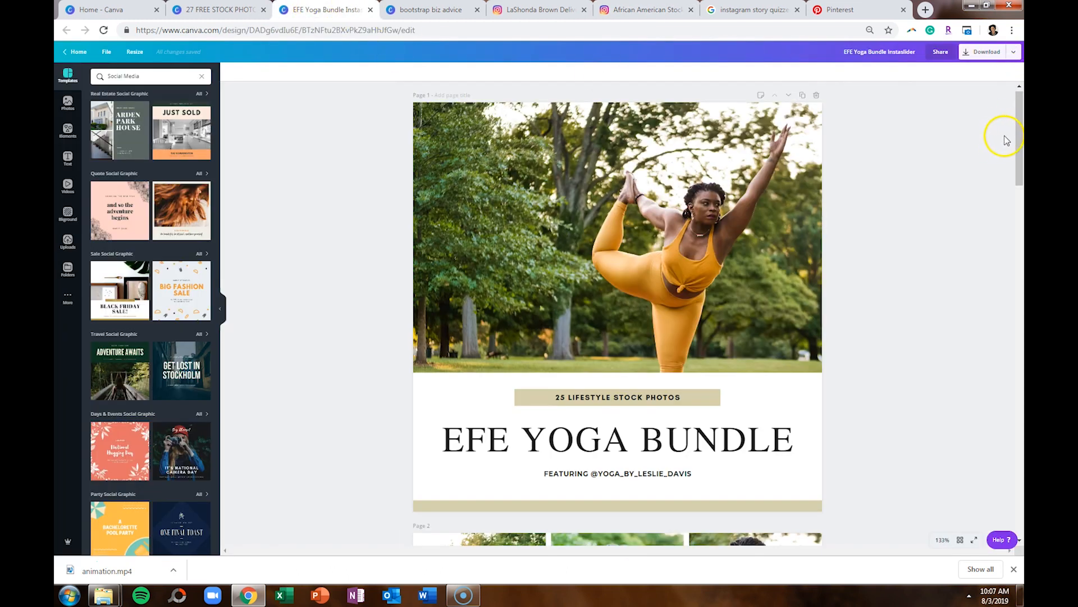
scroll("down", 3)
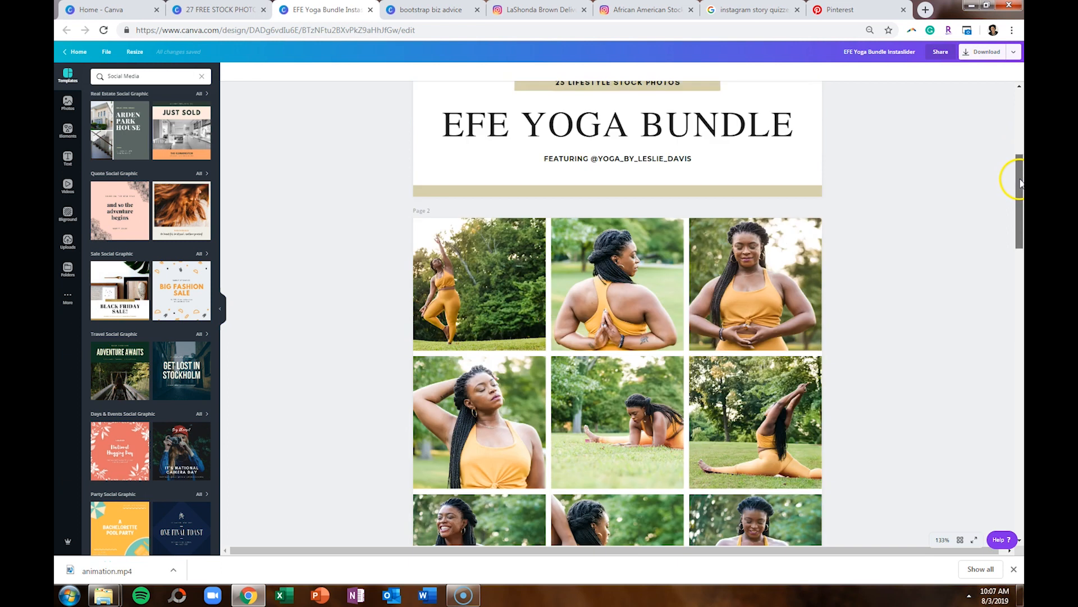
scroll("down", 3)
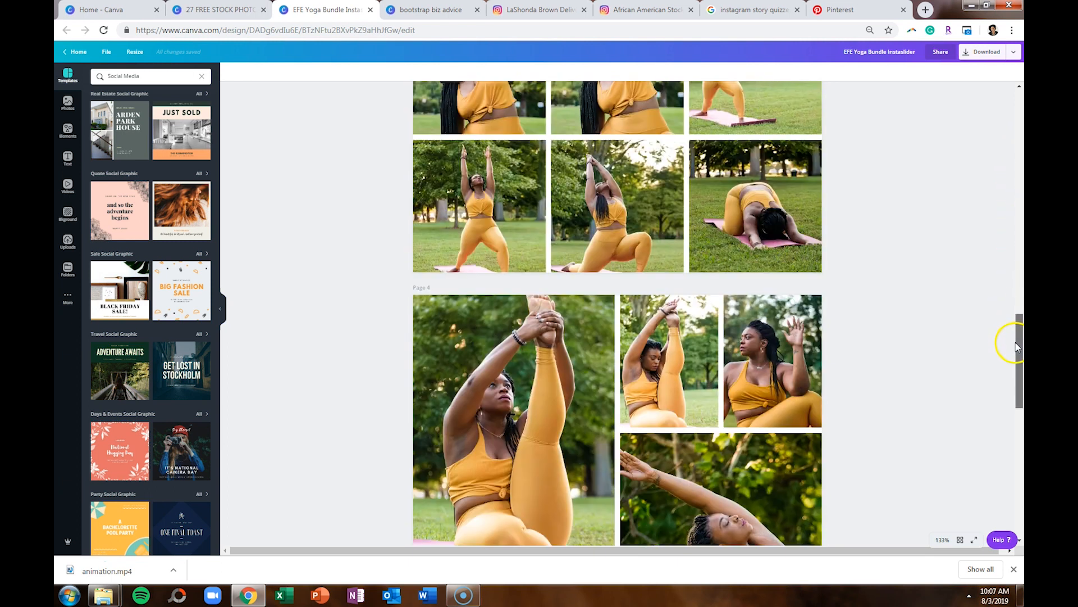
scroll("down", 3)
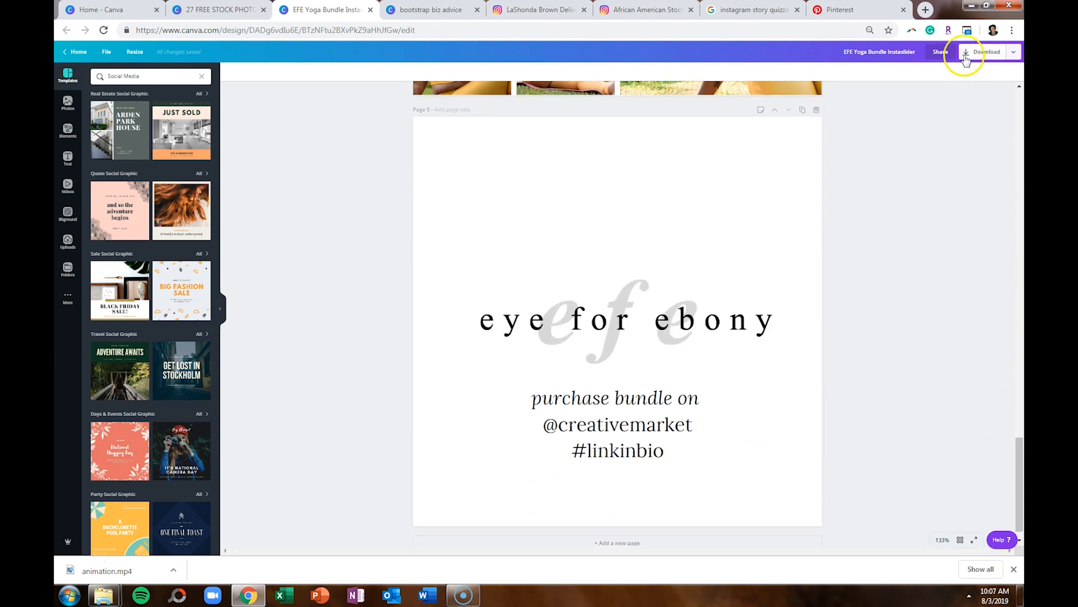
left_click(987, 51)
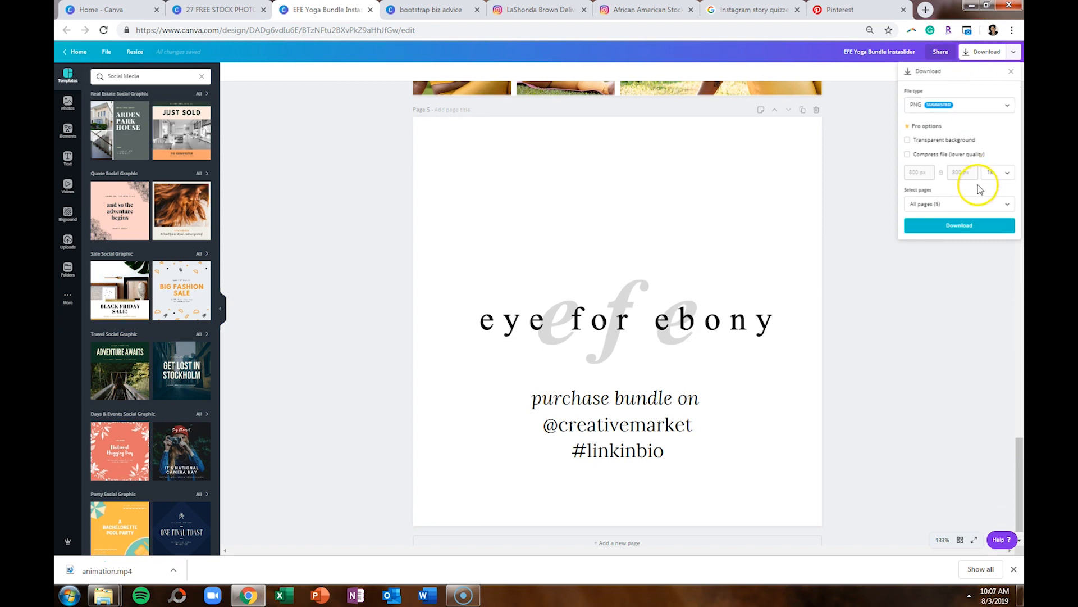
mouse_move(971, 203)
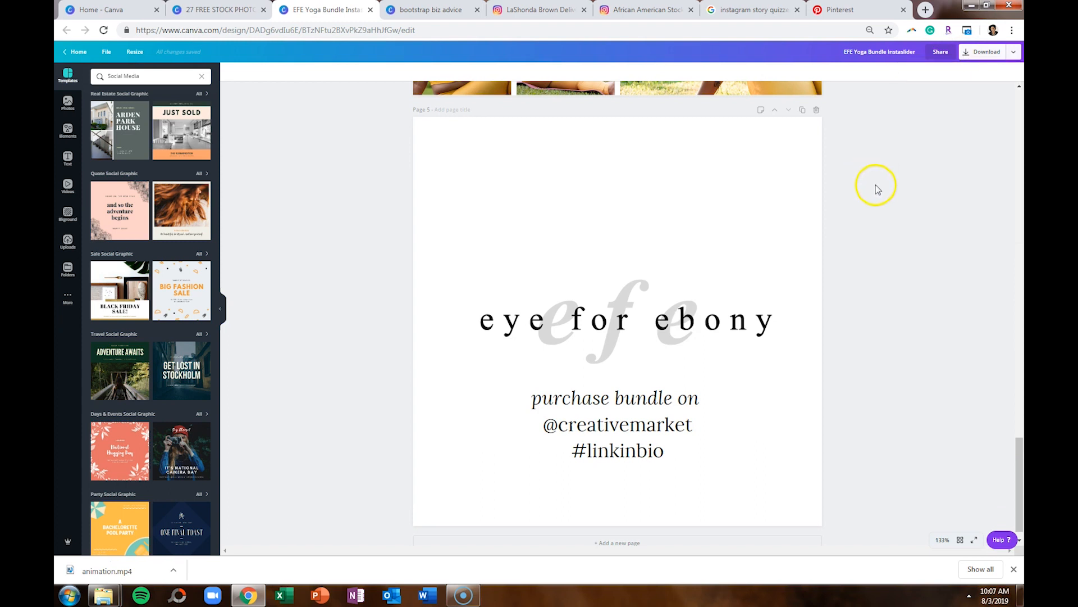
scroll("up", 3)
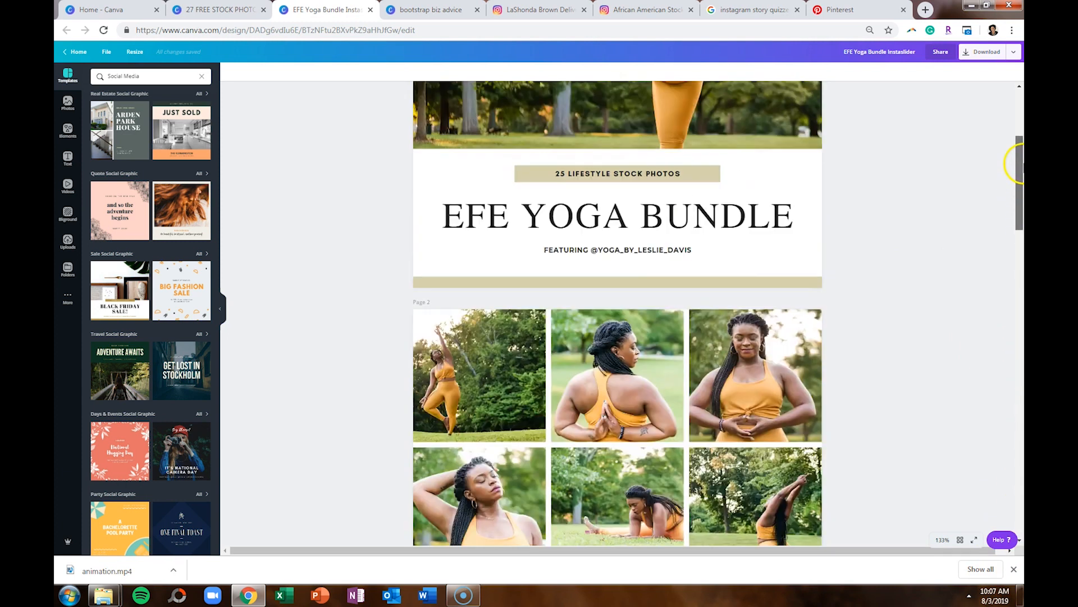
scroll("up", 3)
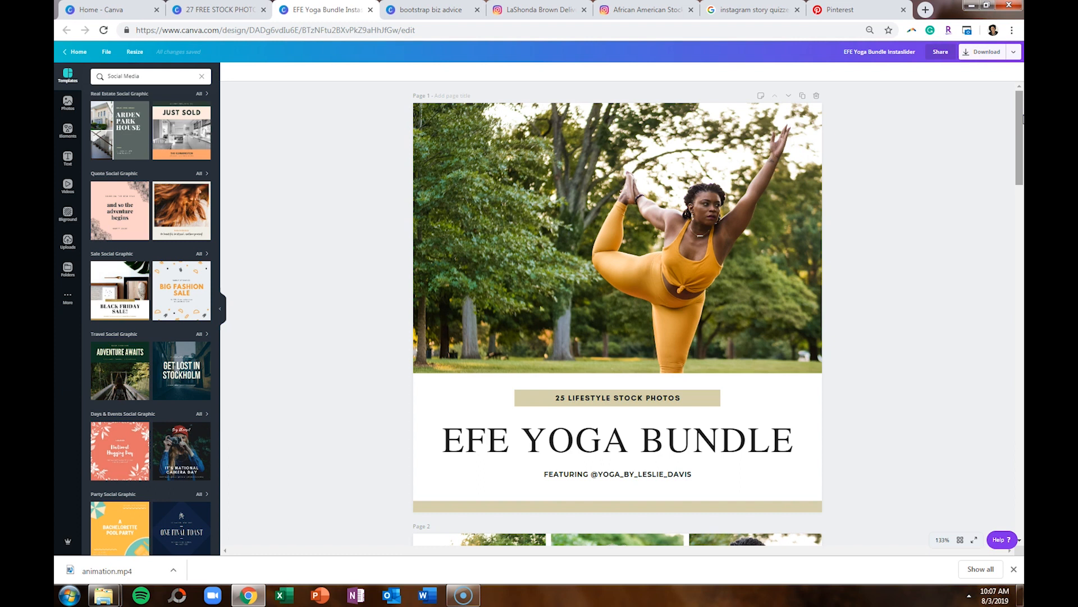
Switch to the 27 FREE STOCK PHOTOS design and scroll down to page 17
left_click(215, 9)
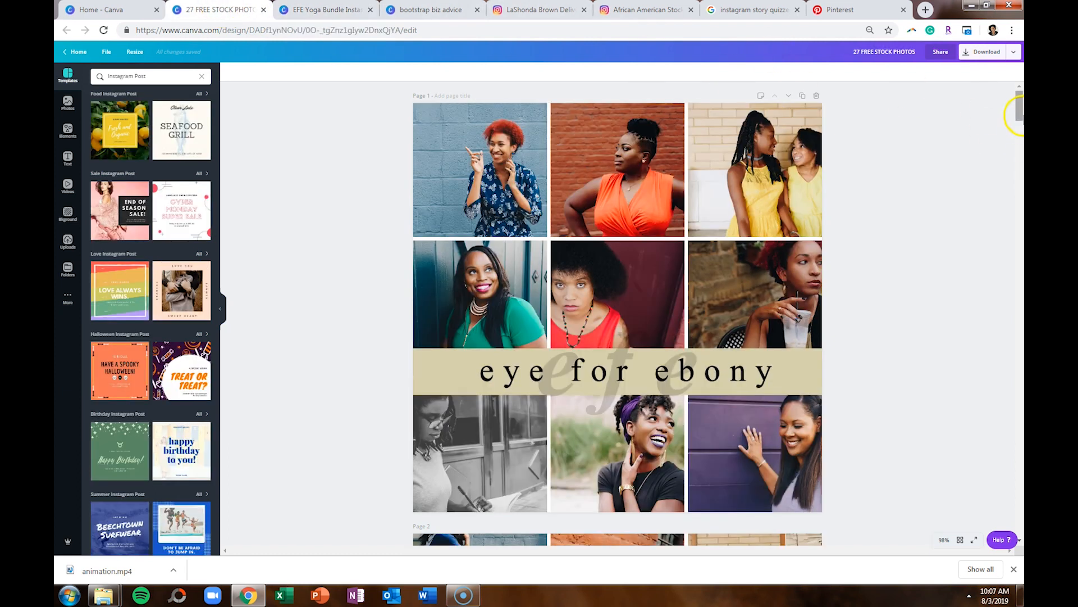
scroll("down", 3)
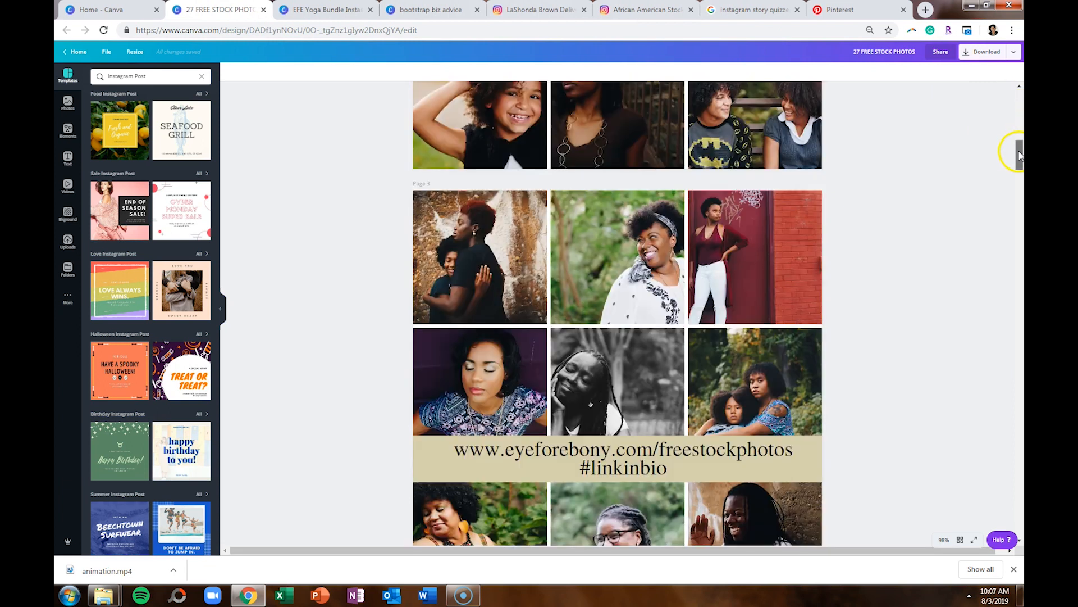
scroll("down", 3)
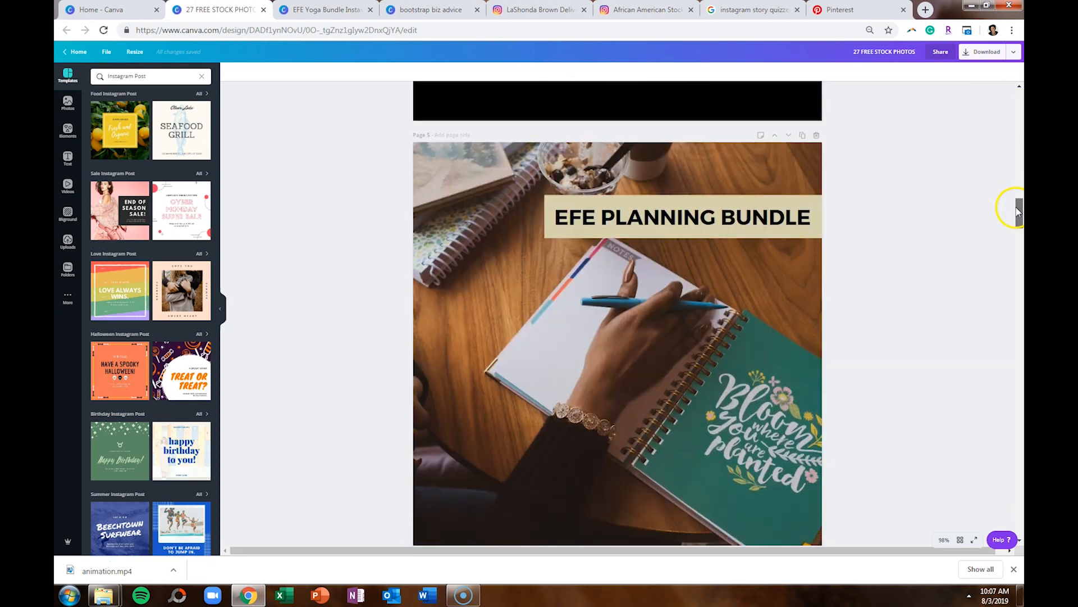
scroll("down", 3)
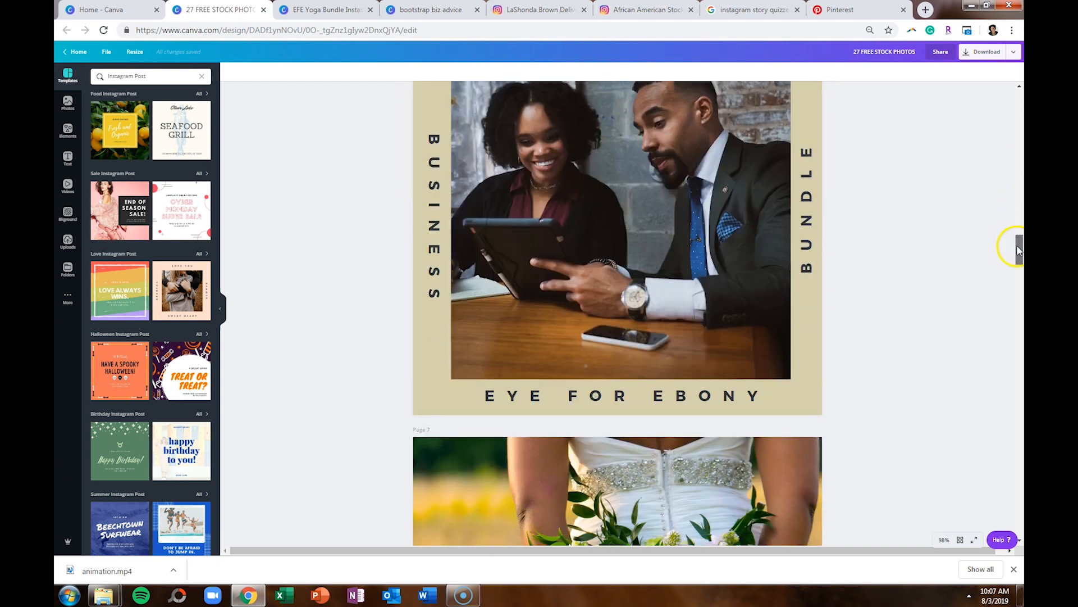
scroll("down", 3)
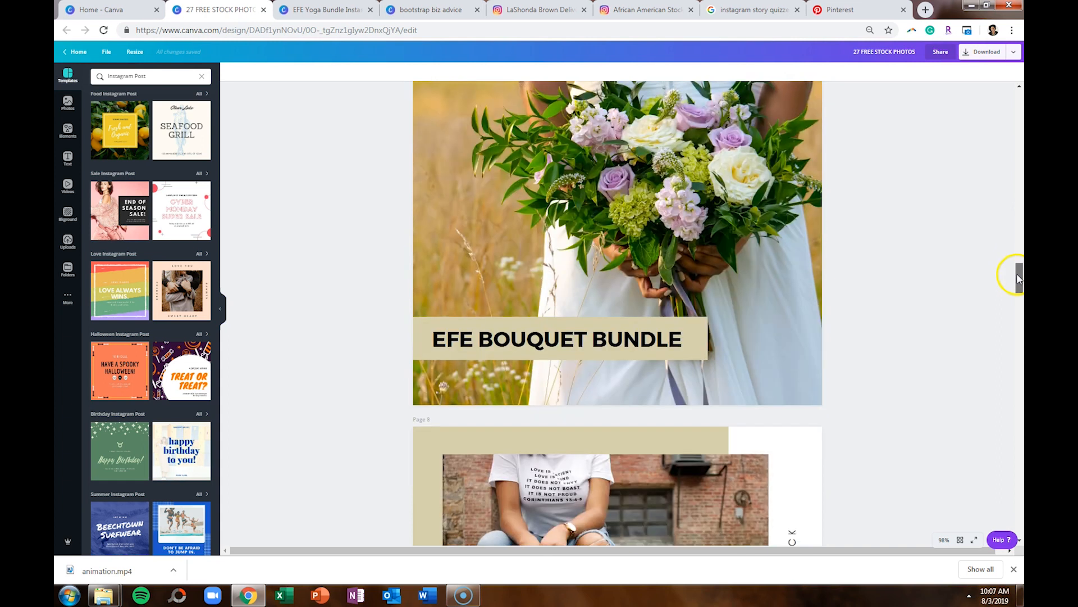
scroll("down", 3)
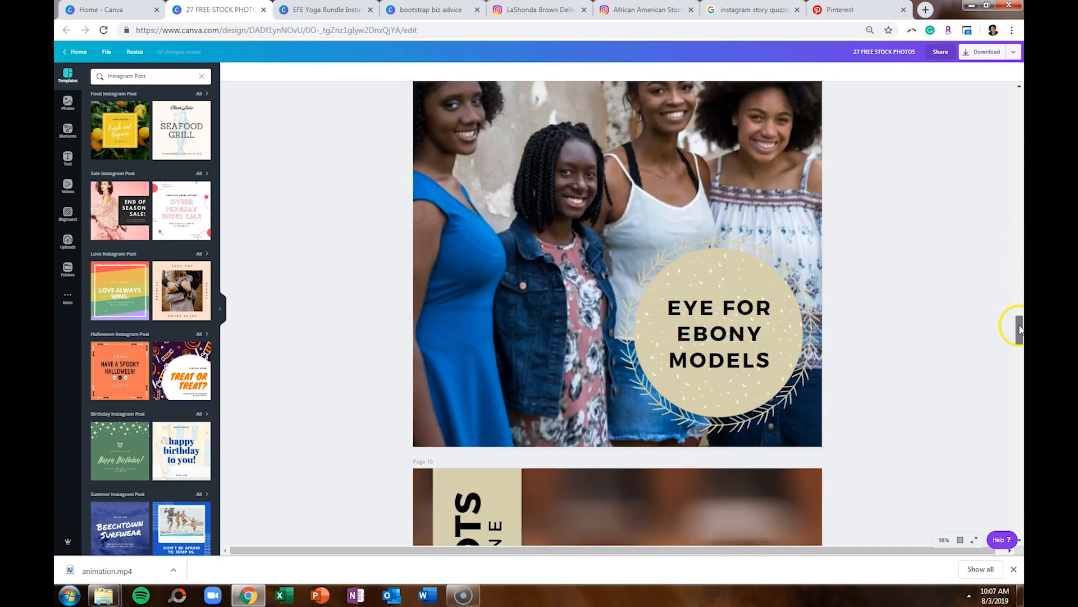
scroll("down", 3)
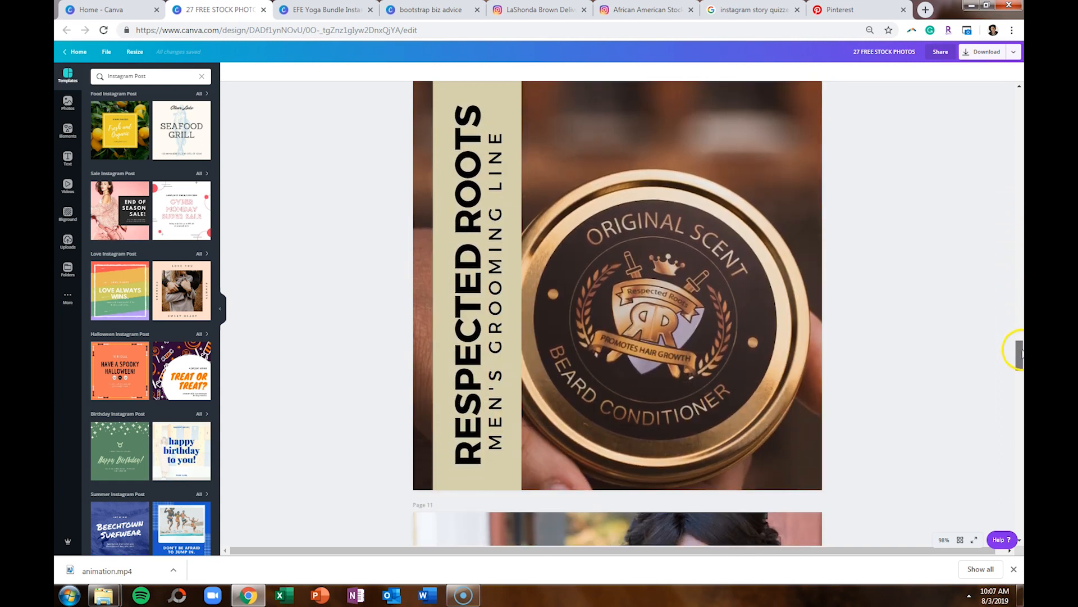
scroll("down", 3)
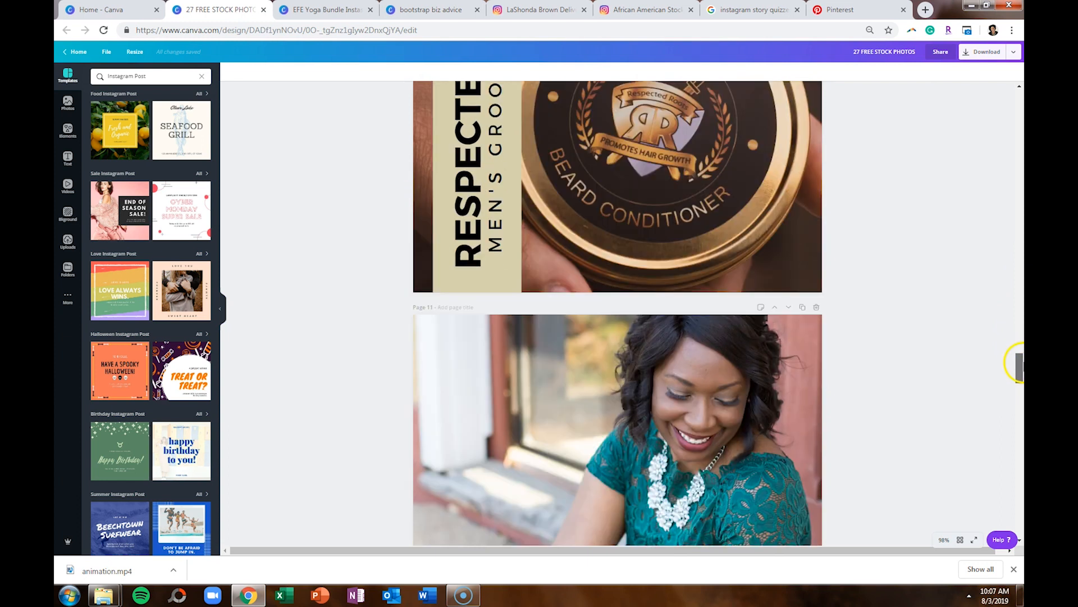
scroll("down", 3)
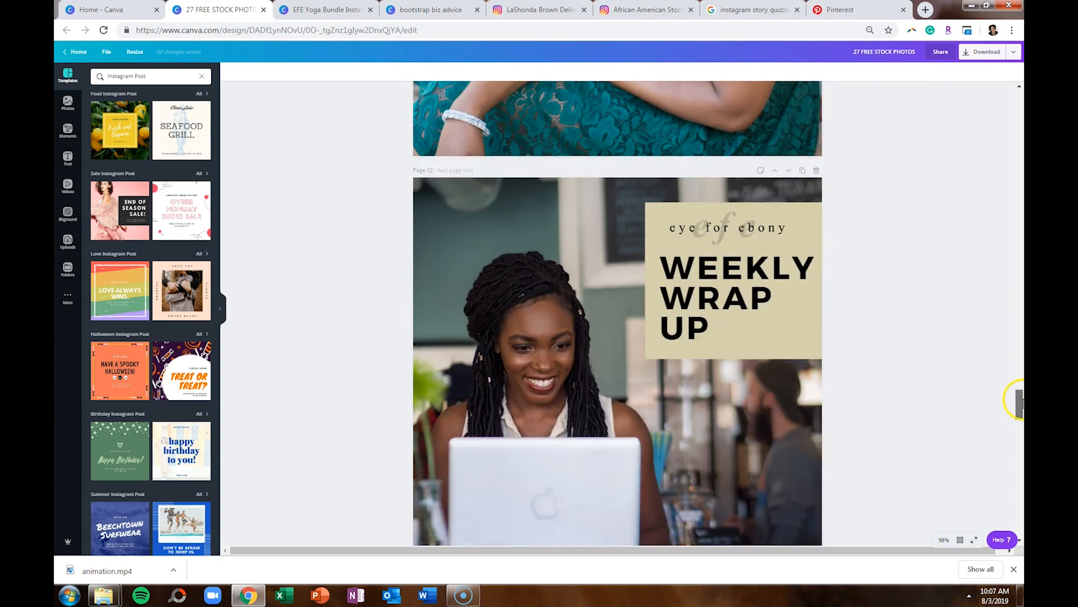
scroll("down", 3)
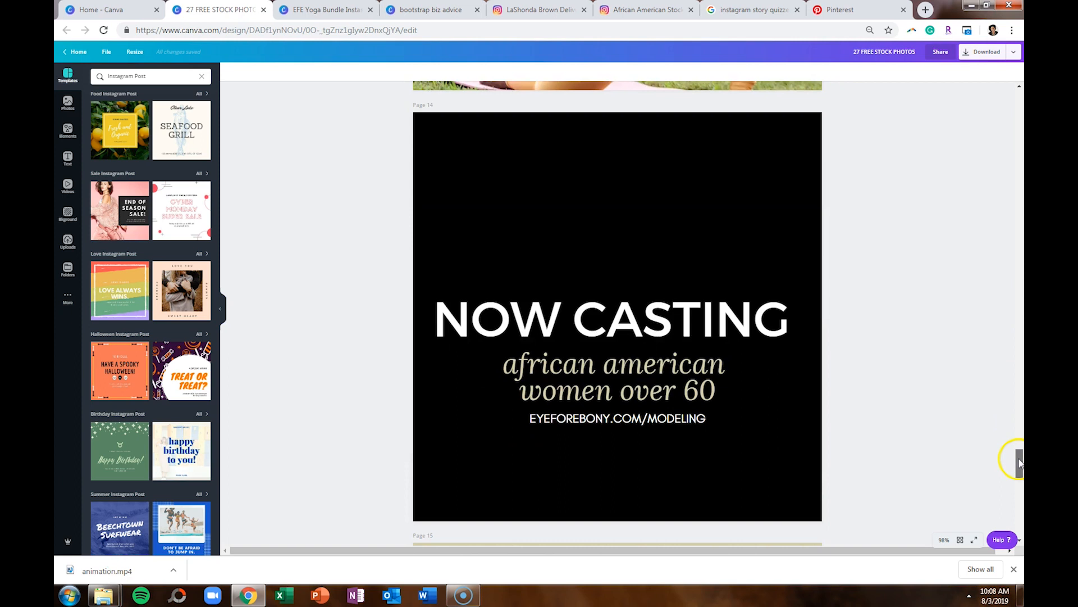
scroll("down", 3)
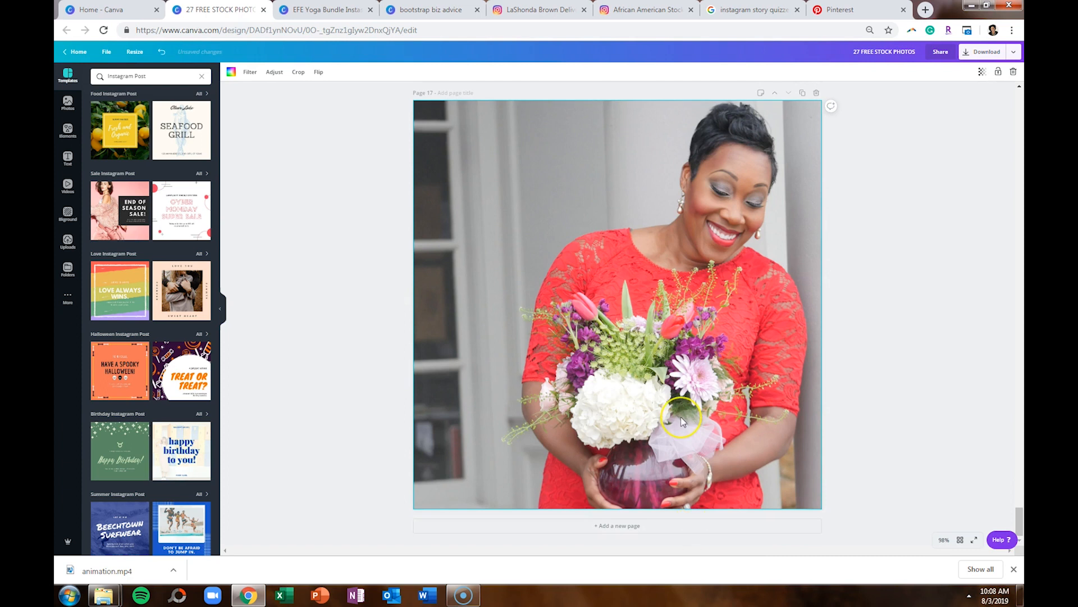
left_click(104, 29)
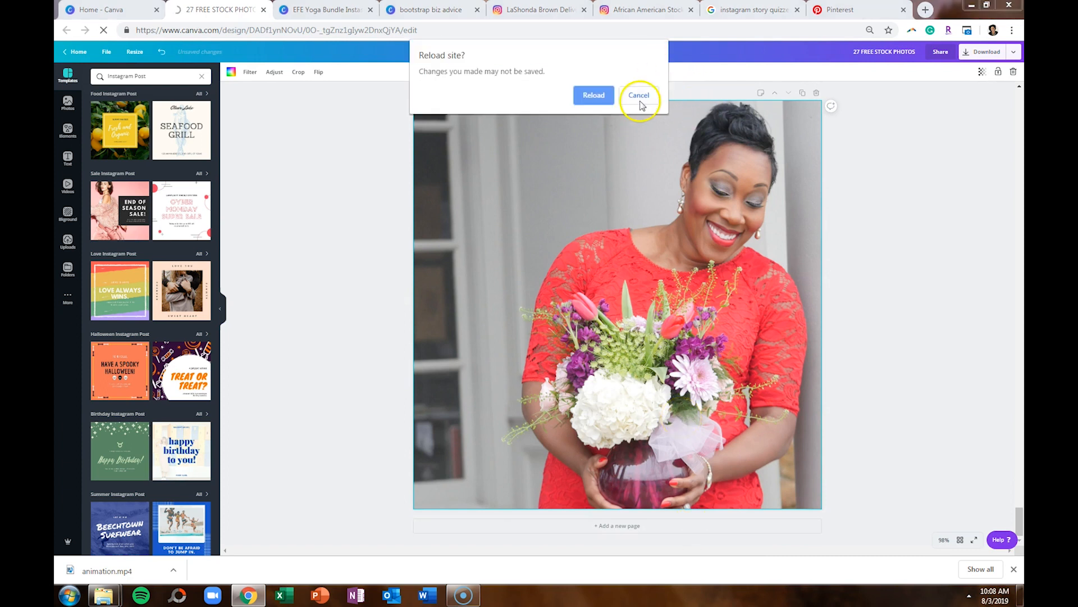
Fill the blank pages with the Fresh and Organic lemon and End of Season Sale templates
left_click(638, 94)
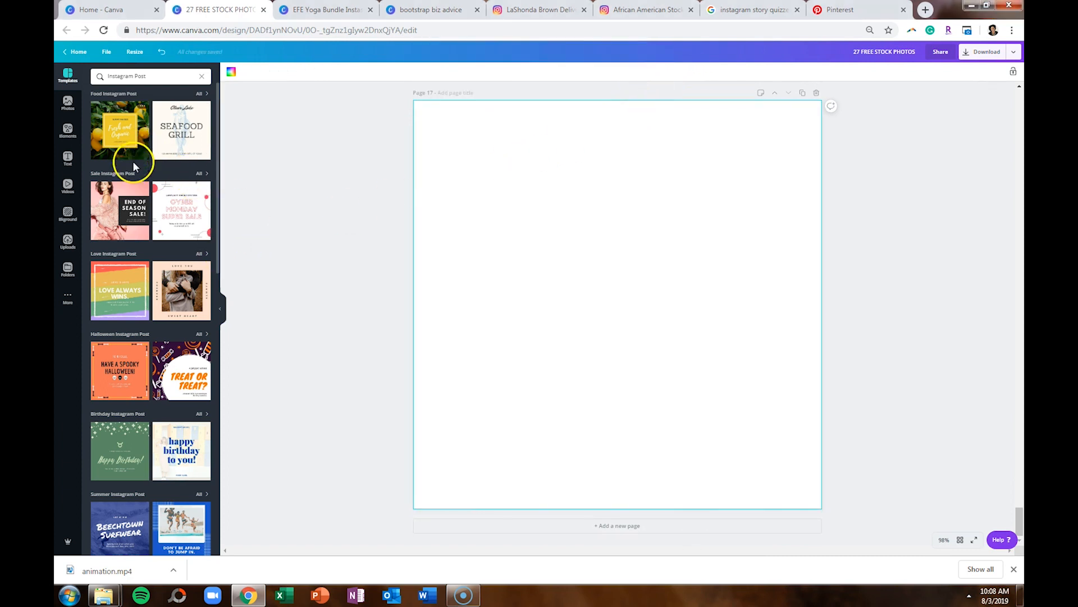
mouse_move(116, 151)
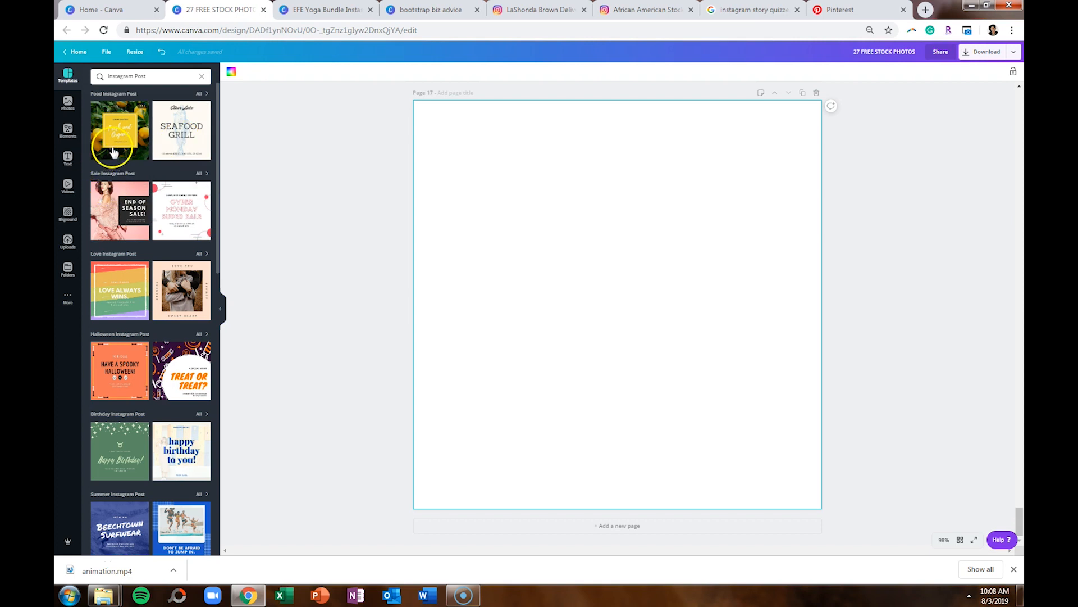
left_click(119, 130)
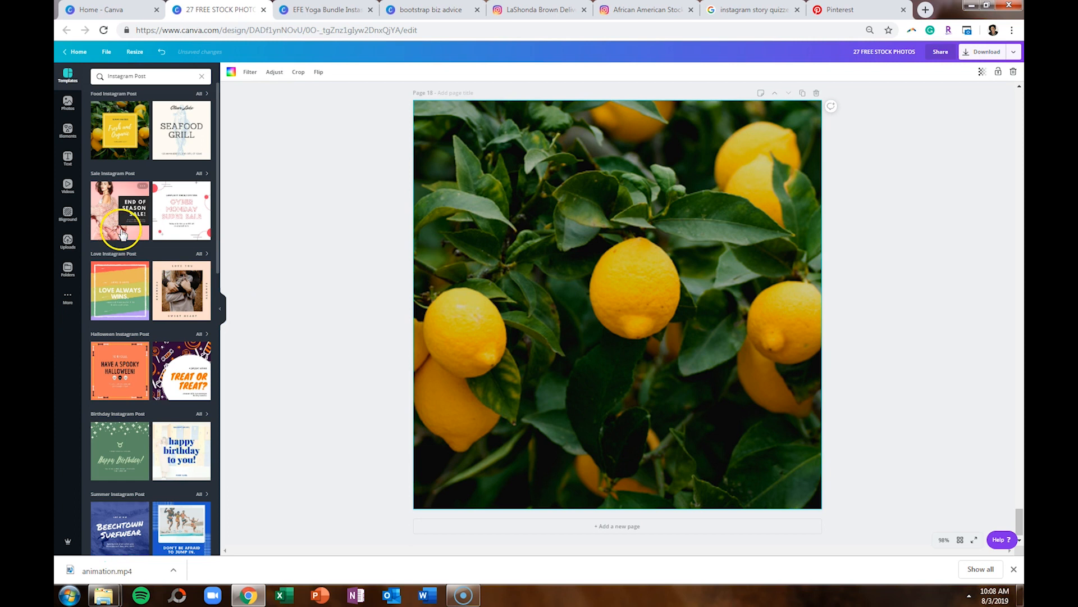
left_click(119, 210)
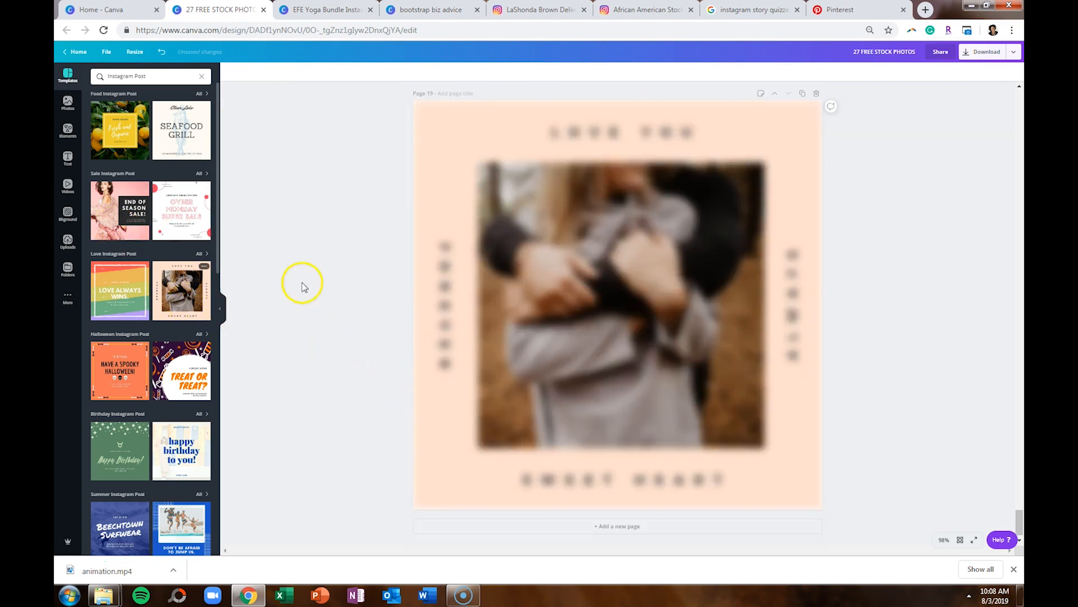
scroll("up", 3)
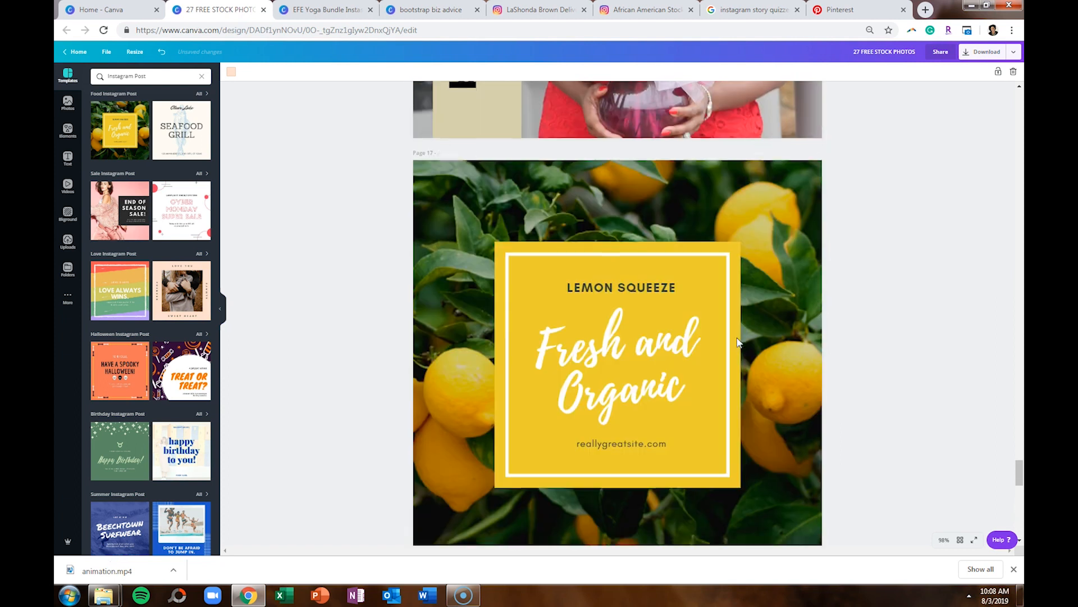
Recolour the lemon page's yellow box and the sale text box to brand beige
left_click(615, 350)
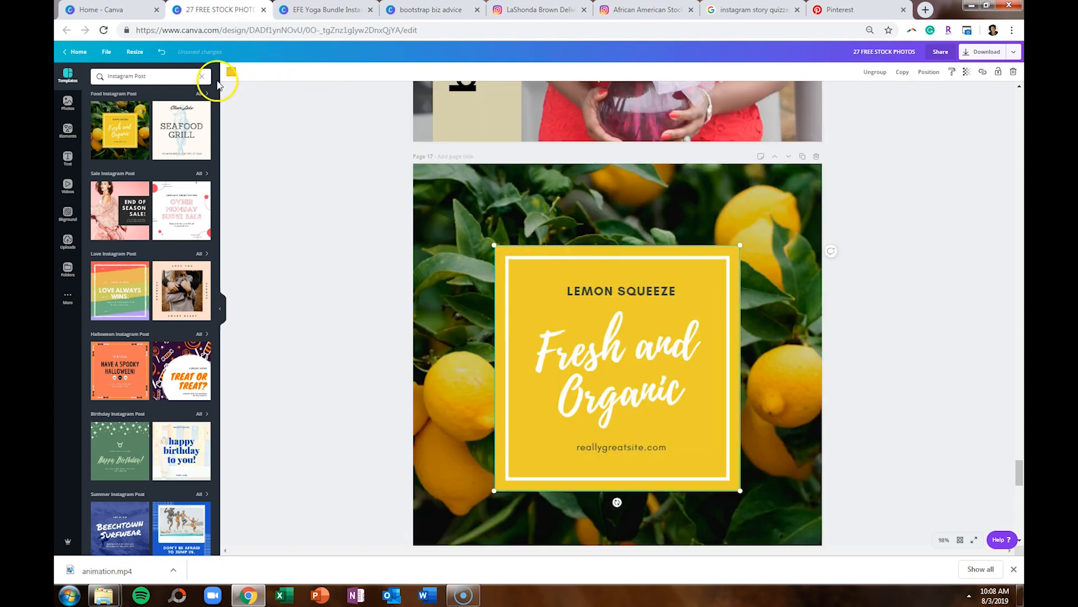
left_click(231, 71)
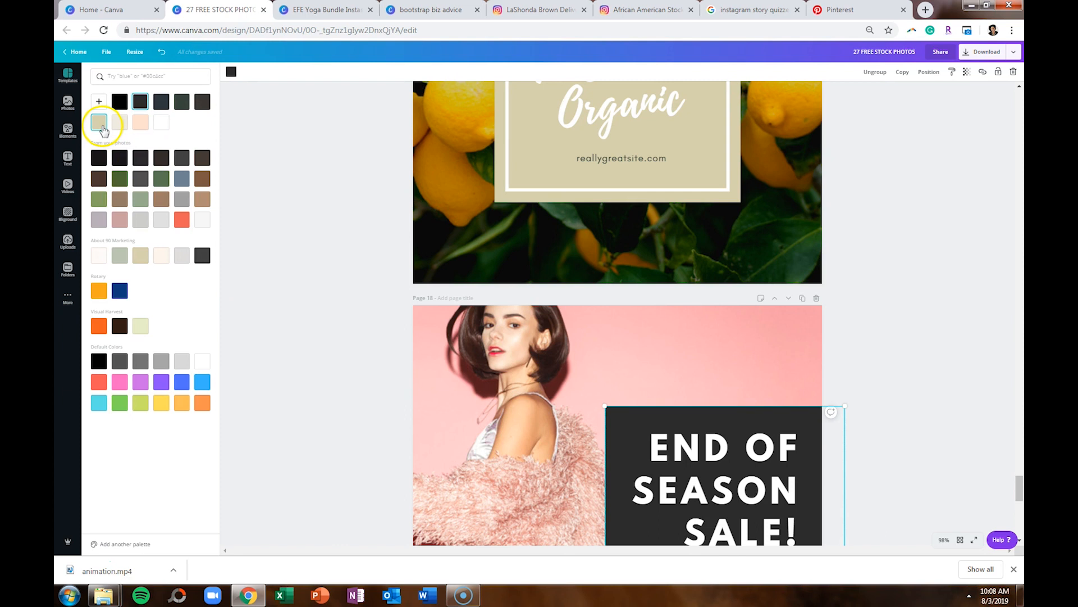
left_click(98, 122)
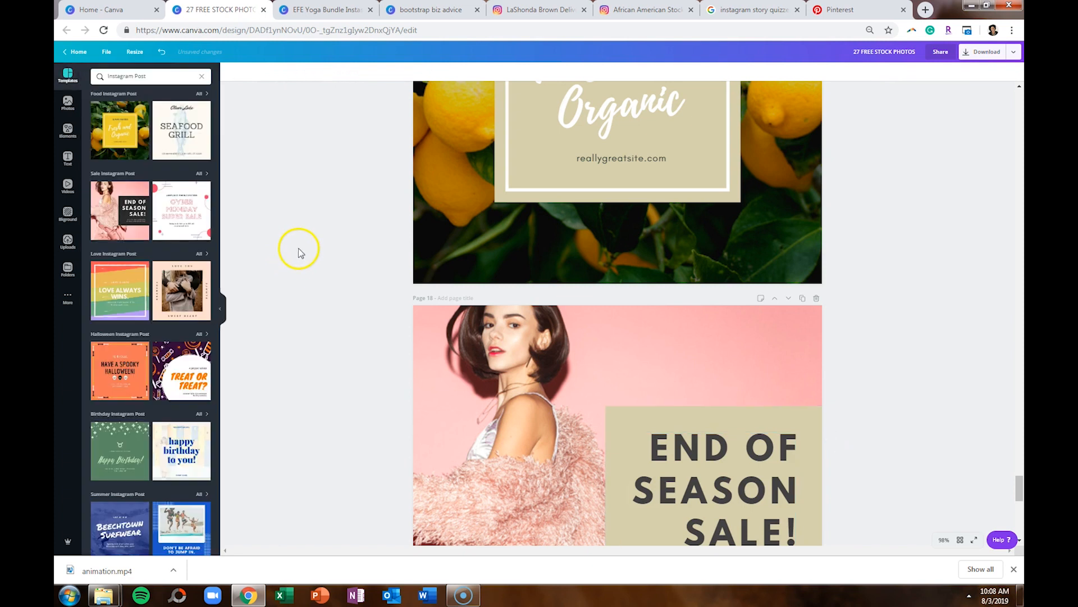
Make the Love You page background brand beige
scroll("down", 3)
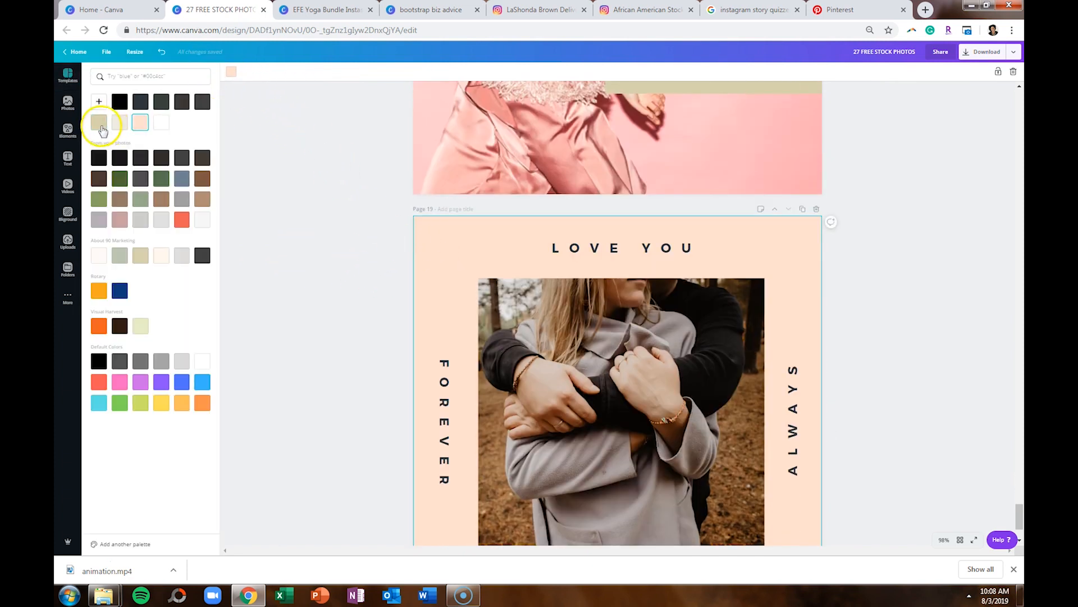
left_click(67, 74)
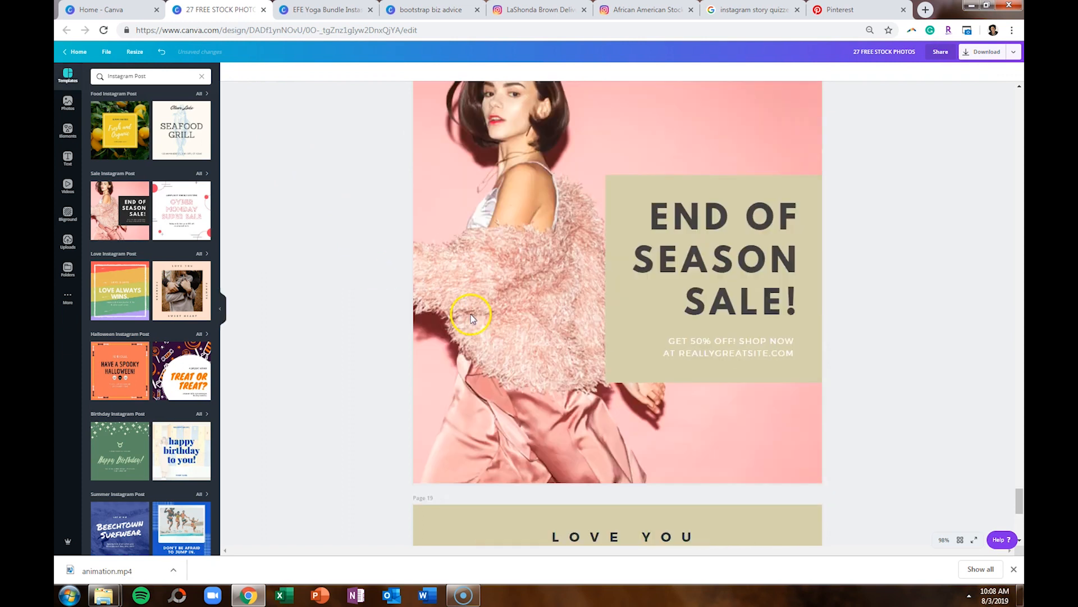
scroll("up", 3)
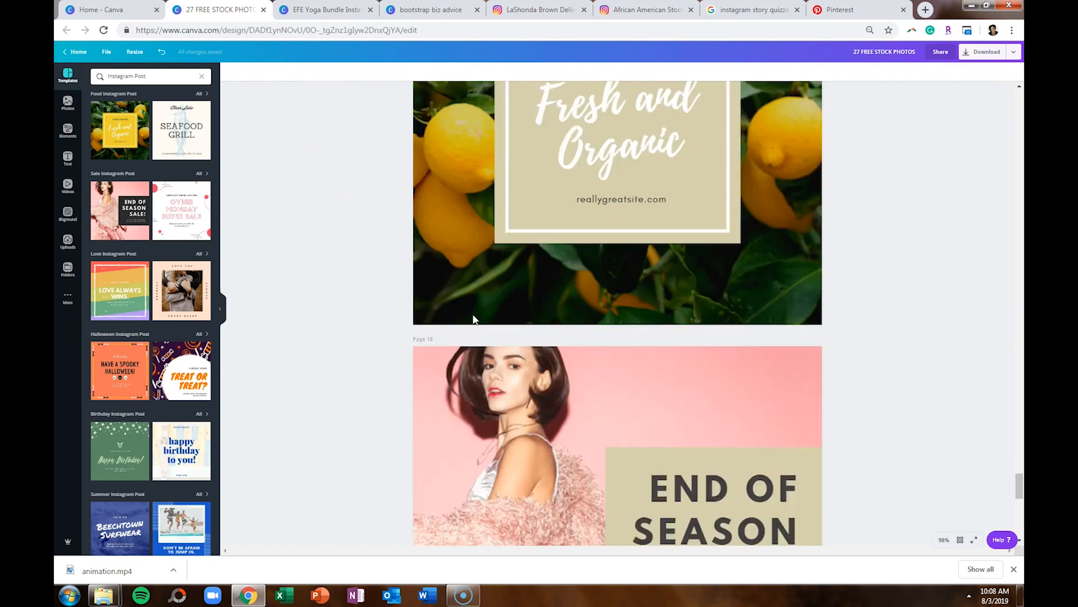
scroll("down", 3)
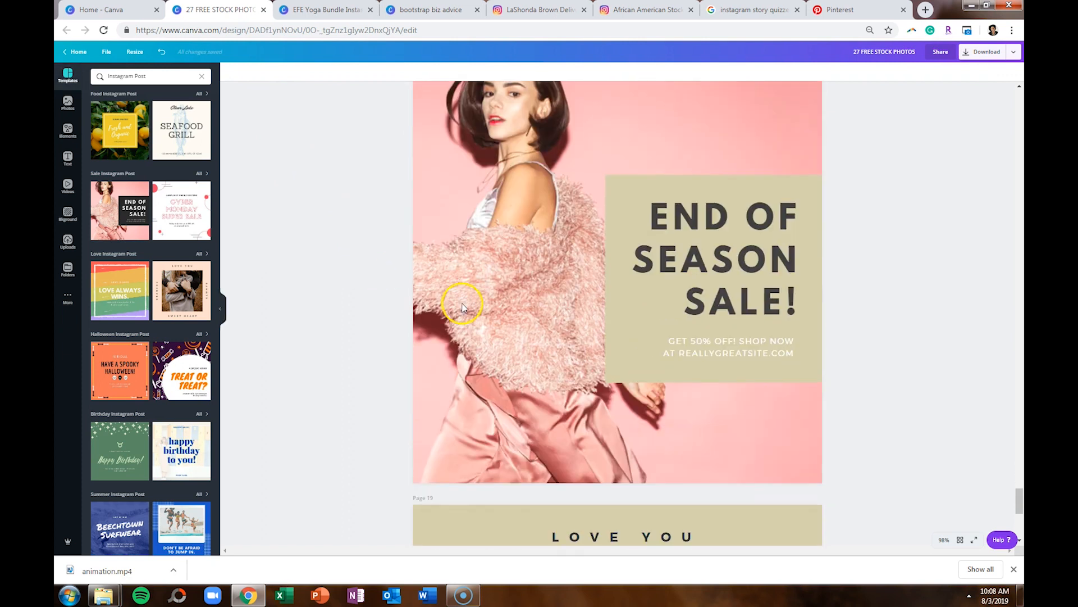
mouse_move(494, 360)
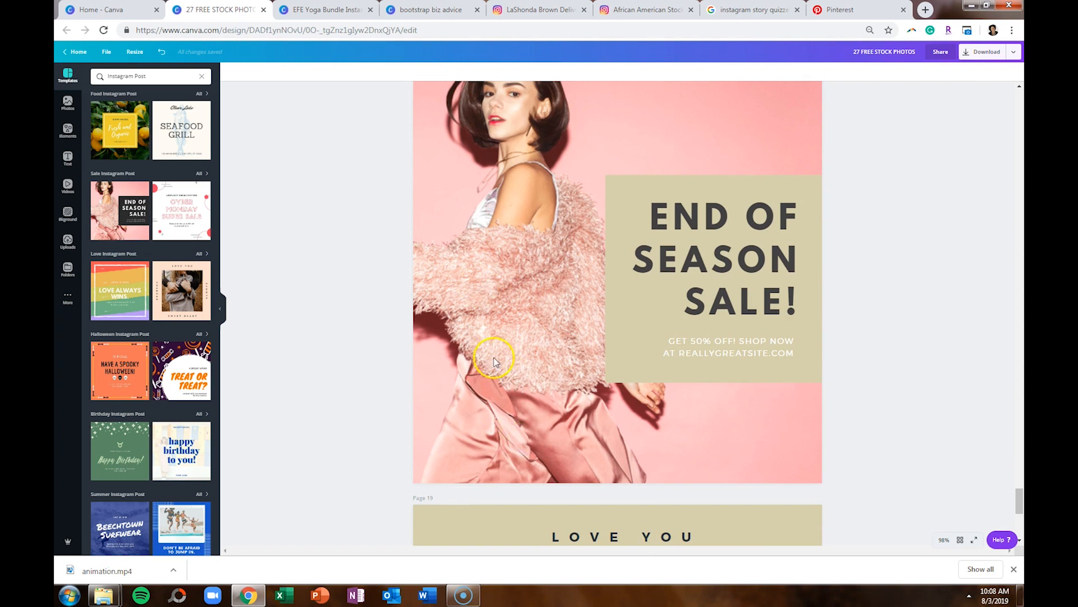
scroll("down", 3)
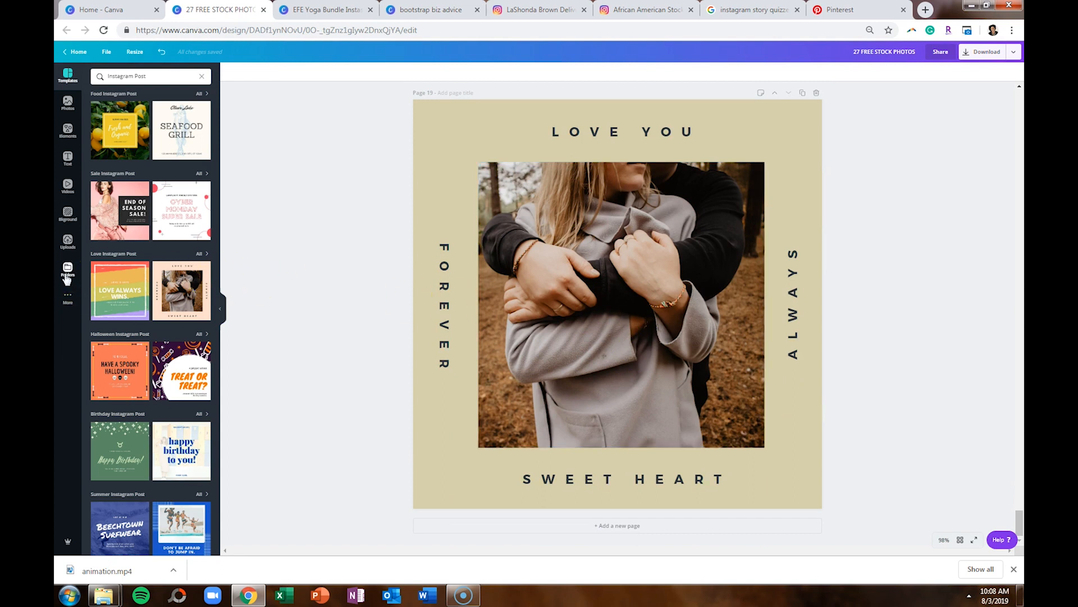
Replace the Love You couple photo with an Afro-haired woman portrait from the EFE Afro folder
left_click(67, 270)
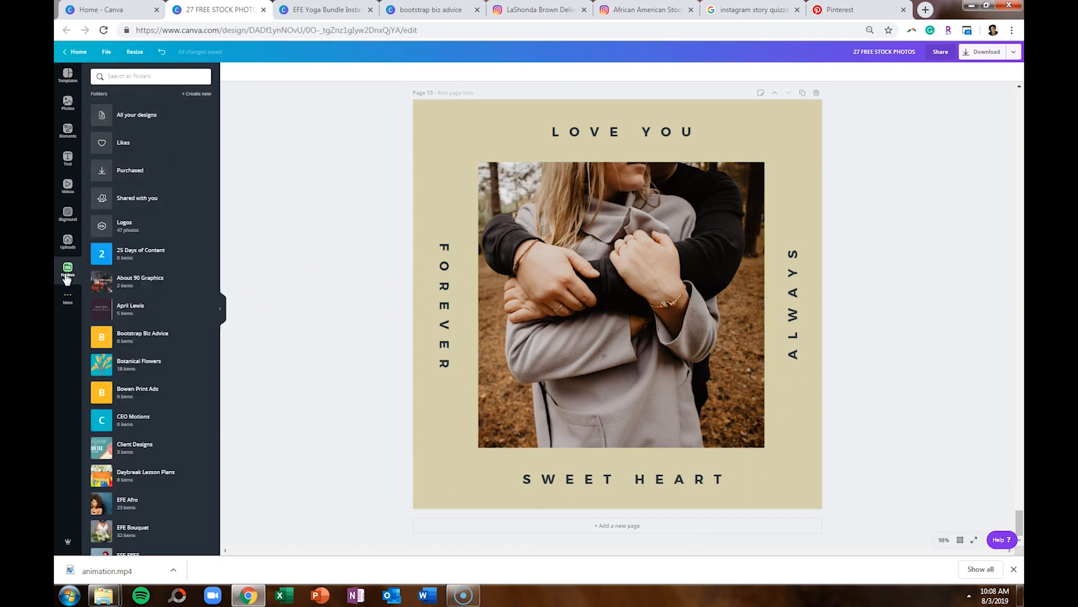
scroll("down", 3)
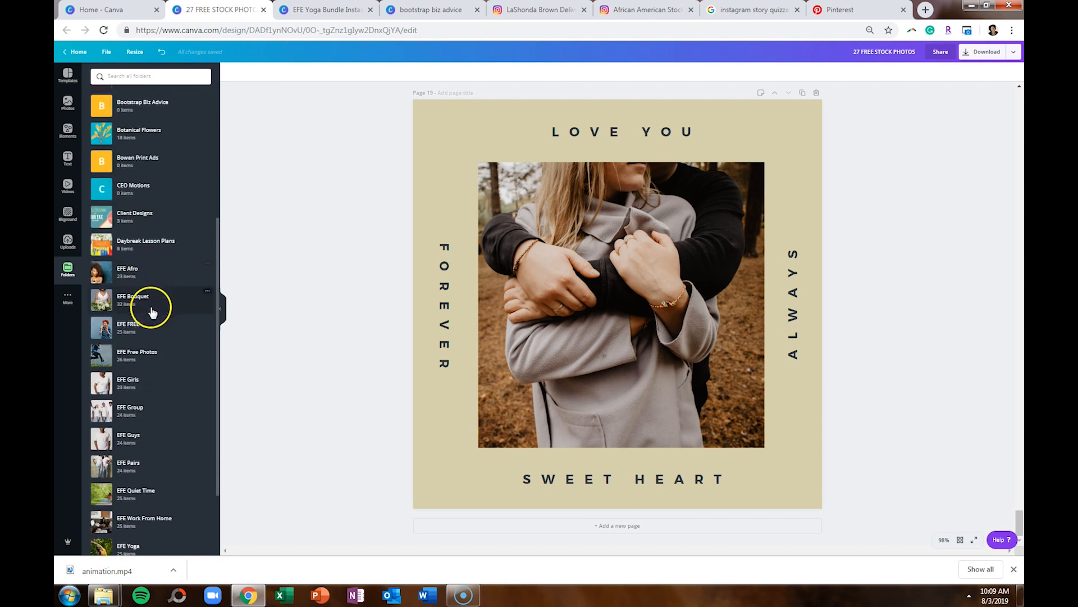
mouse_move(141, 413)
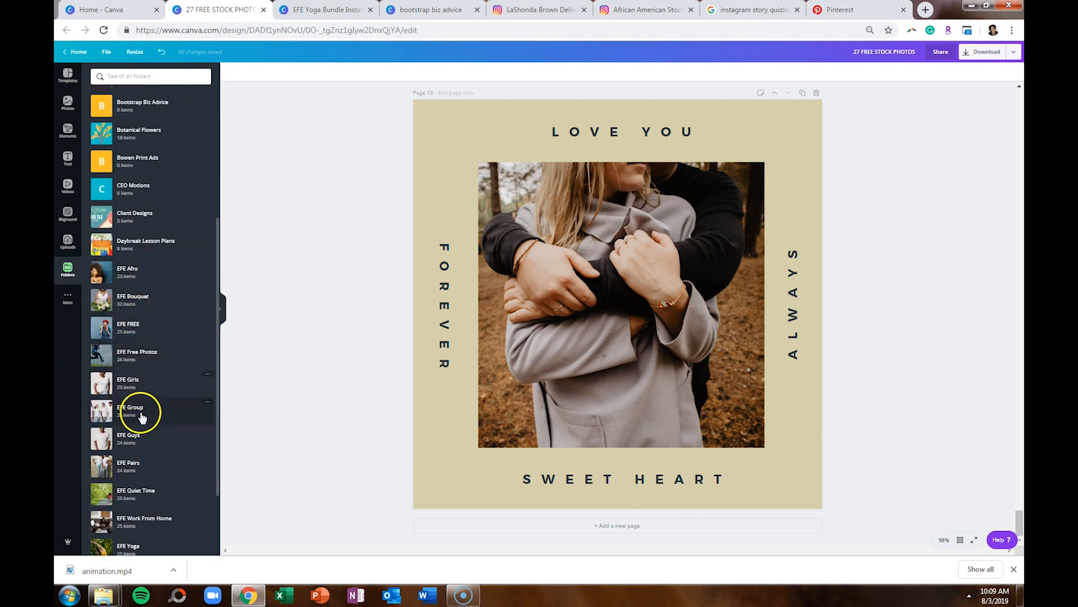
left_click(127, 272)
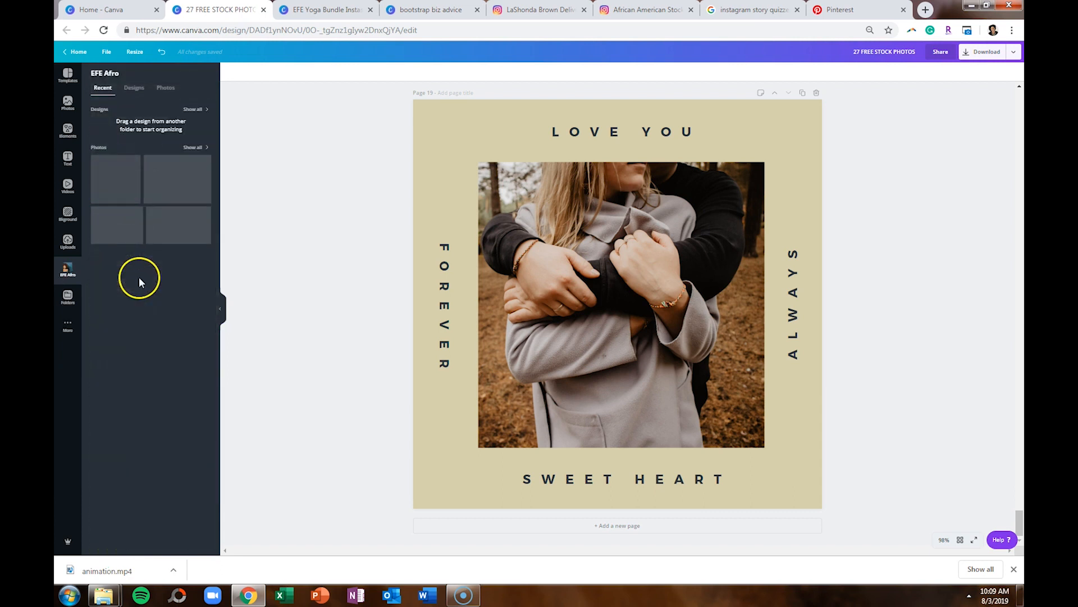
left_click(165, 87)
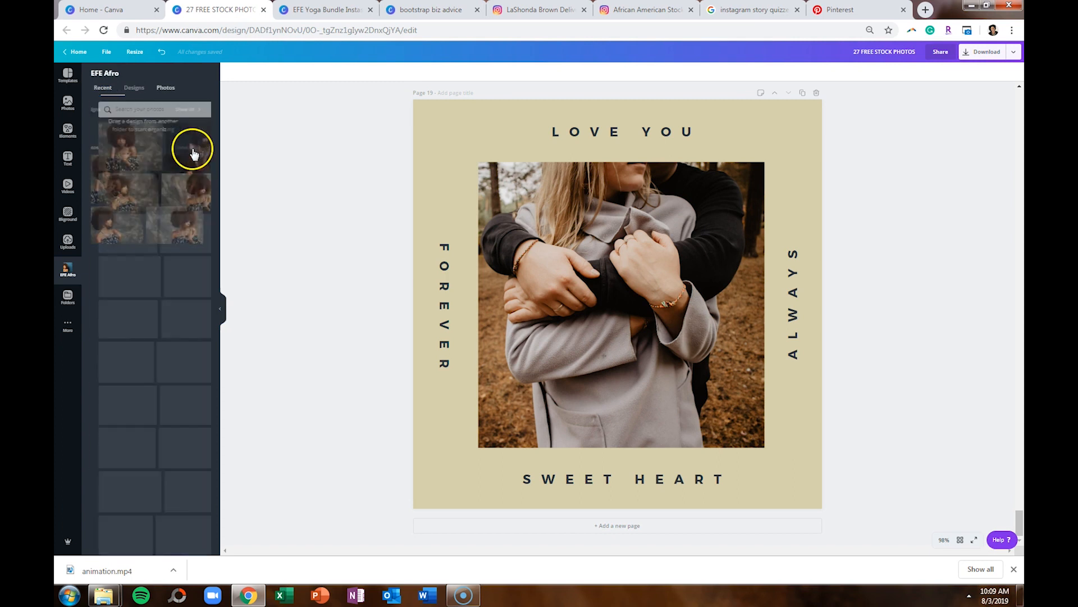
left_click(165, 88)
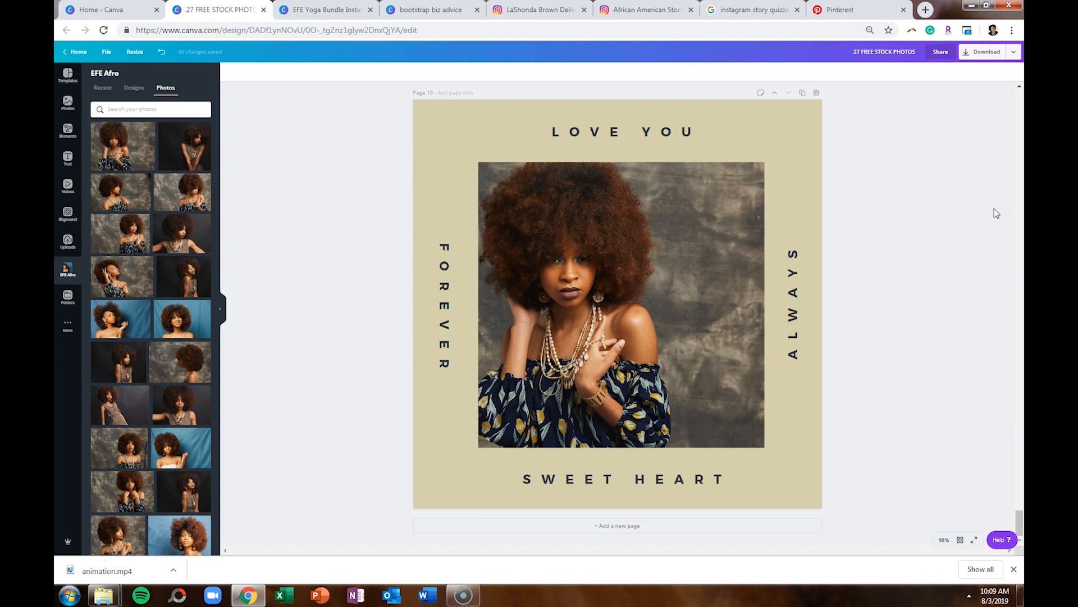
scroll("up", 3)
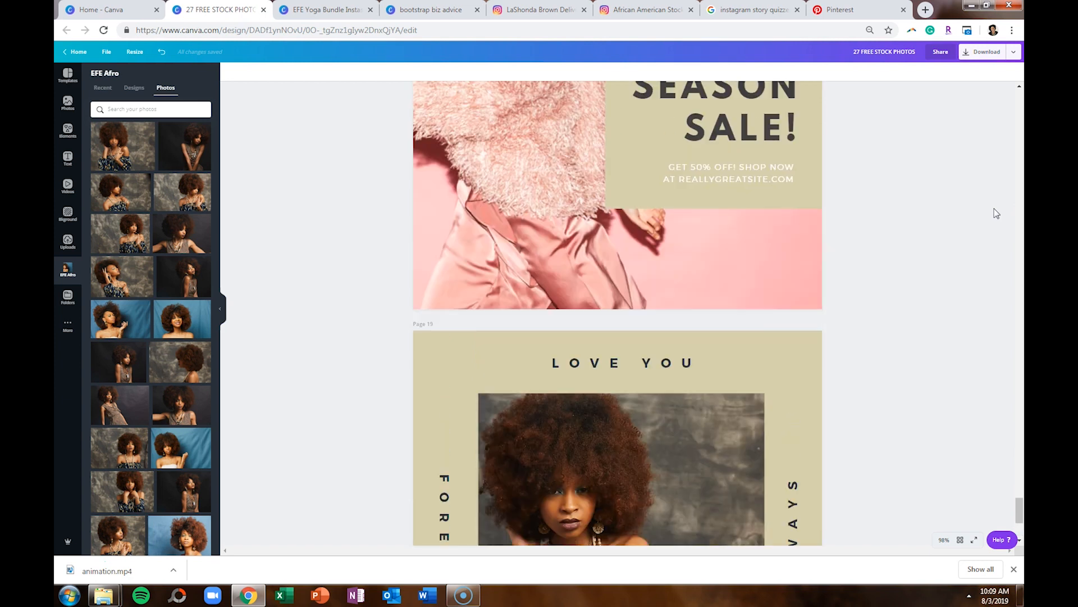
scroll("up", 3)
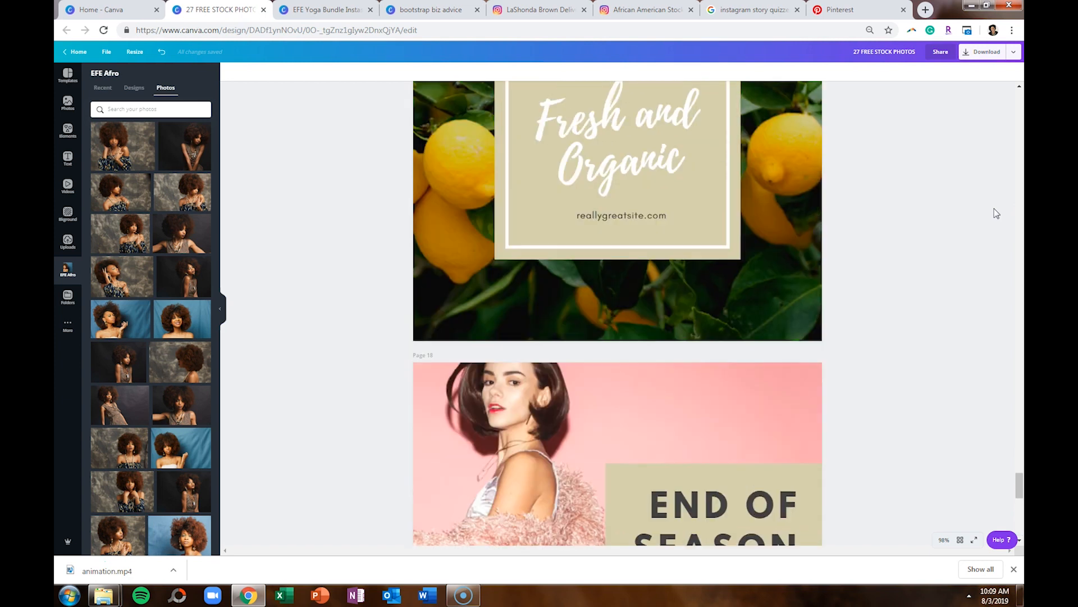
scroll("up", 3)
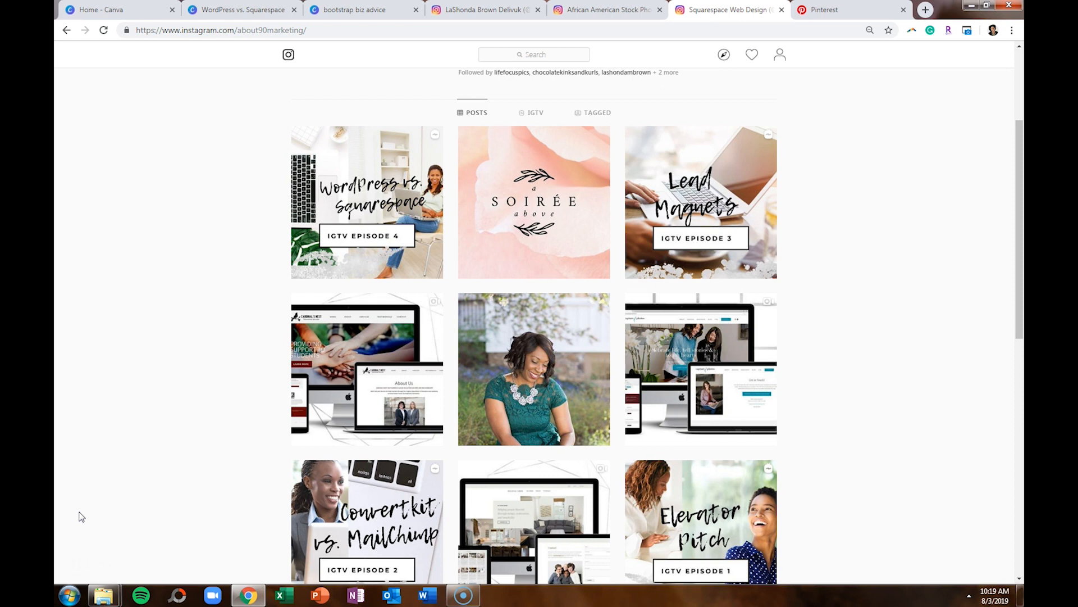
mouse_move(686, 223)
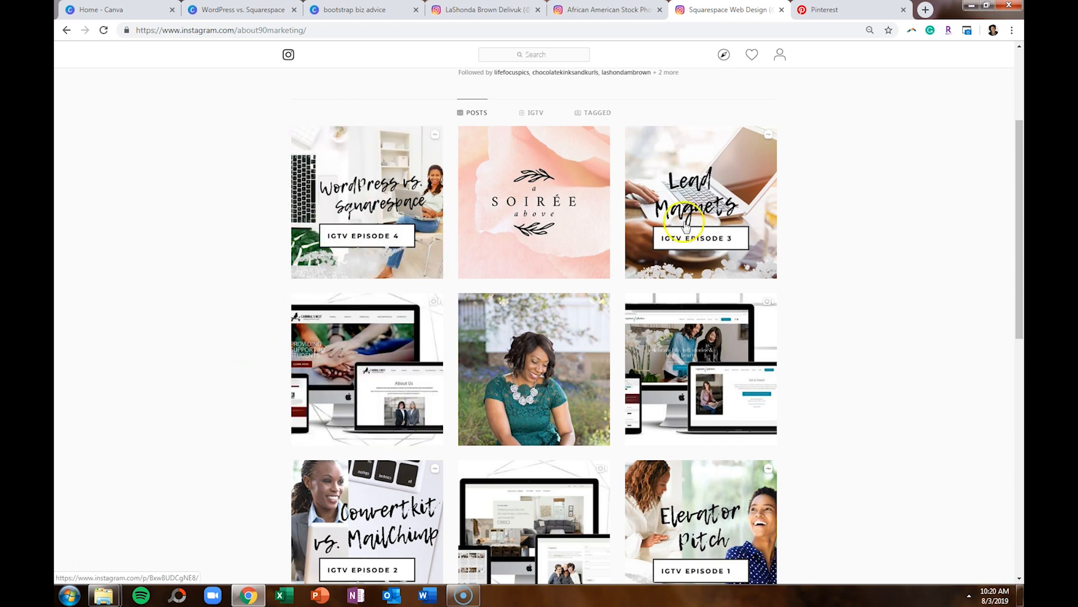
mouse_move(903, 459)
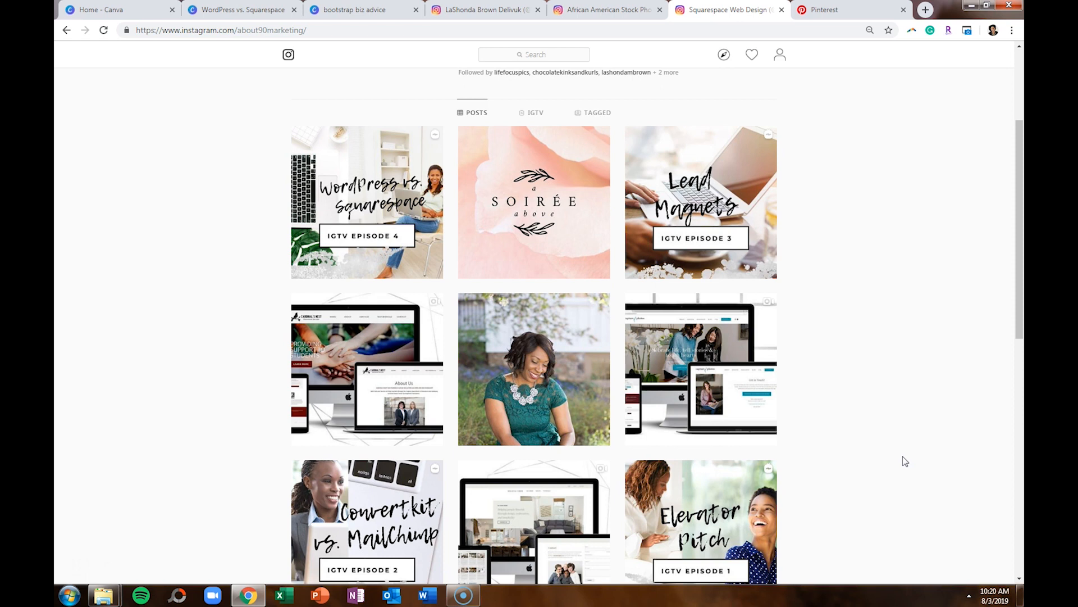
Choose Animation under Publish for the 'WordPress vs. Squarespace' IGTV cover design
left_click(241, 9)
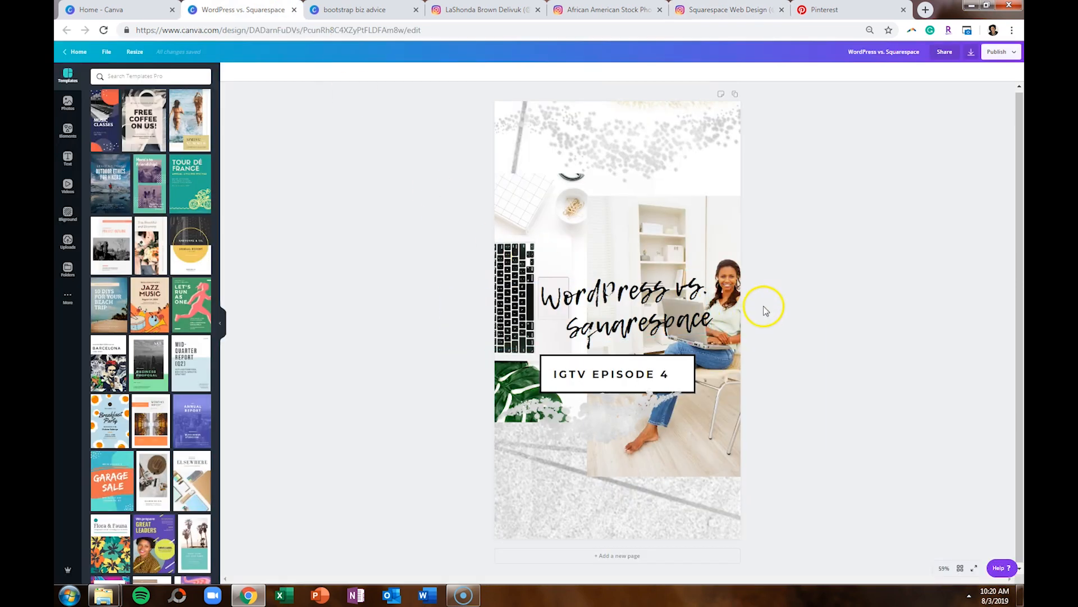
mouse_move(763, 309)
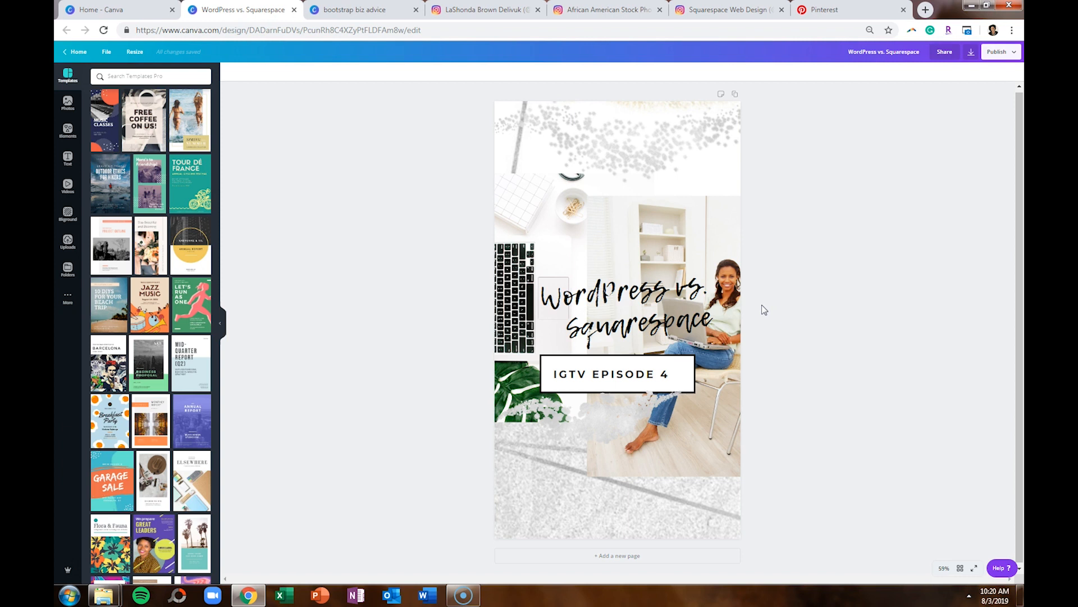
mouse_move(786, 290)
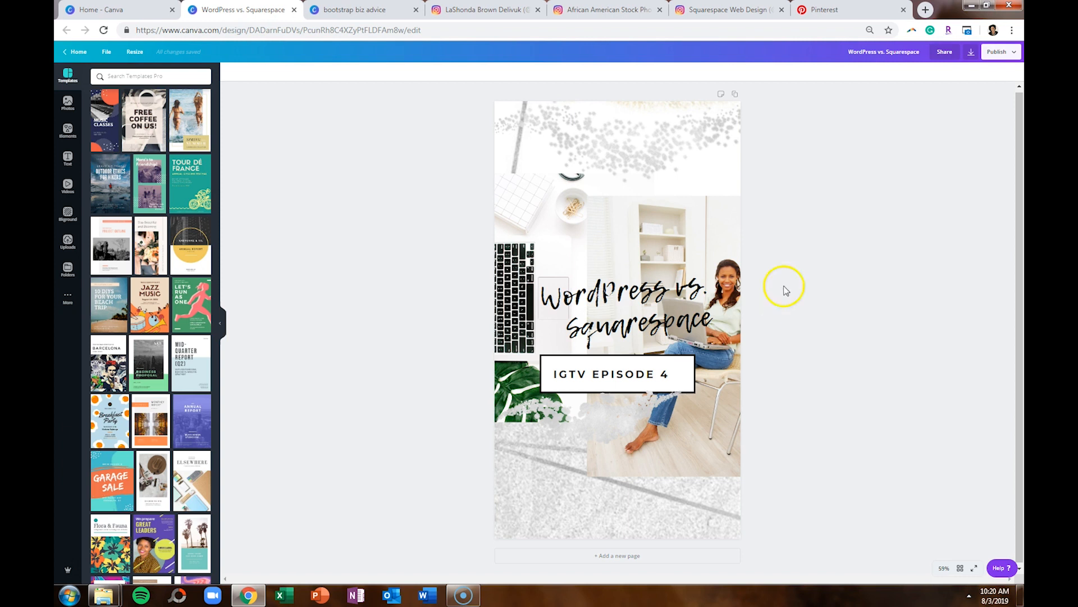
left_click(996, 51)
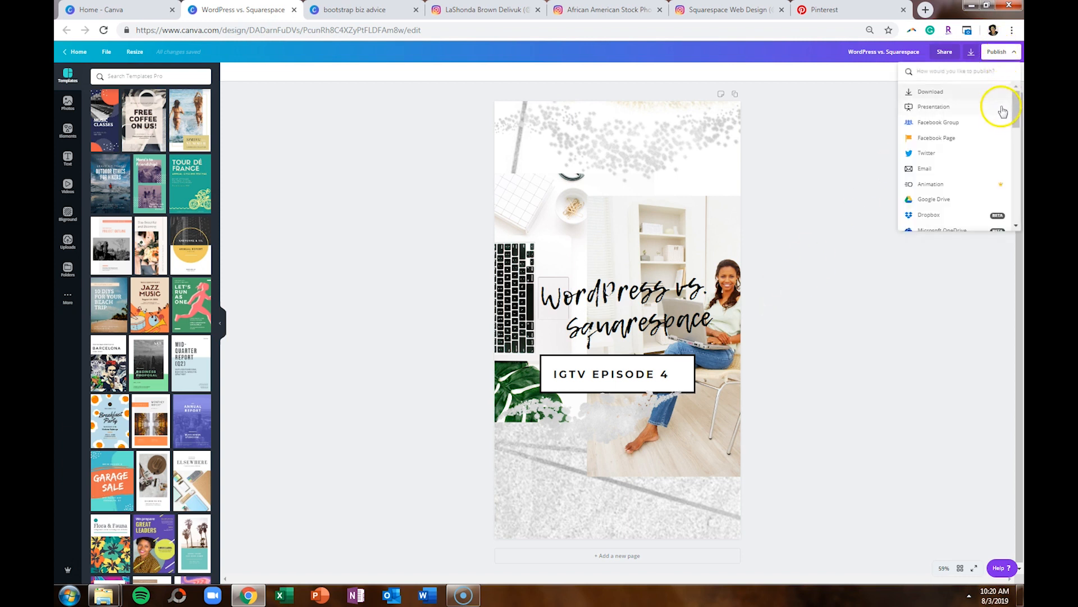
left_click(931, 184)
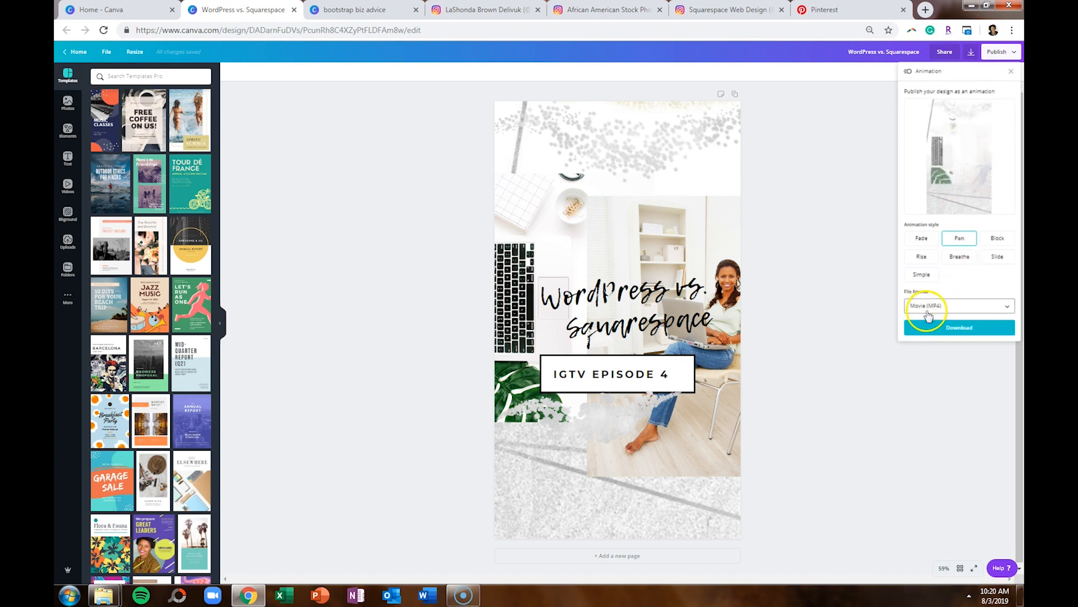